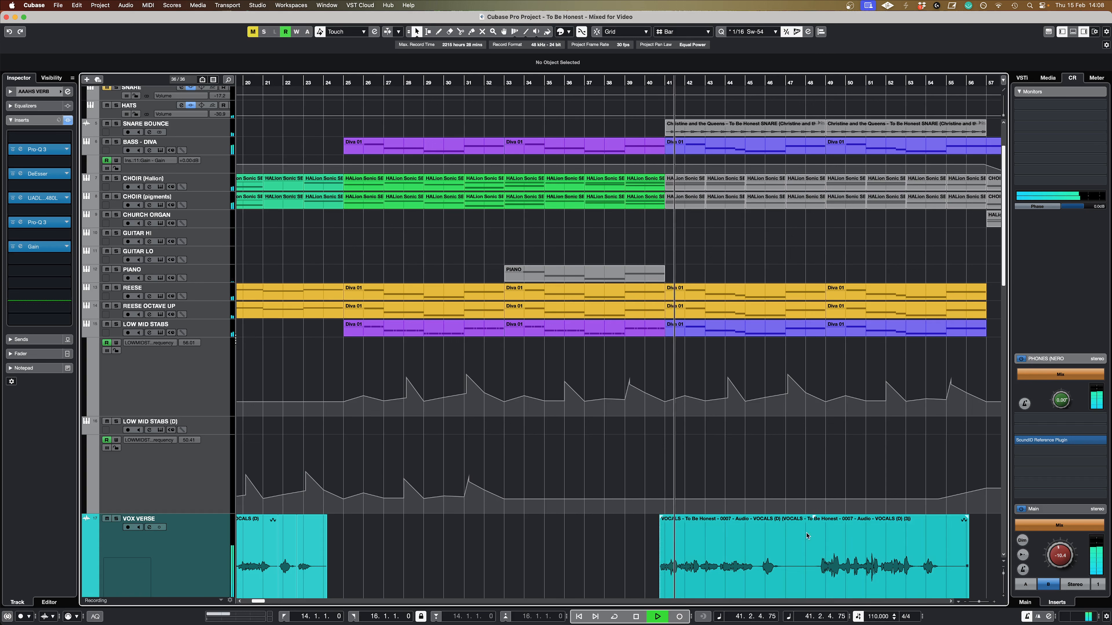
- Scroll the Project window right across the 'To Be Honest' arrangement sections
{"action": "scroll", "scroll_direction": "right", "scroll_amount": 3}
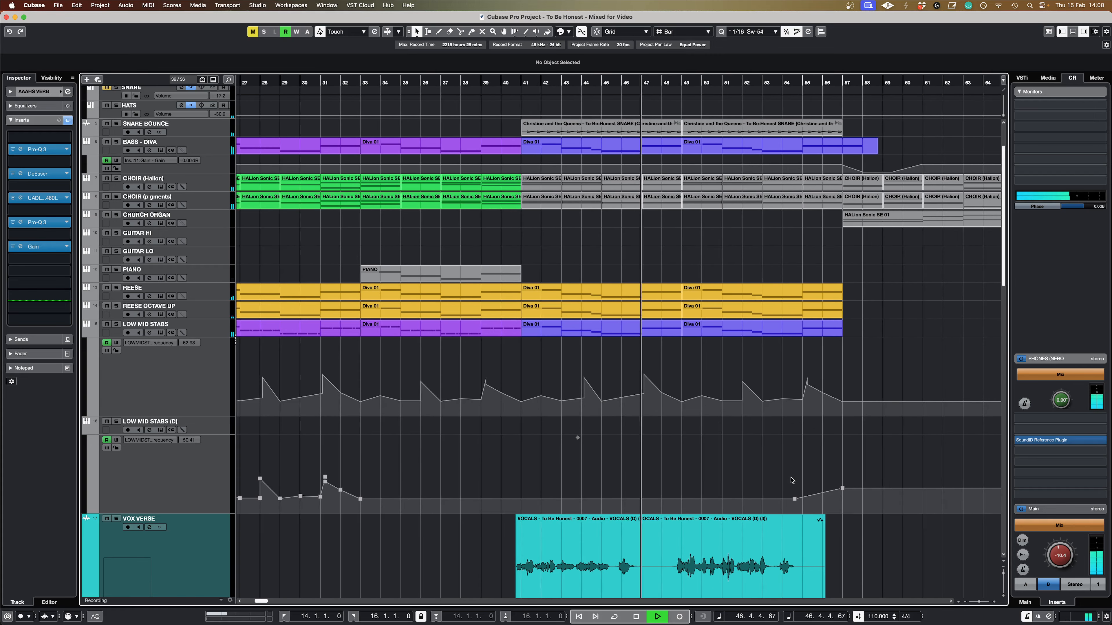
{"action": "scroll", "scroll_direction": "right", "scroll_amount": 3}
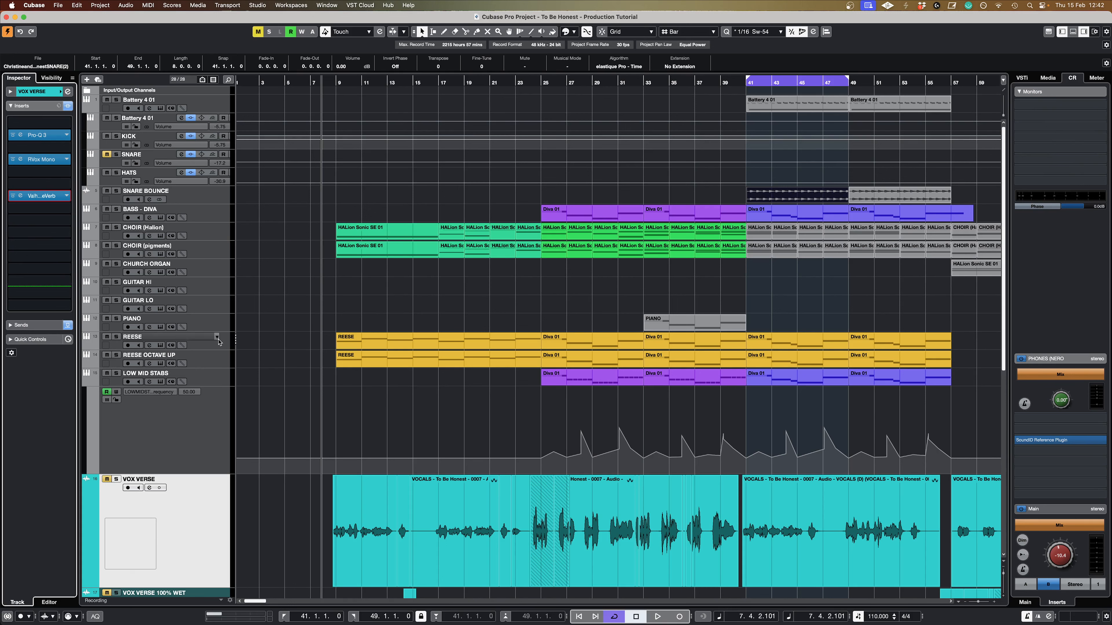
- Select the REESE bass track and view its Pro-Q 3 insert in the Inspector
{"action": "left_click", "coordinate": [358, 341]}
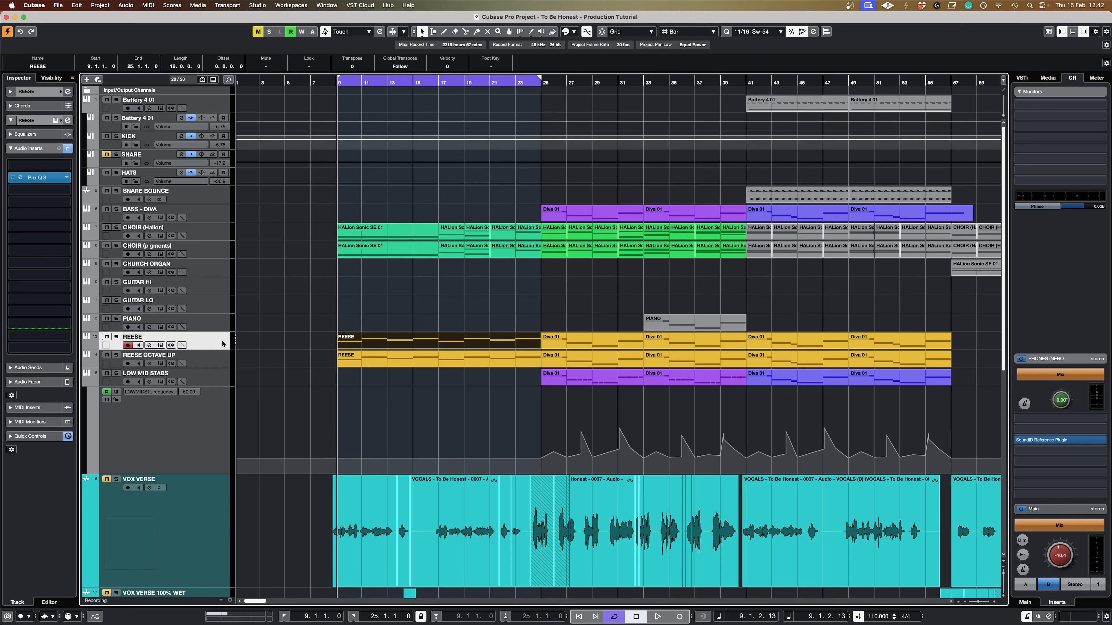
{"action": "mouse_move", "coordinate": [159, 345]}
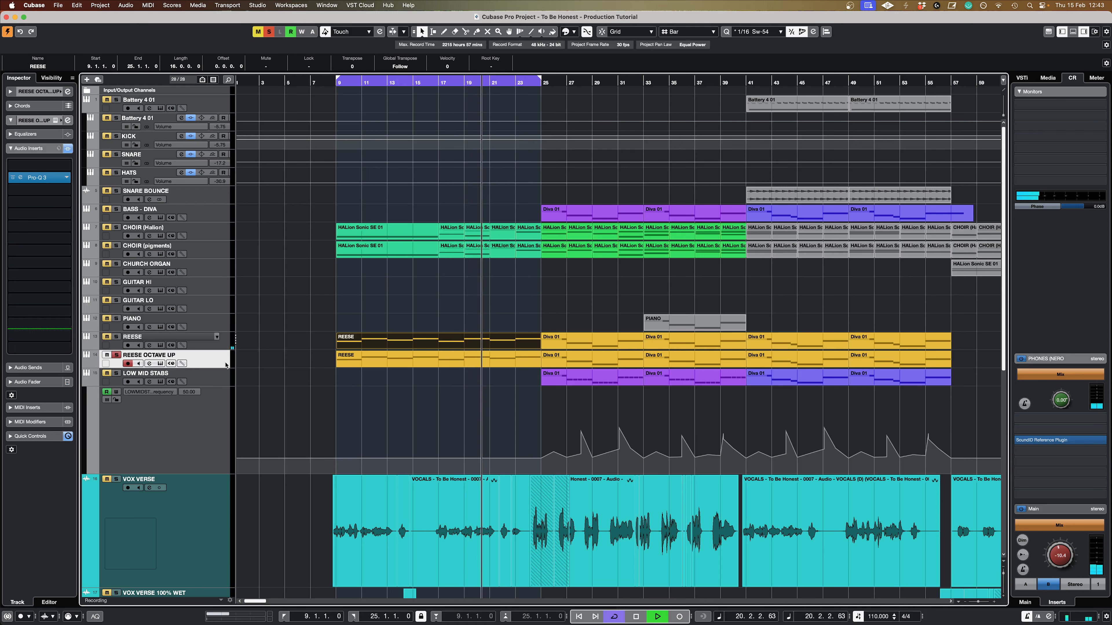
{"action": "mouse_move", "coordinate": [183, 355]}
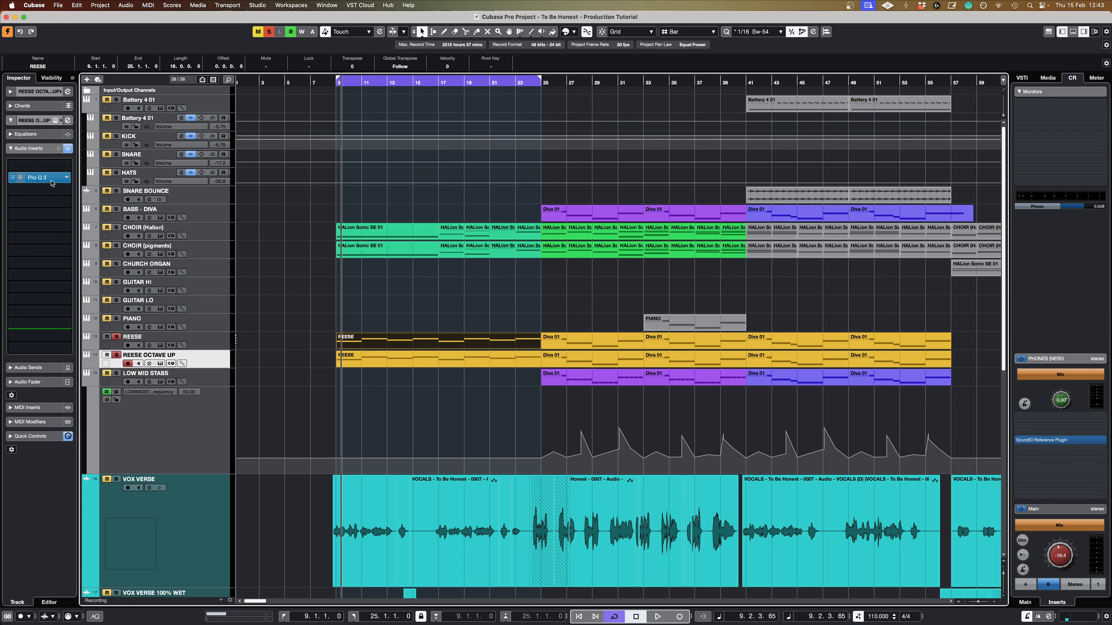
{"action": "left_click", "coordinate": [20, 177]}
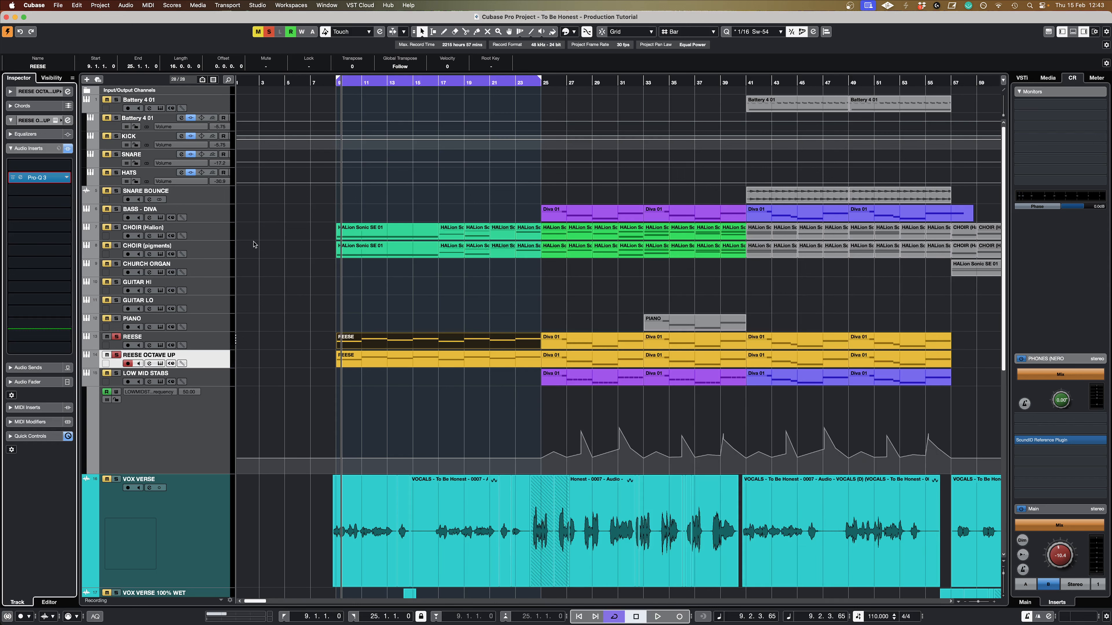
{"action": "mouse_move", "coordinate": [222, 239]}
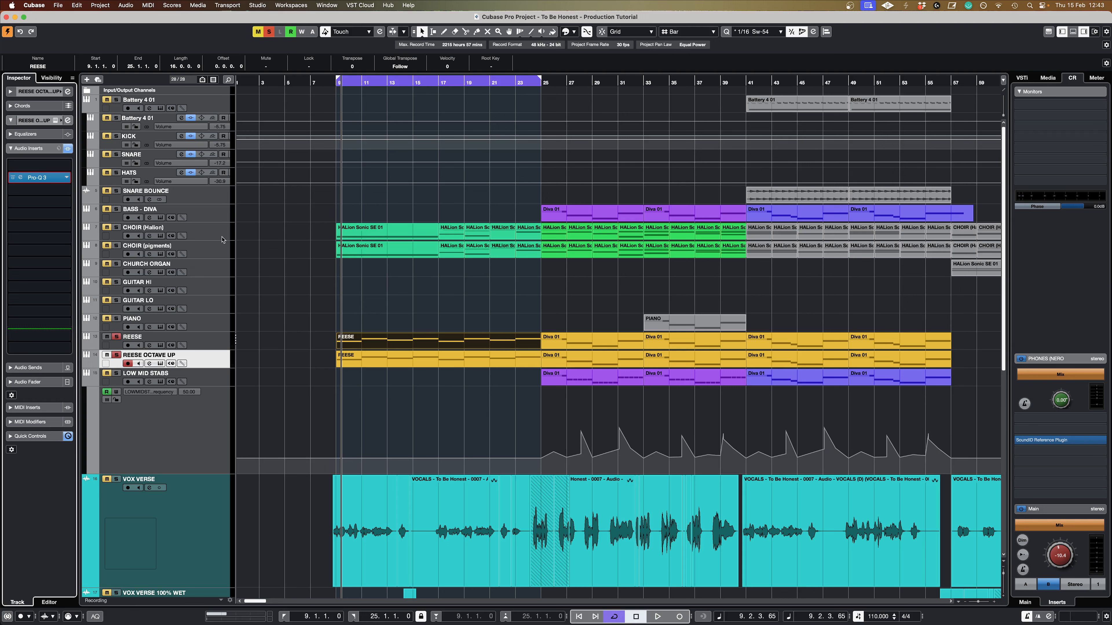
- Select the CHOIR (Halion) track, move its HALion Sonic panel aside and bring up its Phaser insert
{"action": "left_click", "coordinate": [143, 227]}
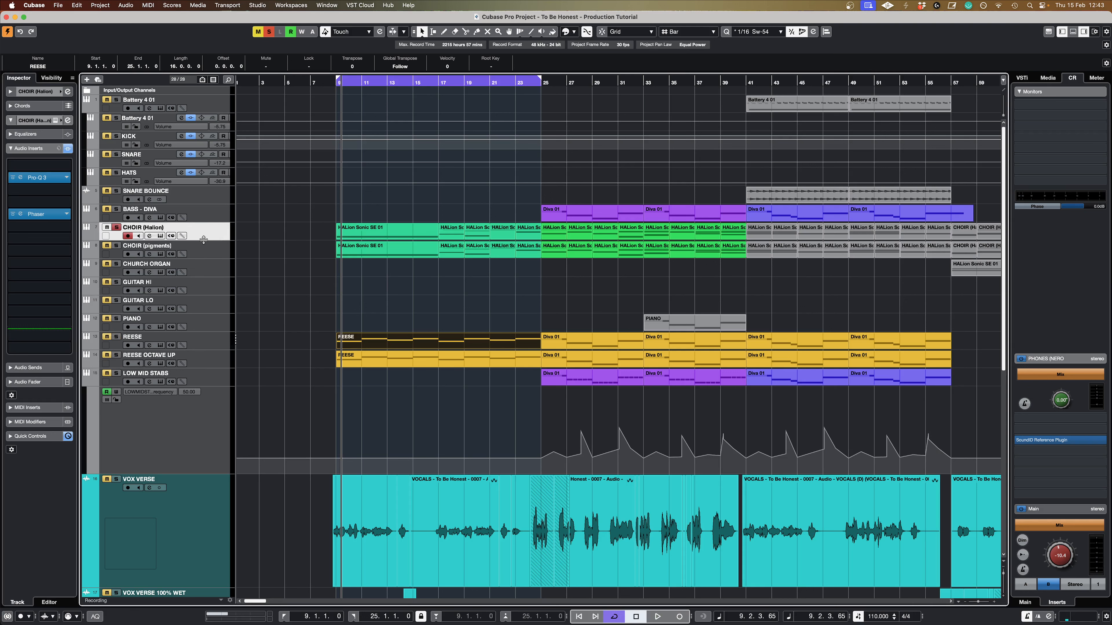
{"action": "left_click", "coordinate": [147, 245]}
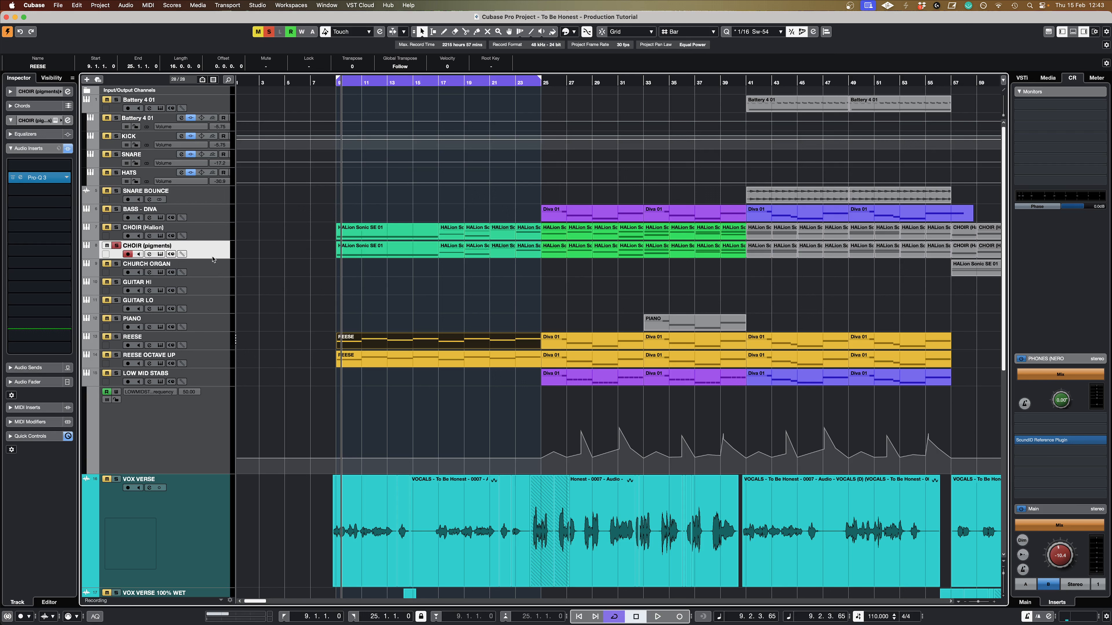
{"action": "mouse_move", "coordinate": [222, 234]}
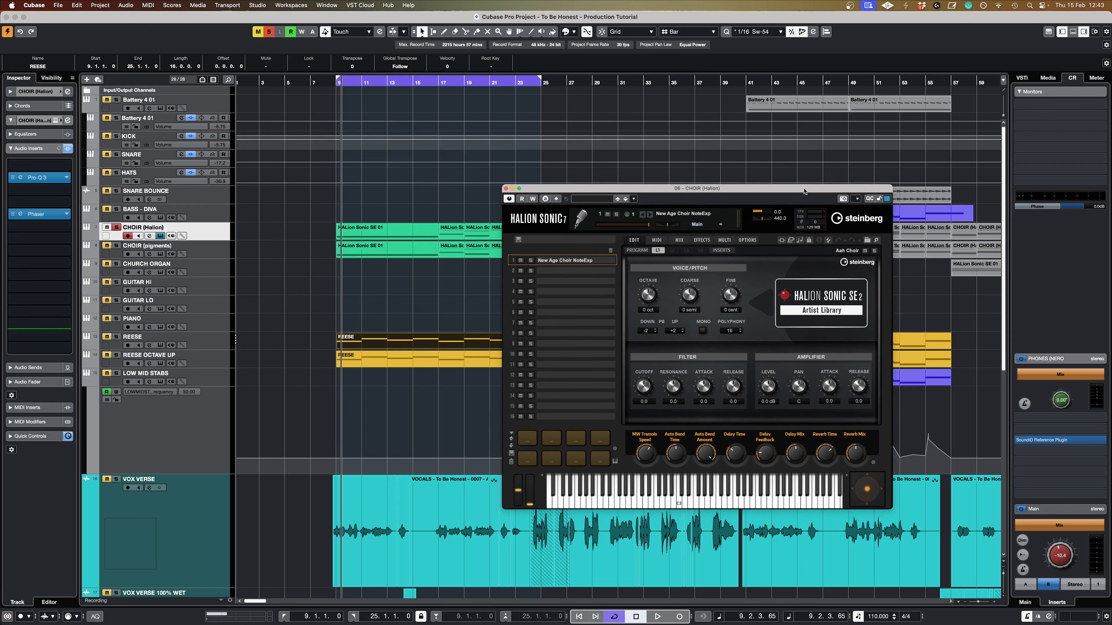
{"action": "left_click_drag", "start_coordinate": [698, 188], "coordinate": [730, 177]}
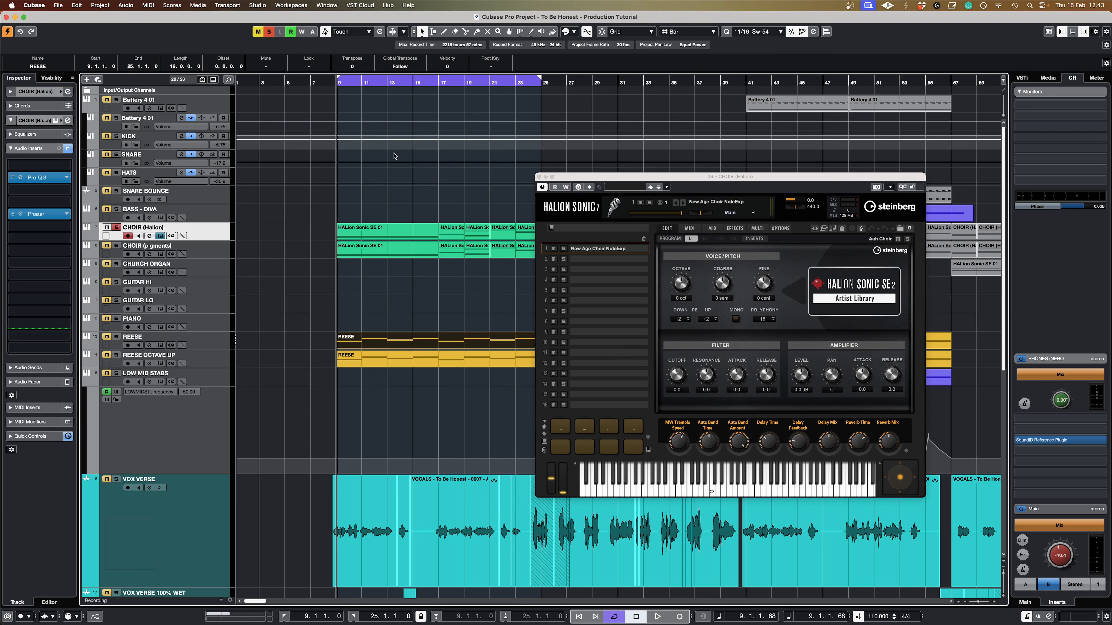
{"action": "left_click", "coordinate": [659, 616]}
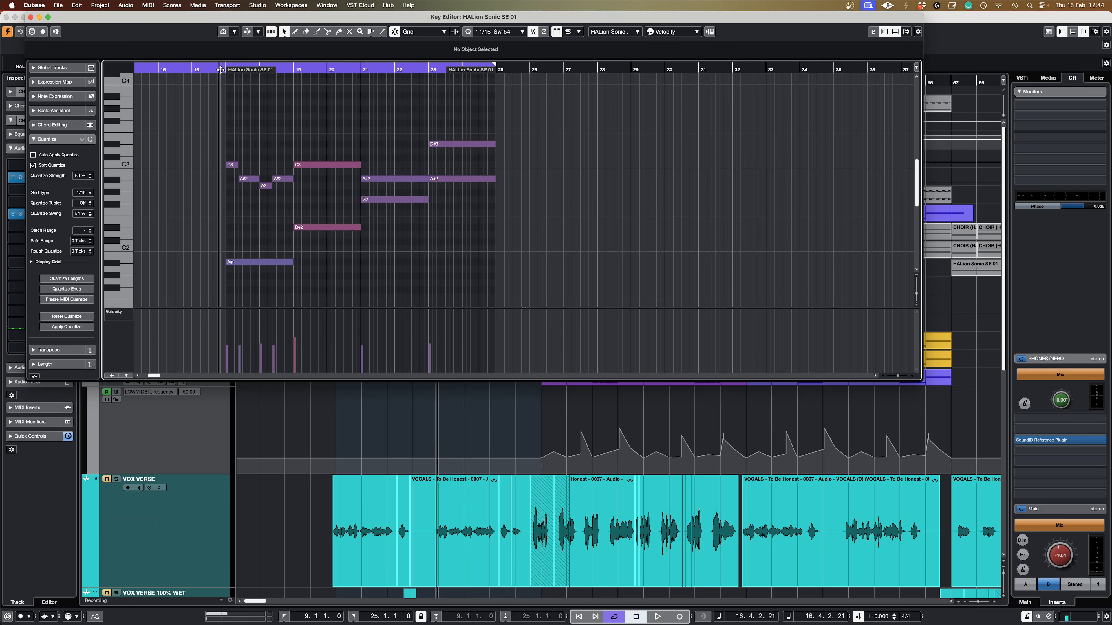
{"action": "mouse_move", "coordinate": [261, 267]}
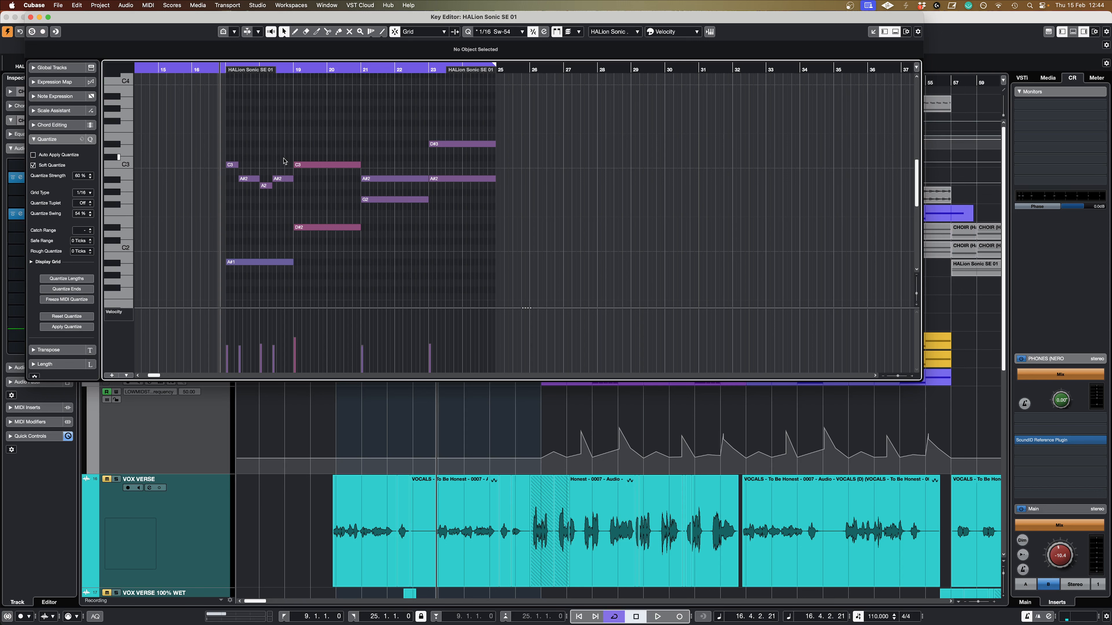
{"action": "mouse_move", "coordinate": [516, 142]}
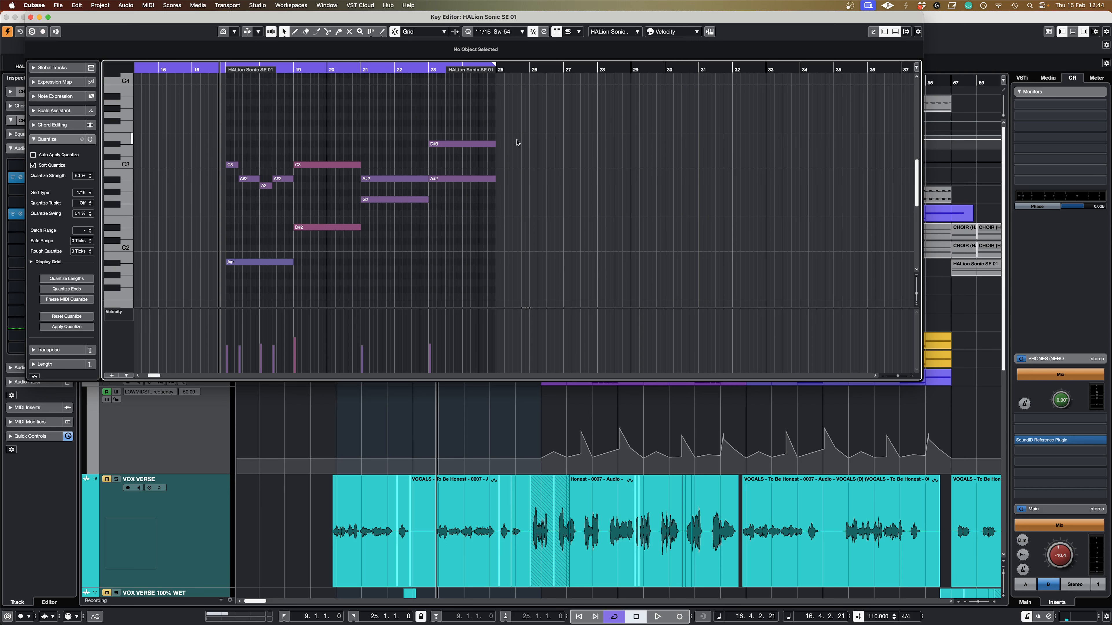
{"action": "left_click", "coordinate": [658, 616]}
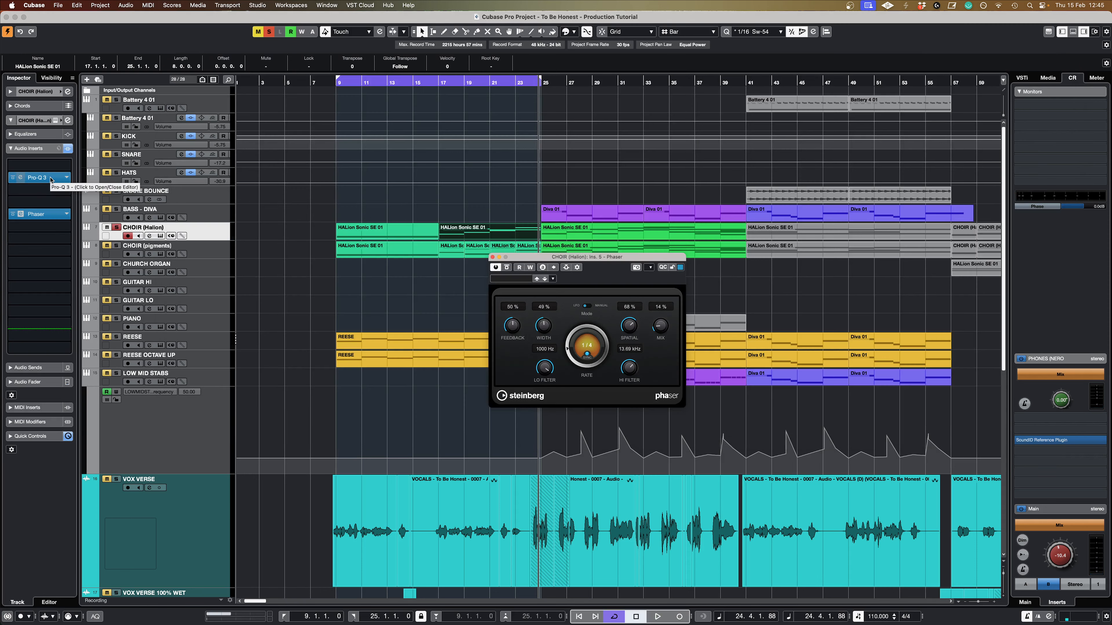
{"action": "left_click", "coordinate": [37, 178]}
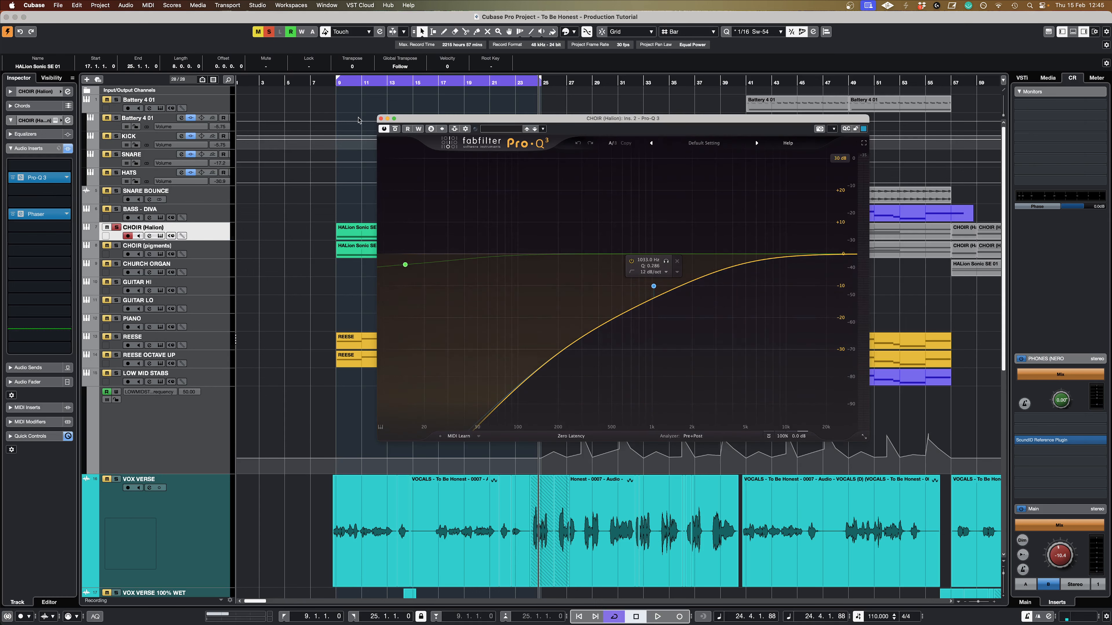
{"action": "left_click", "coordinate": [21, 215]}
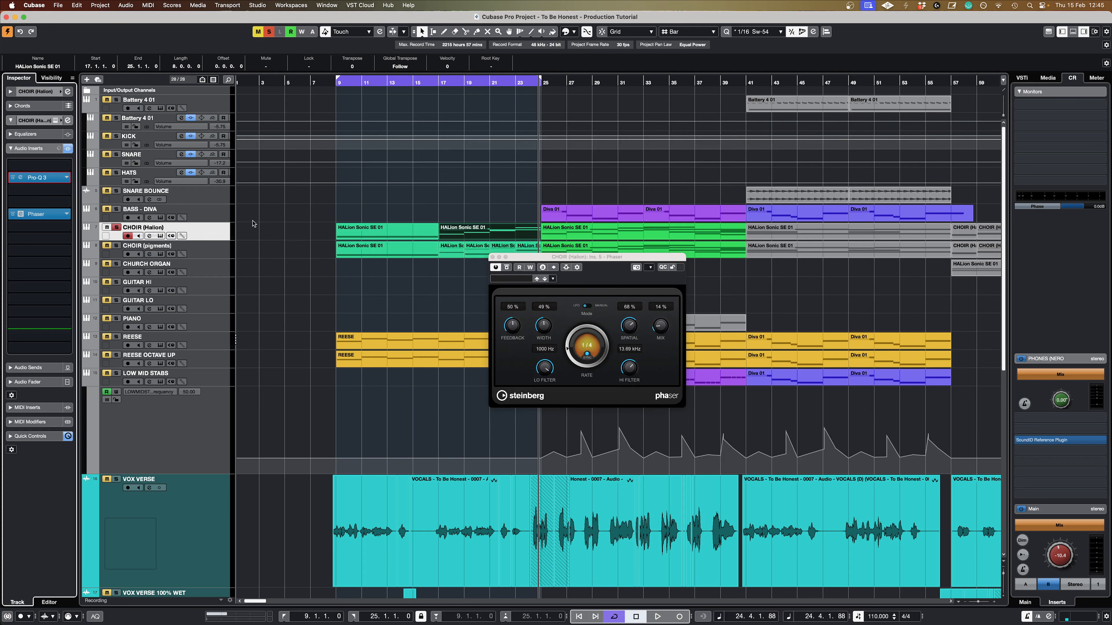
{"action": "left_click", "coordinate": [147, 245]}
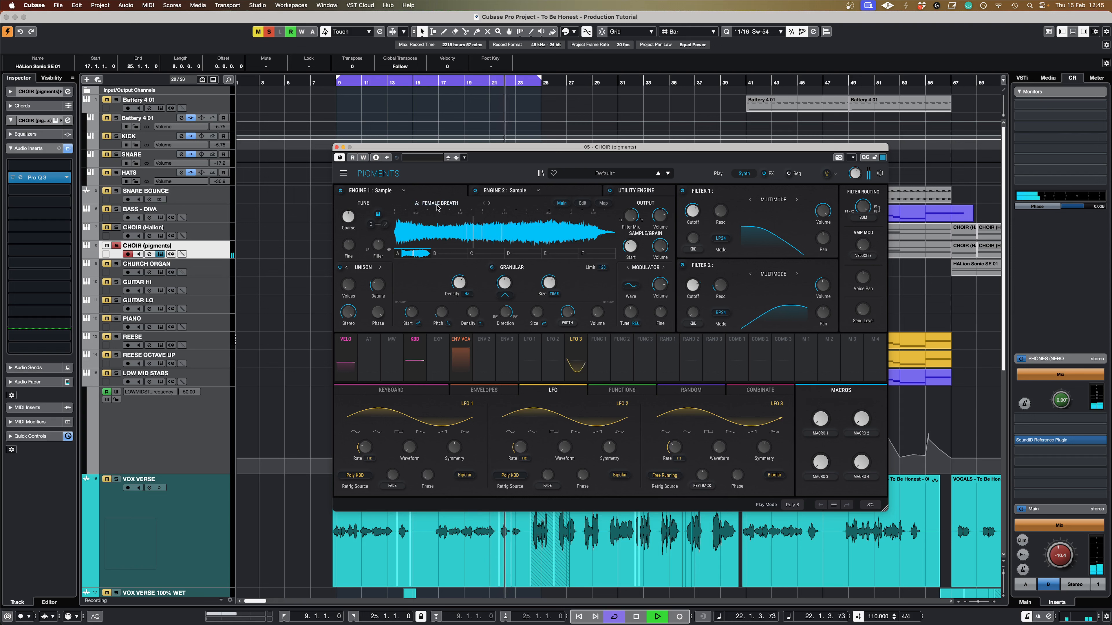
{"action": "mouse_move", "coordinate": [514, 195]}
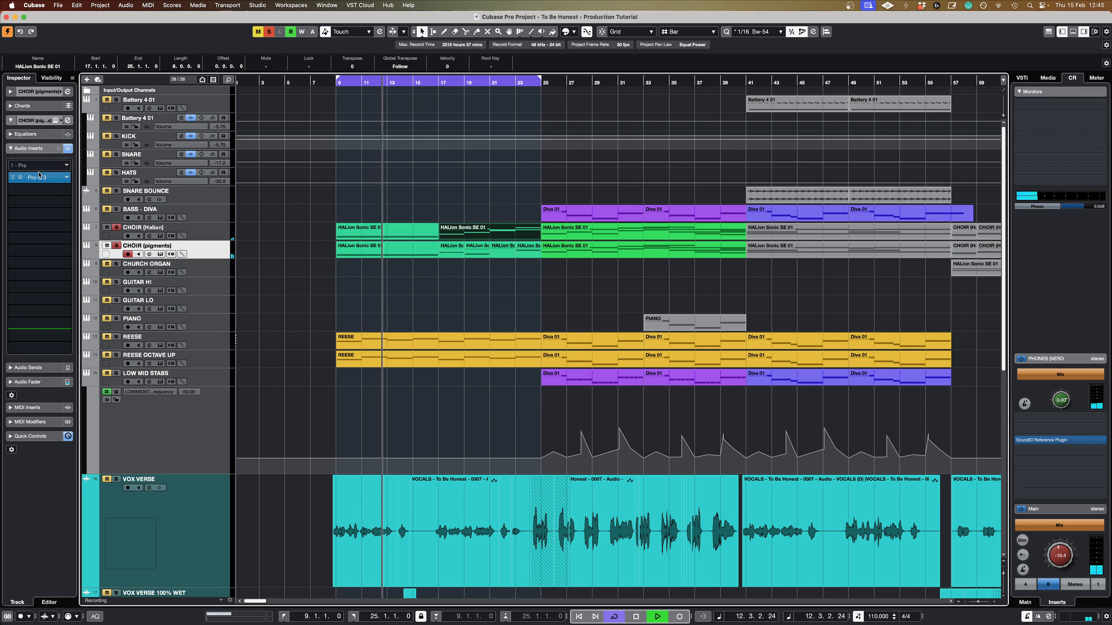
- Close the Pigments choir patch and return to the arrangement with the Pro-Q 3 insert shown
{"action": "left_click", "coordinate": [19, 178]}
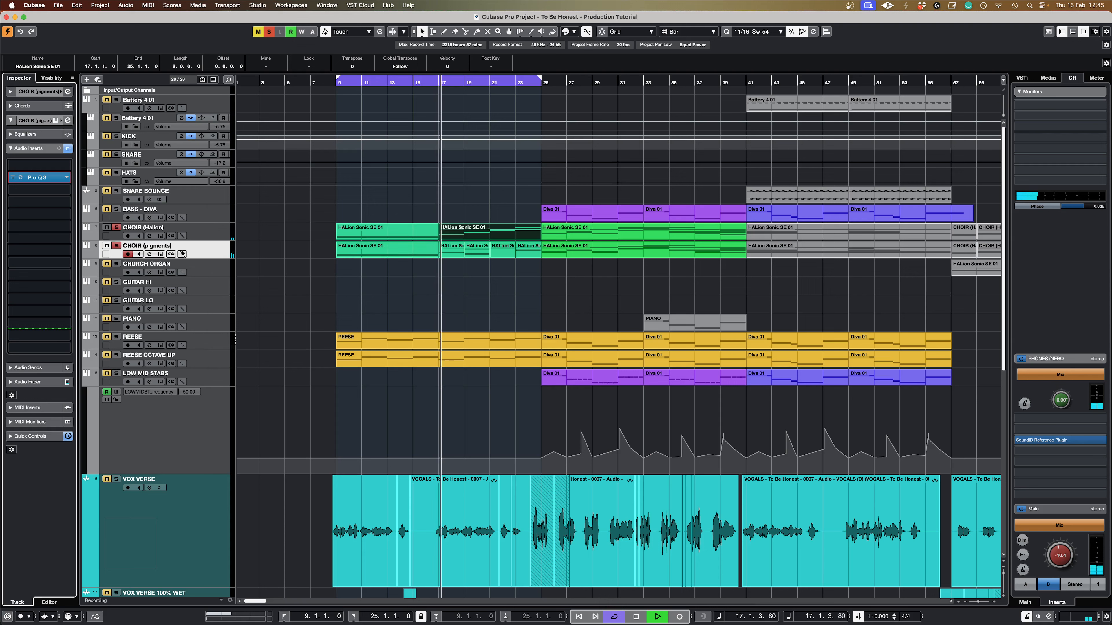
{"action": "left_click", "coordinate": [419, 297]}
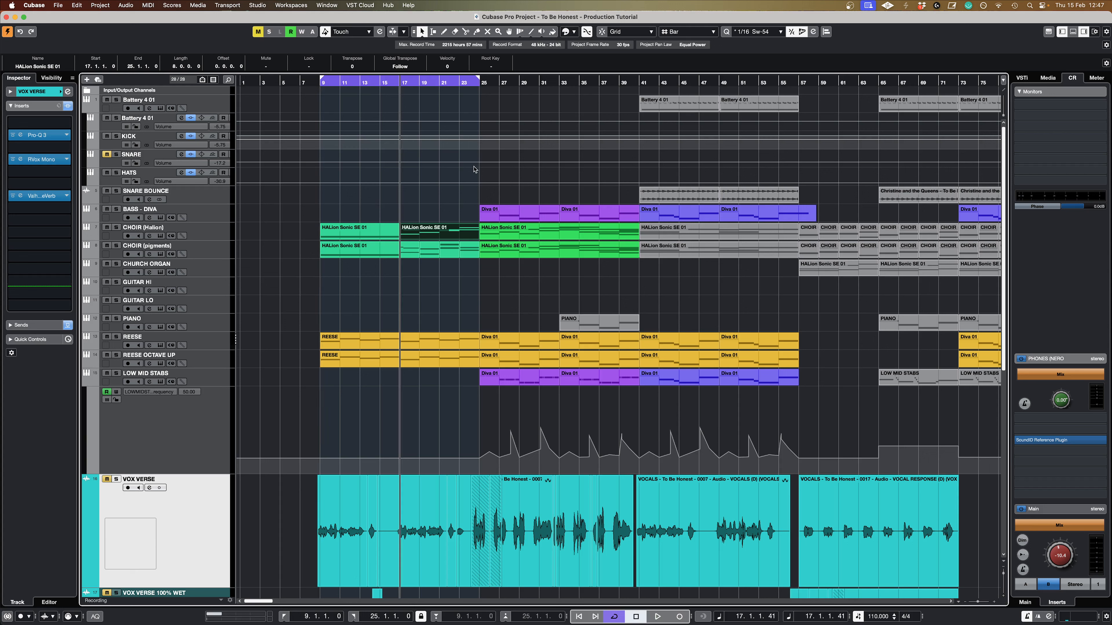
{"action": "mouse_move", "coordinate": [462, 189]}
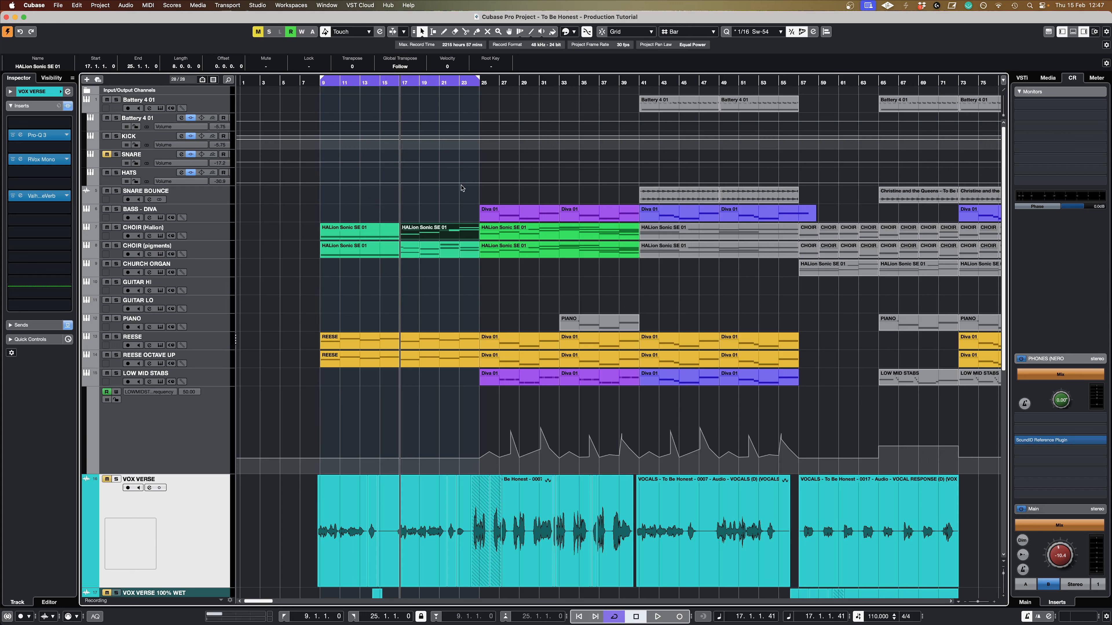
- Zoom out to show bars 1–79 and bring up the BASS - DIVA track's Diva synth
{"action": "left_click", "coordinate": [659, 616]}
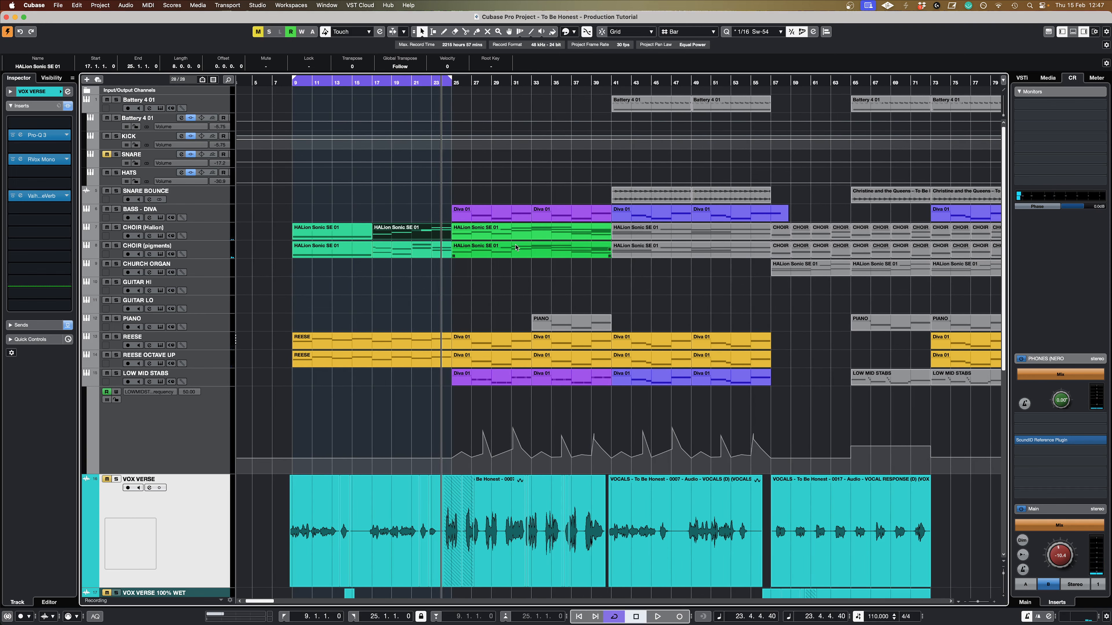
{"action": "left_click", "coordinate": [491, 213]}
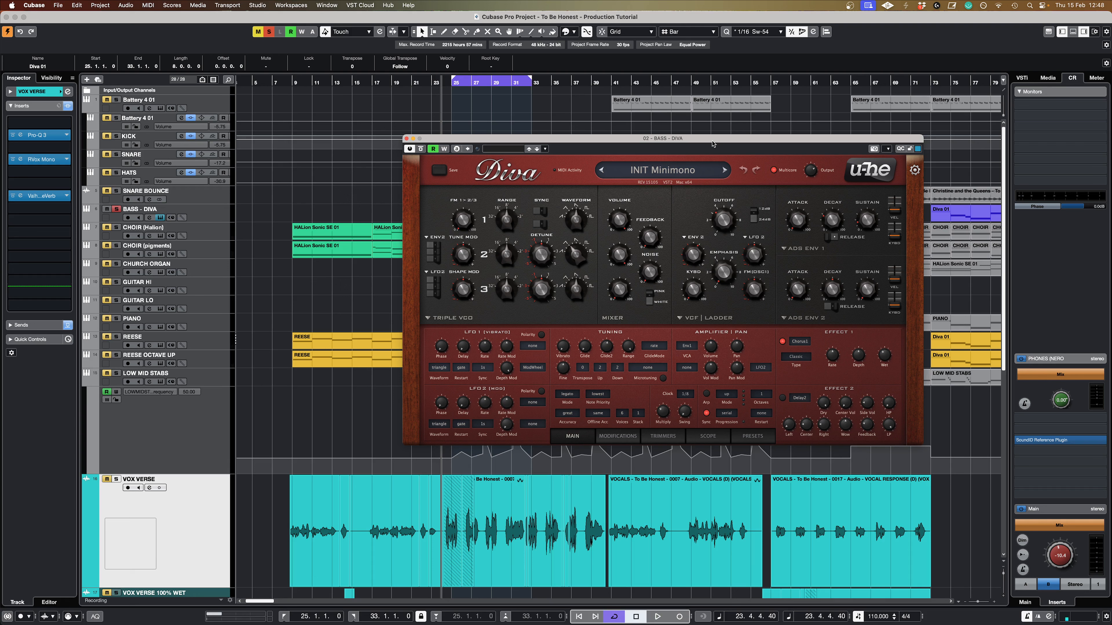
{"action": "mouse_move", "coordinate": [628, 222]}
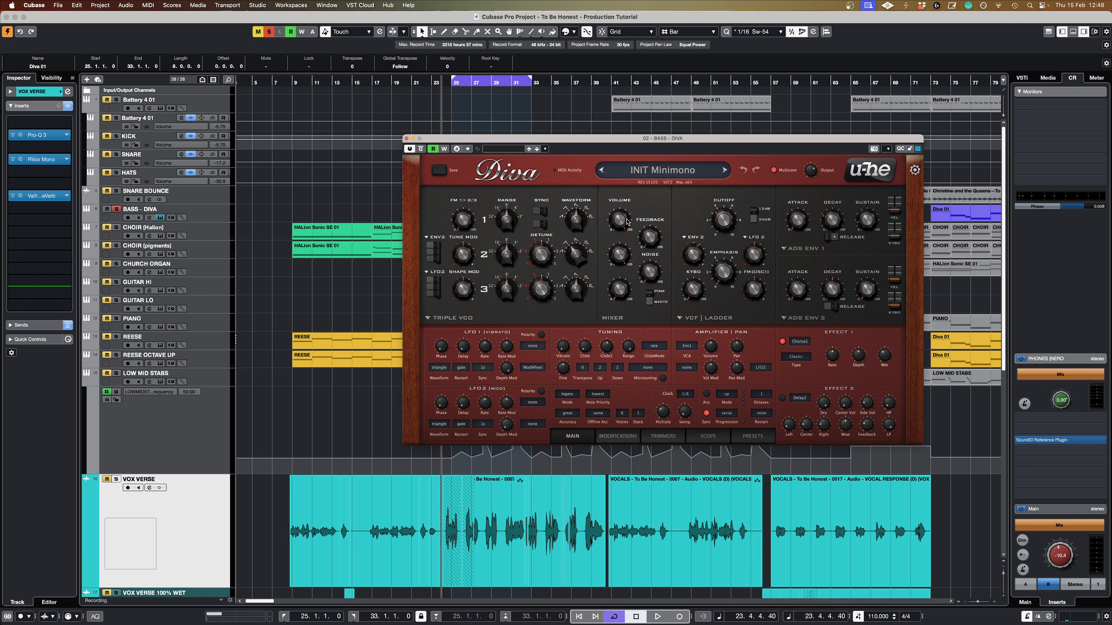
{"action": "mouse_move", "coordinate": [573, 254]}
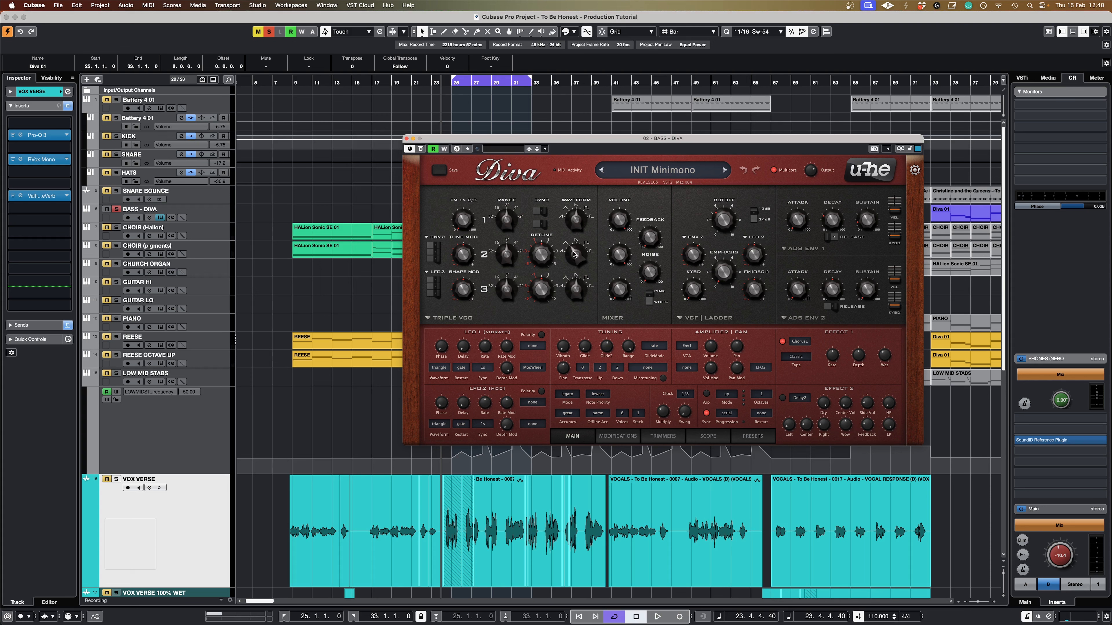
{"action": "mouse_move", "coordinate": [622, 245]}
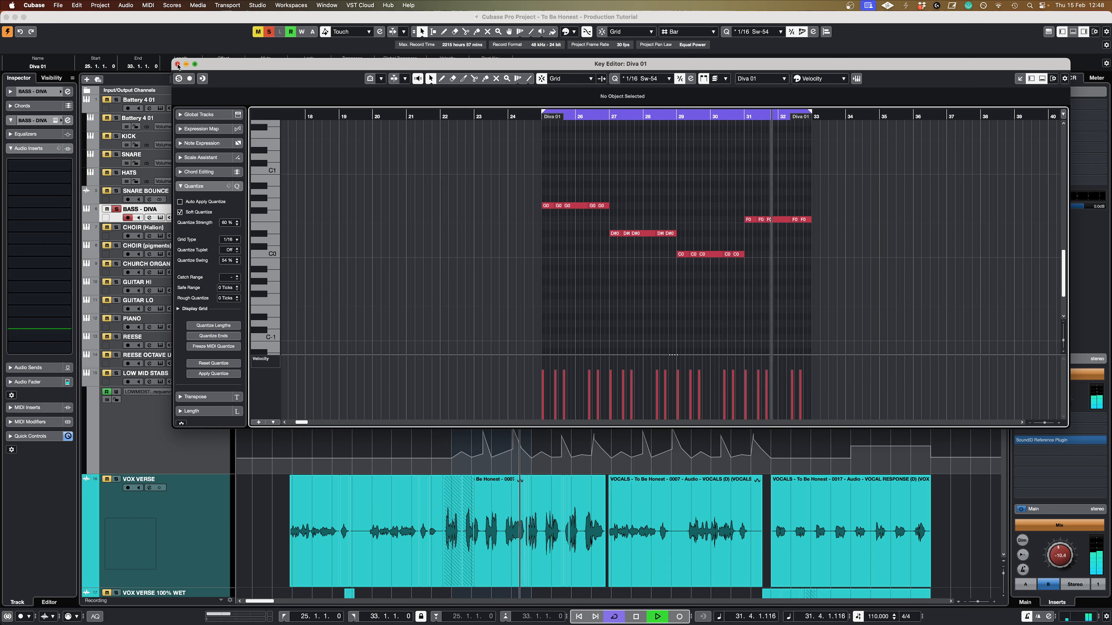
- Close the Diva 01 bass part's Key Editor to return to the arrangement
{"action": "left_click", "coordinate": [177, 64]}
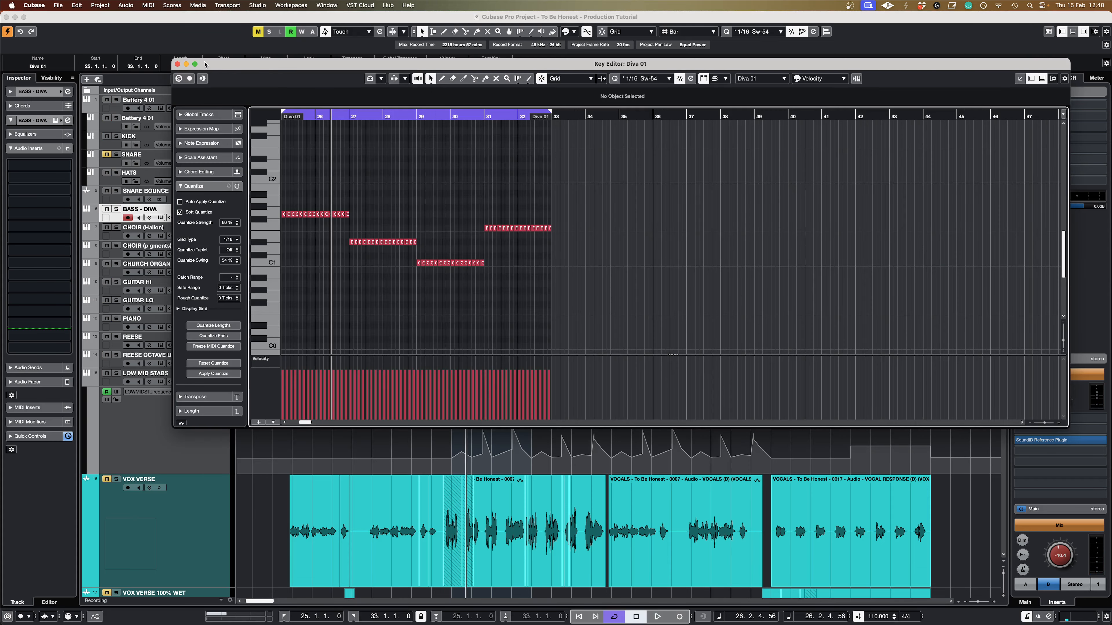
{"action": "left_click", "coordinate": [178, 65]}
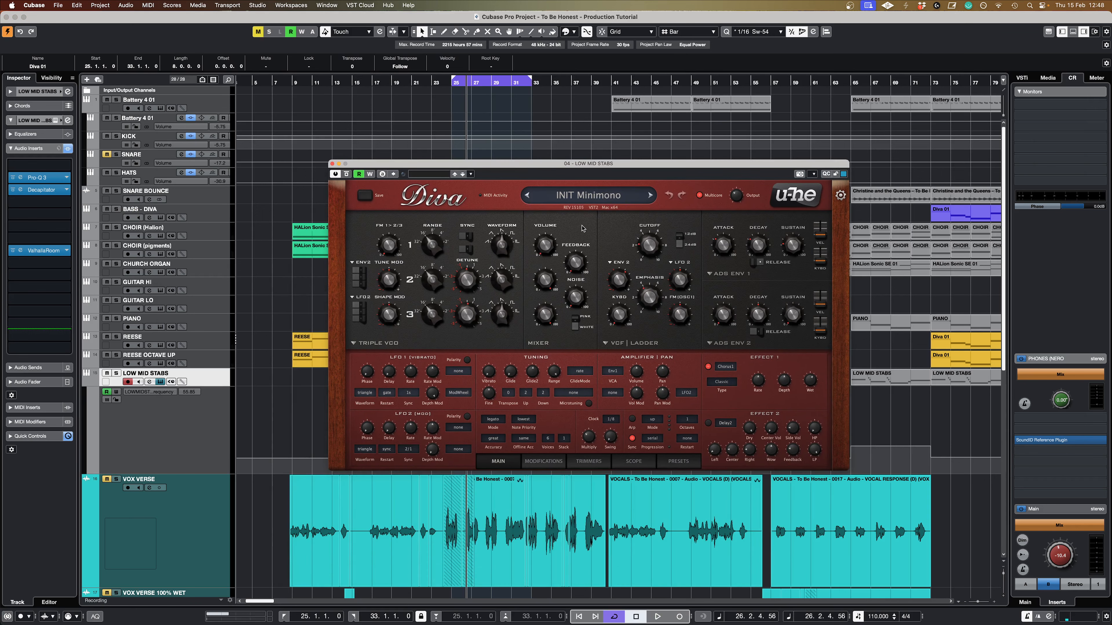
{"action": "mouse_move", "coordinate": [533, 293]}
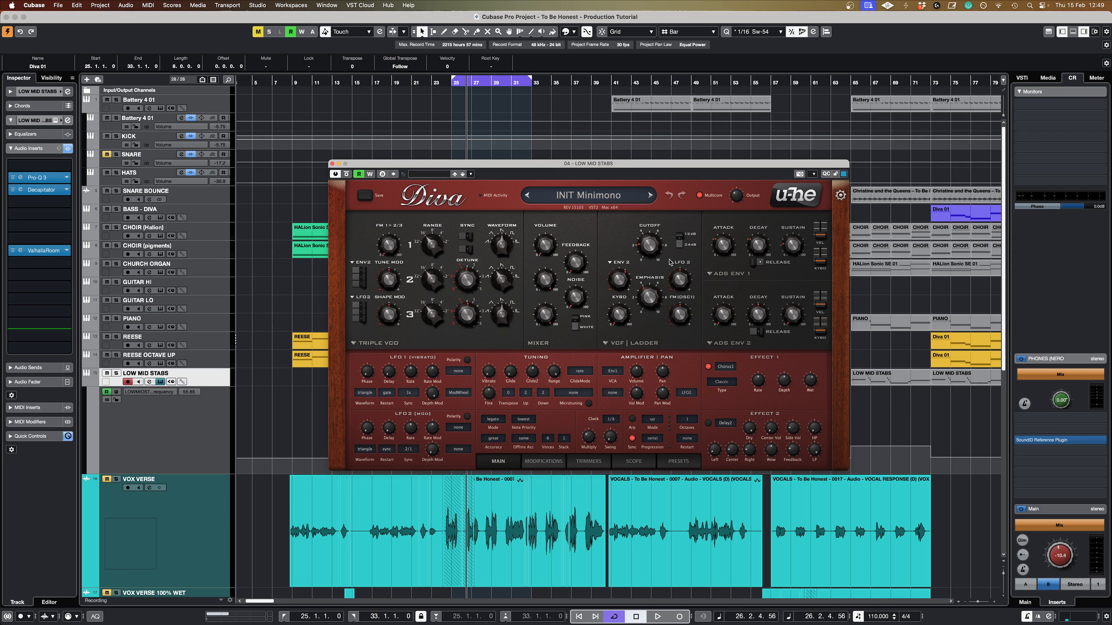
{"action": "mouse_move", "coordinate": [654, 302]}
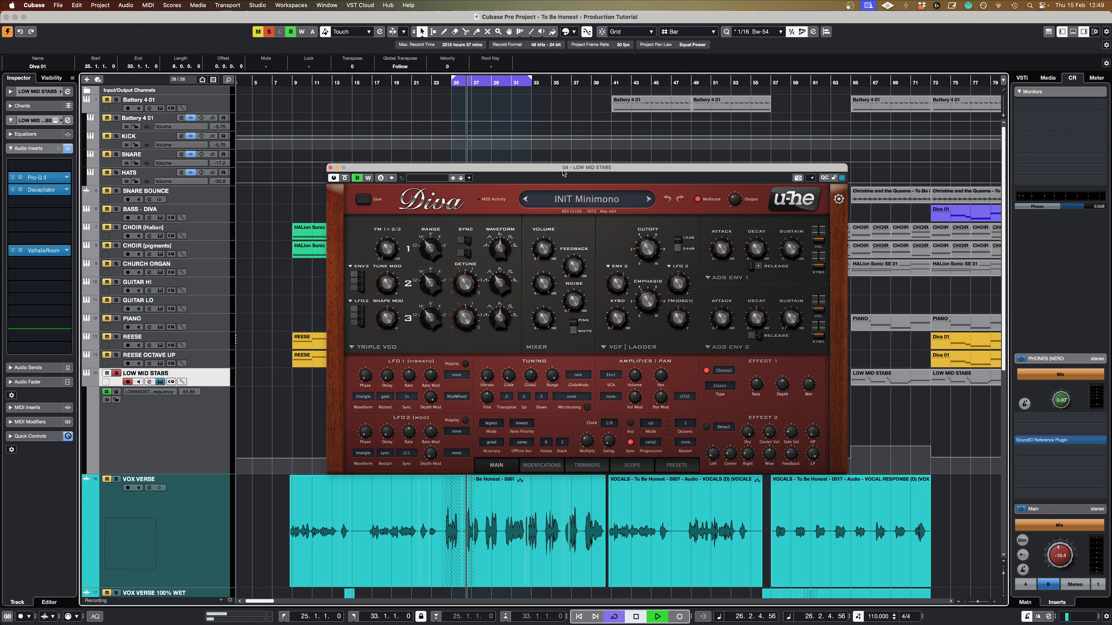
- Reposition the LOW MID STABS Diva window showing the INIT Minimono patch and start playback
{"action": "left_click_drag", "start_coordinate": [587, 167], "coordinate": [690, 174]}
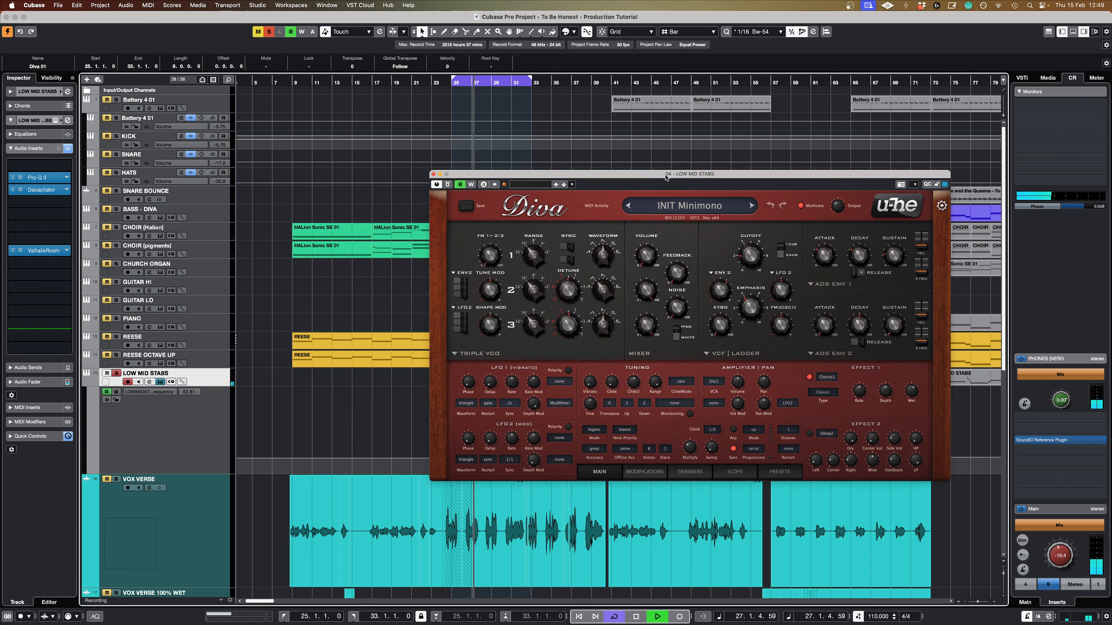
{"action": "left_click", "coordinate": [433, 178]}
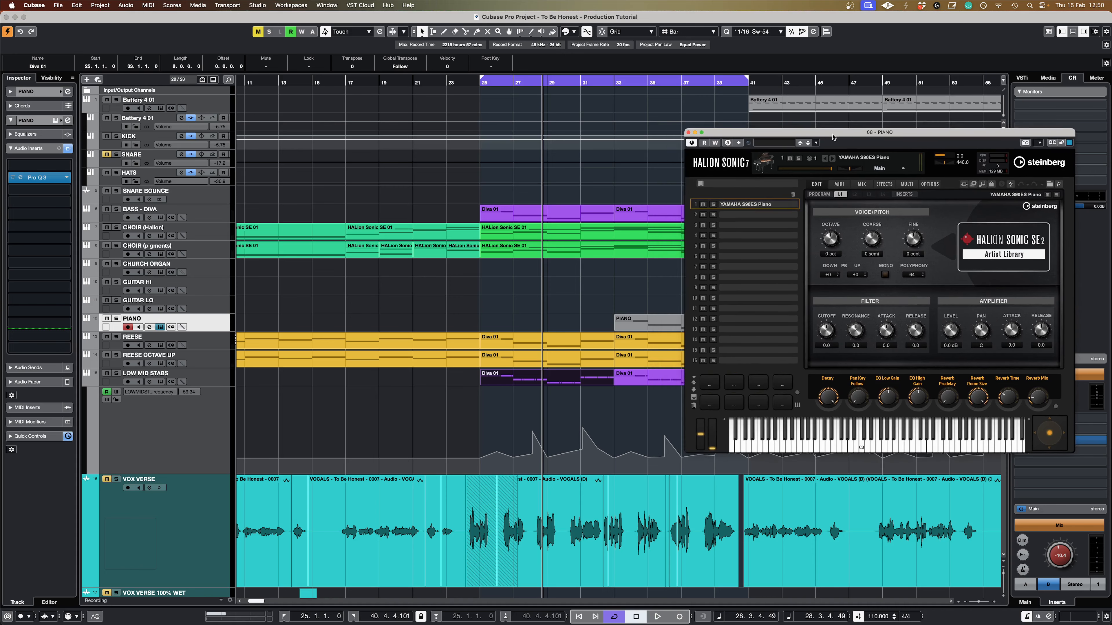
- Move the HALion Sonic Yamaha S90ES Piano window aside and loop the PIANO part from bar 33
{"action": "left_click_drag", "start_coordinate": [879, 133], "coordinate": [903, 135]}
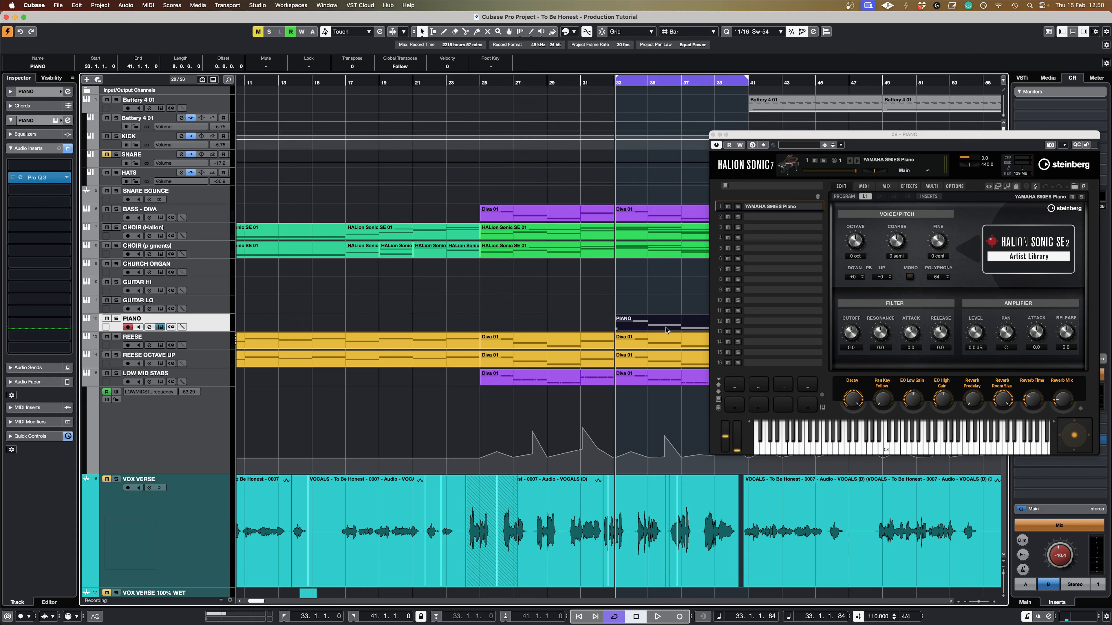
{"action": "double_click", "coordinate": [664, 329]}
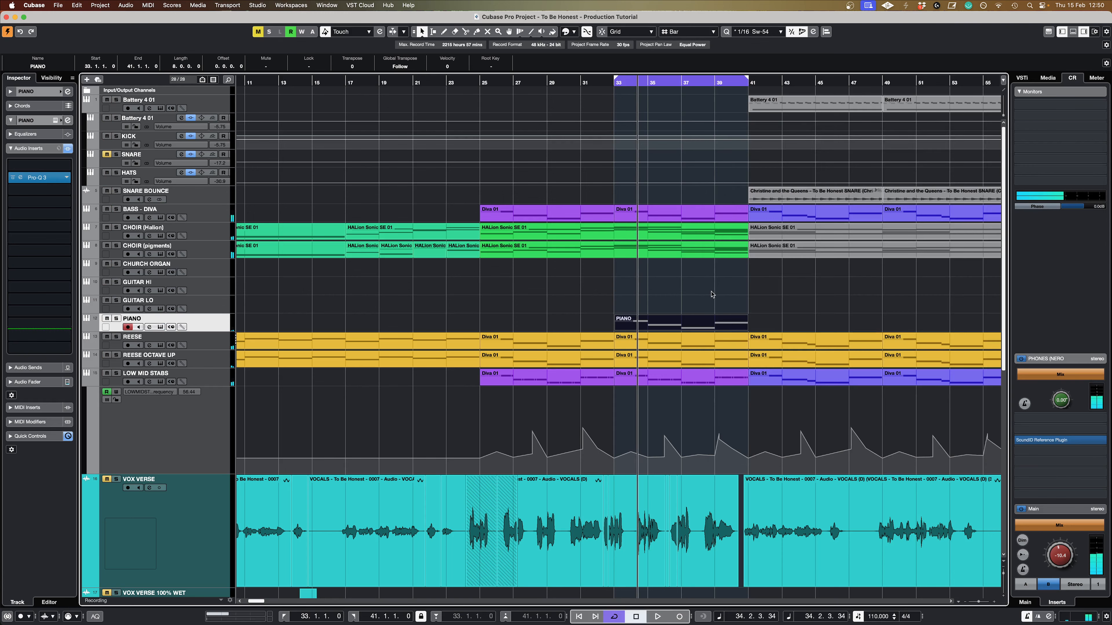
{"action": "mouse_move", "coordinate": [700, 295]}
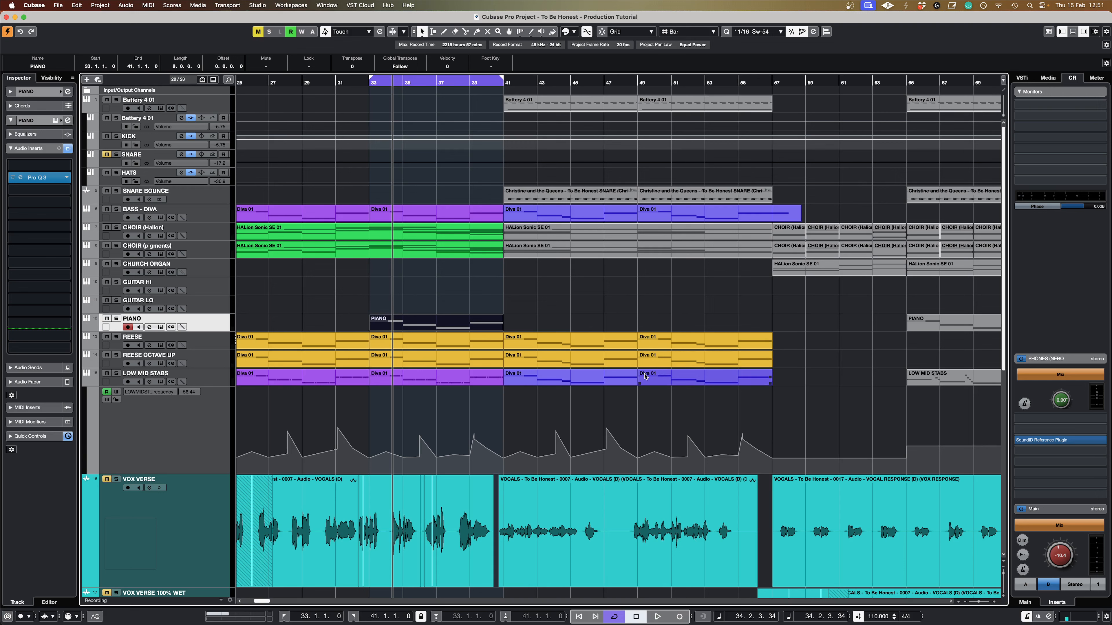
{"action": "mouse_move", "coordinate": [712, 383]}
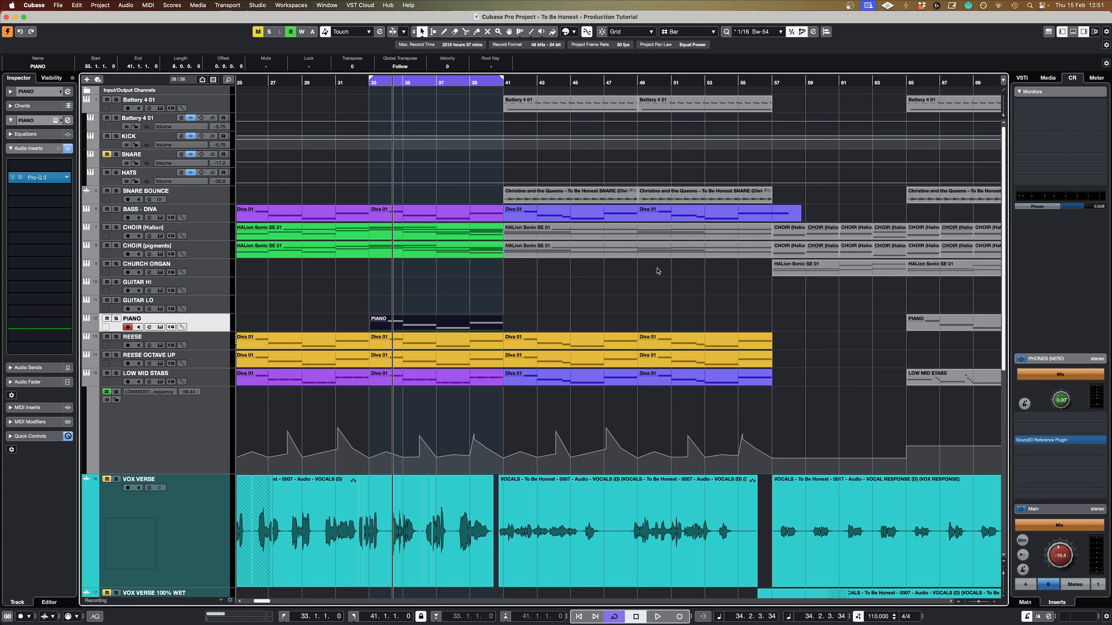
- Bring up the Battery 4 kit and audition the ClosedHH Bikini 2 hi-hat sample a few times
{"action": "left_click", "coordinate": [570, 105]}
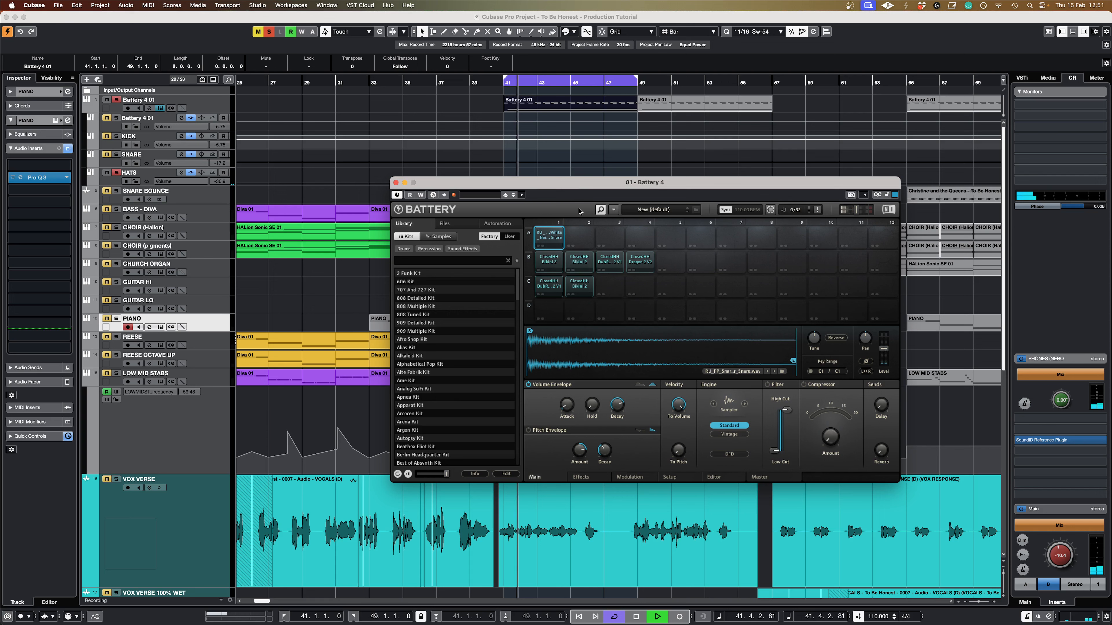
{"action": "left_click", "coordinate": [549, 262]}
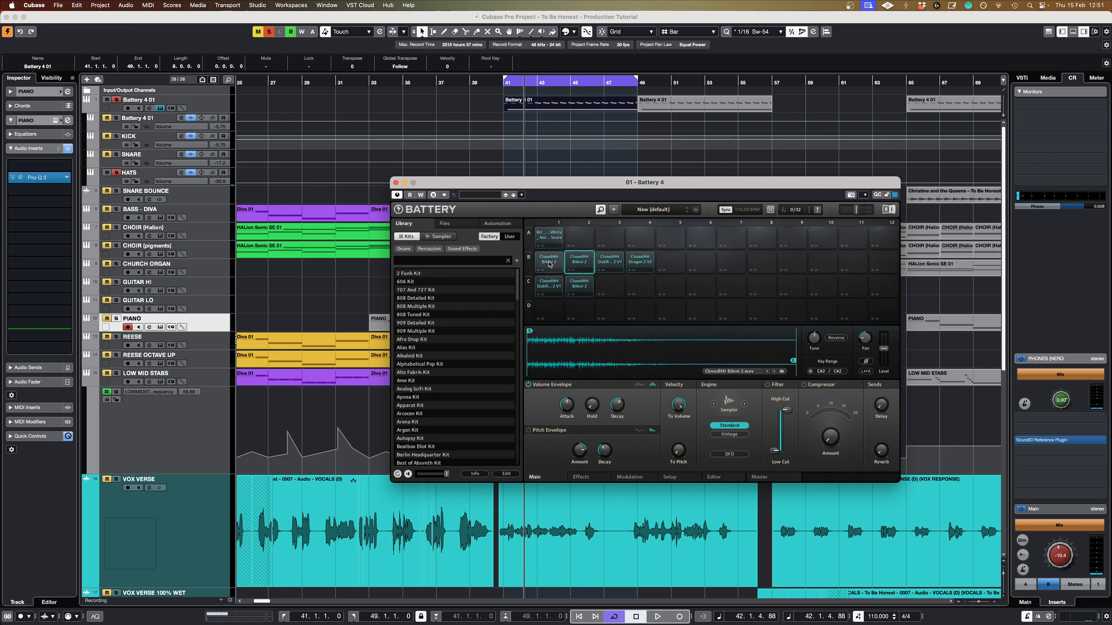
{"action": "left_click", "coordinate": [549, 262]}
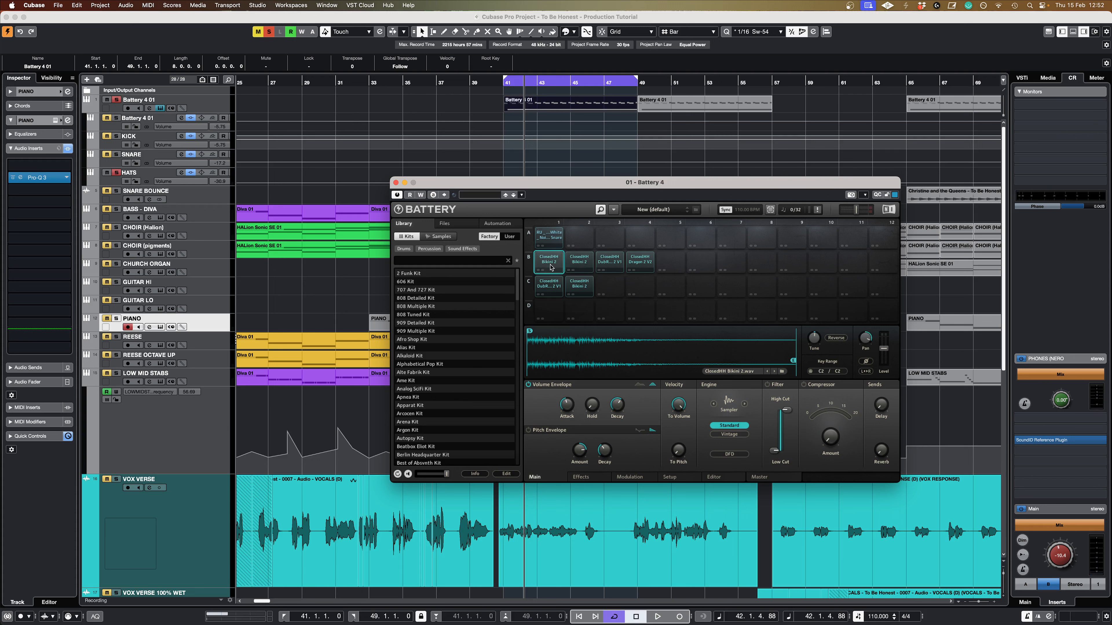
{"action": "left_click", "coordinate": [579, 262]}
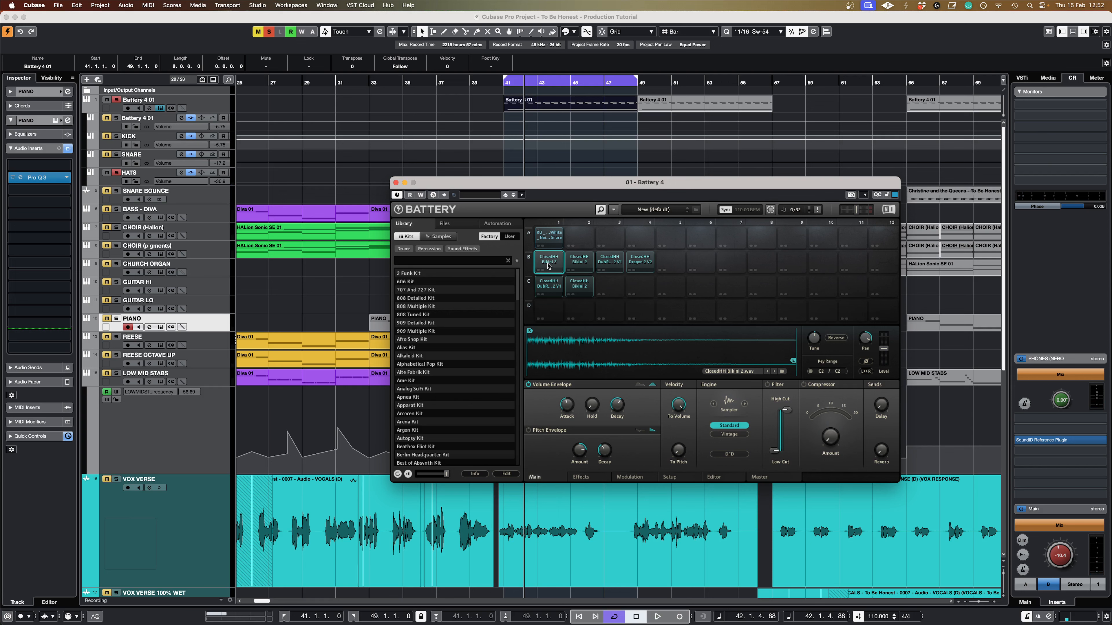
{"action": "mouse_move", "coordinate": [189, 272]}
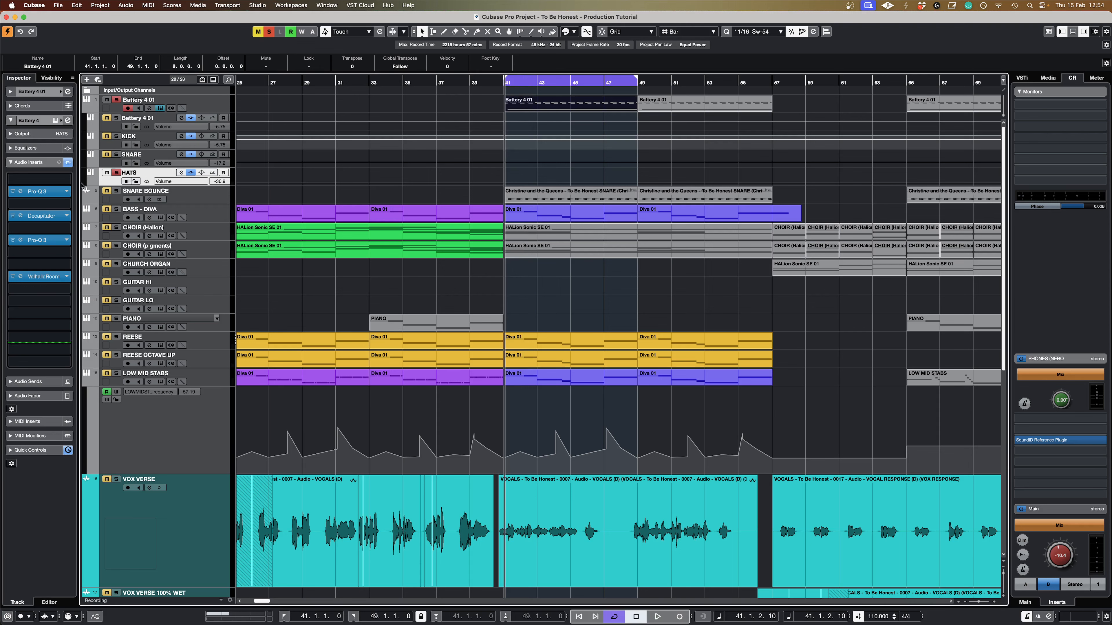
- In the HATS Pro-Q 3, raise the bell band around 3 kHz, then move on to the ValhallaRoom reverb
{"action": "left_click", "coordinate": [37, 191]}
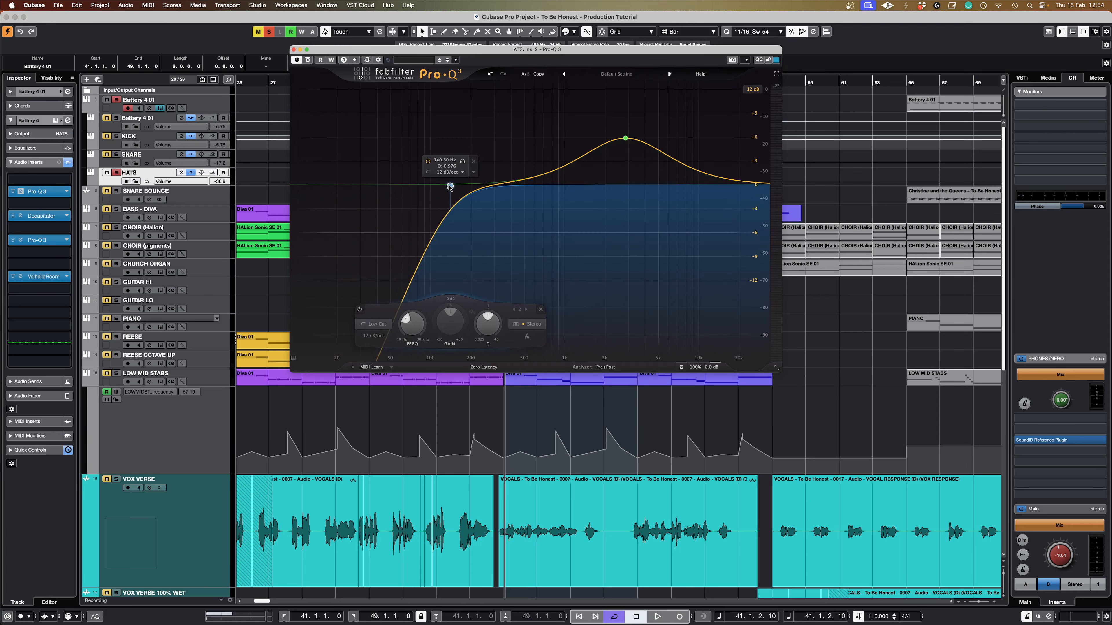
{"action": "left_click", "coordinate": [626, 138]}
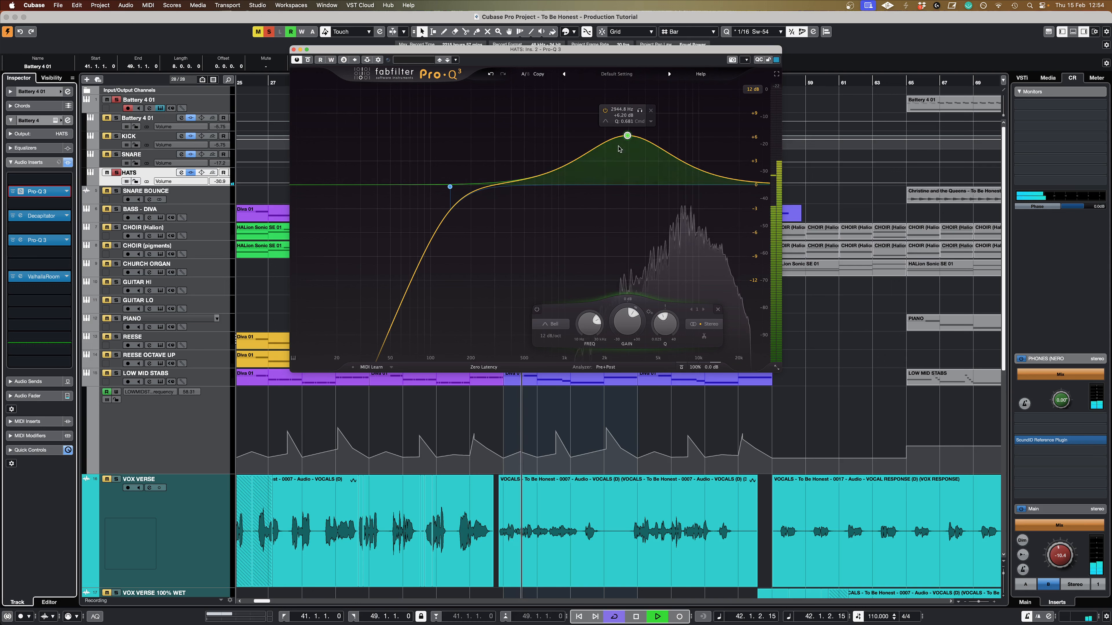
{"action": "left_click_drag", "start_coordinate": [627, 135], "coordinate": [630, 122]}
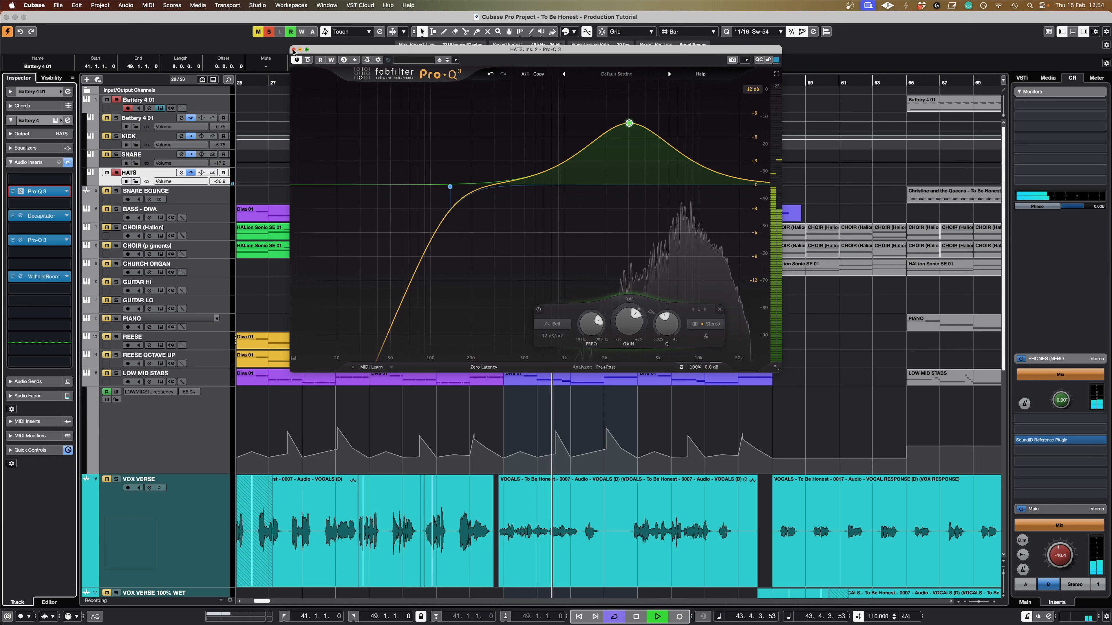
{"action": "left_click", "coordinate": [629, 123]}
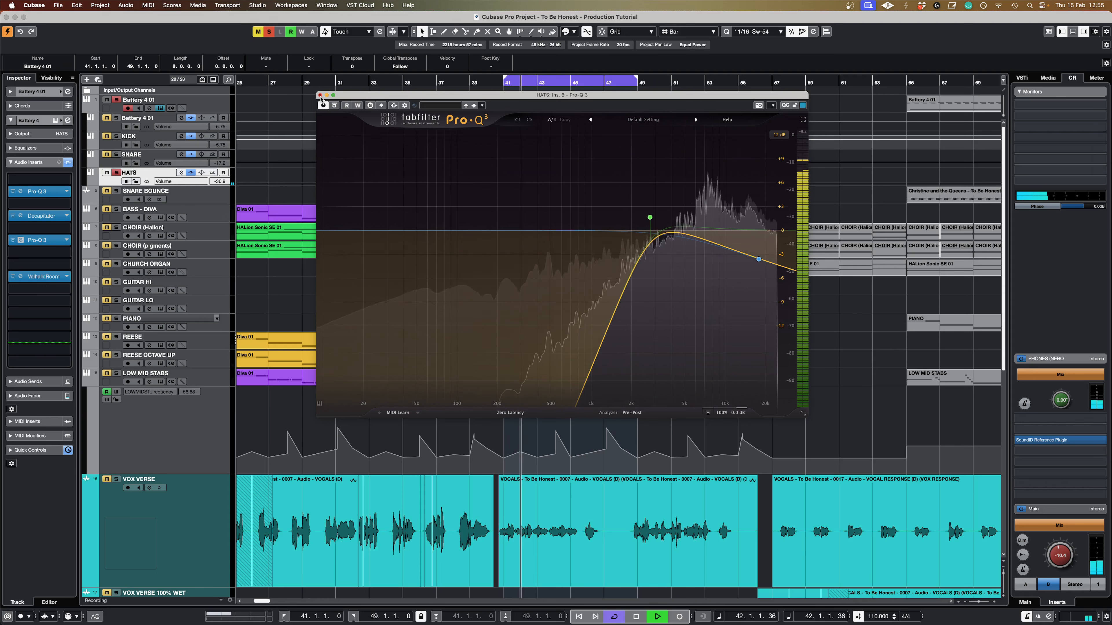
{"action": "left_click", "coordinate": [659, 617]}
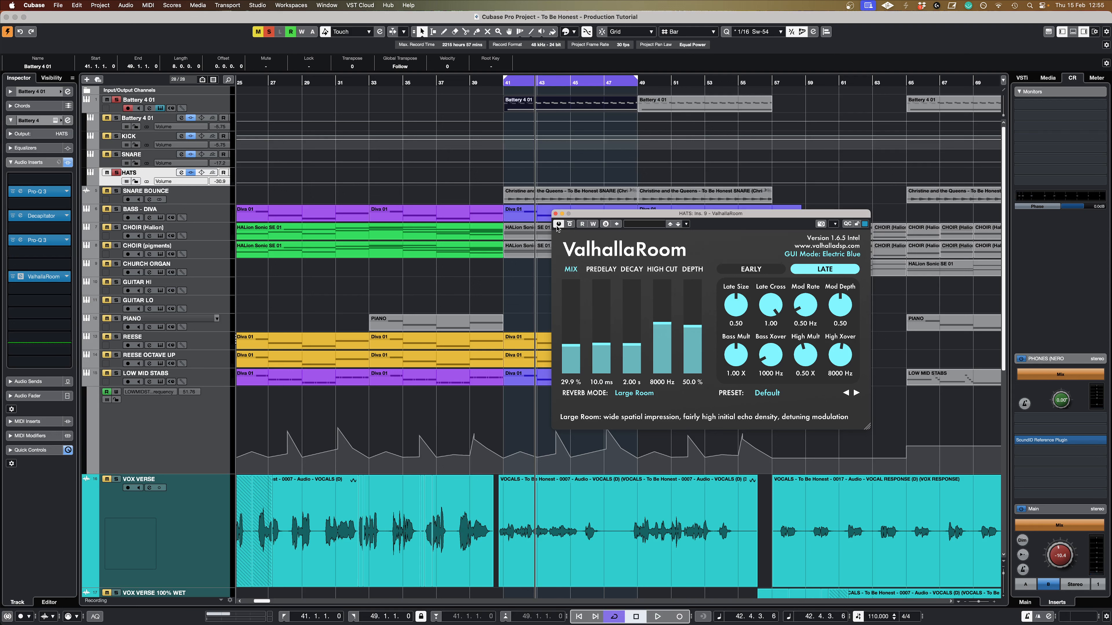
{"action": "mouse_move", "coordinate": [569, 253]}
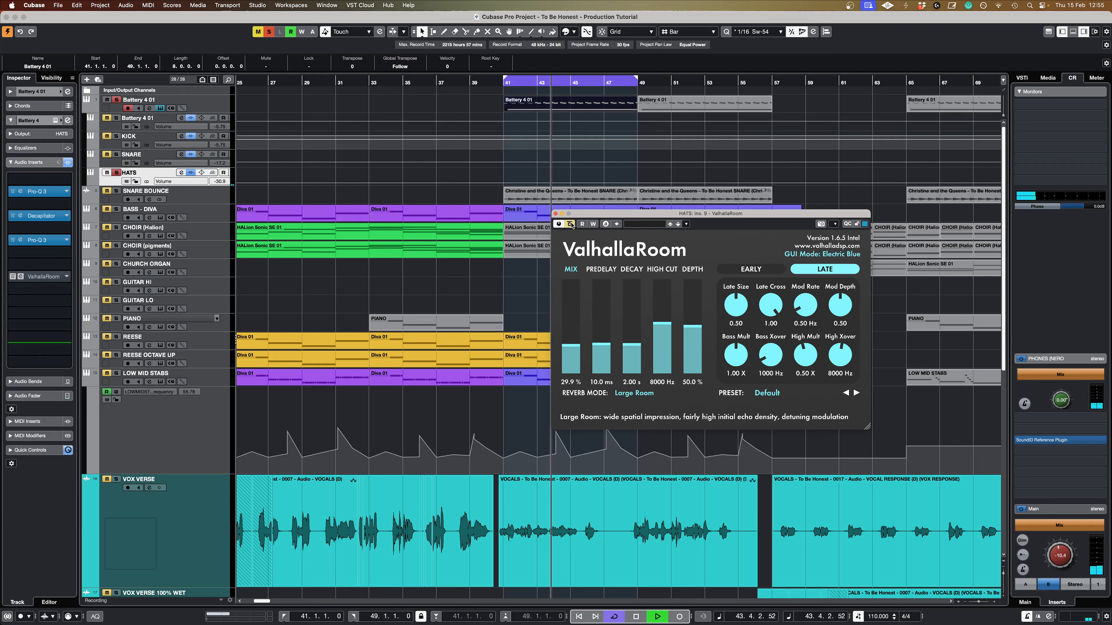
{"action": "mouse_move", "coordinate": [581, 224]}
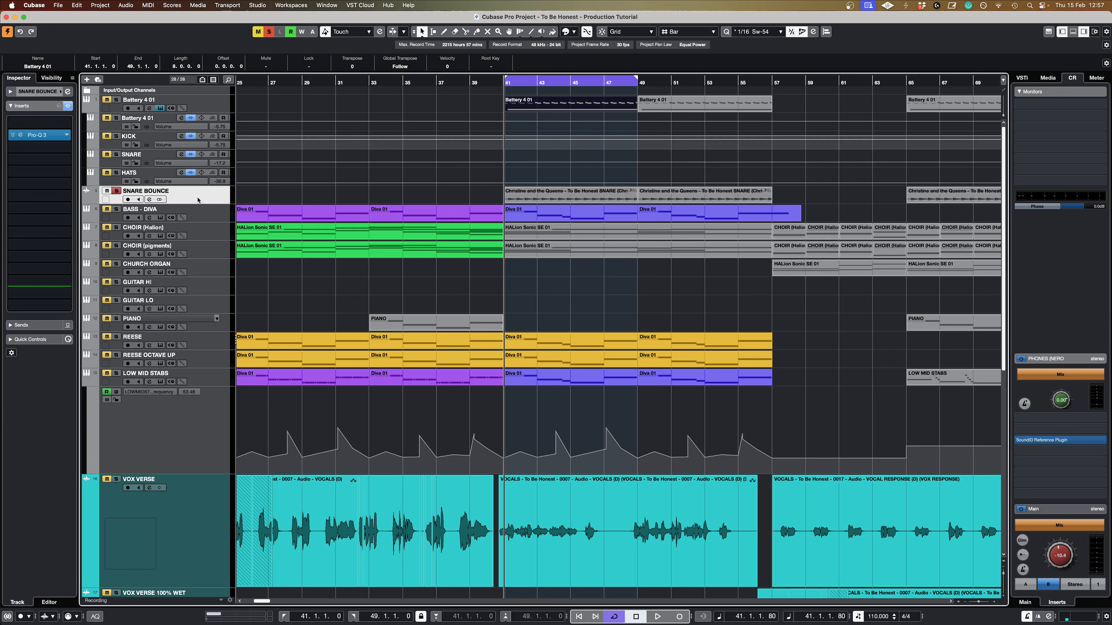
{"action": "mouse_move", "coordinate": [394, 147]}
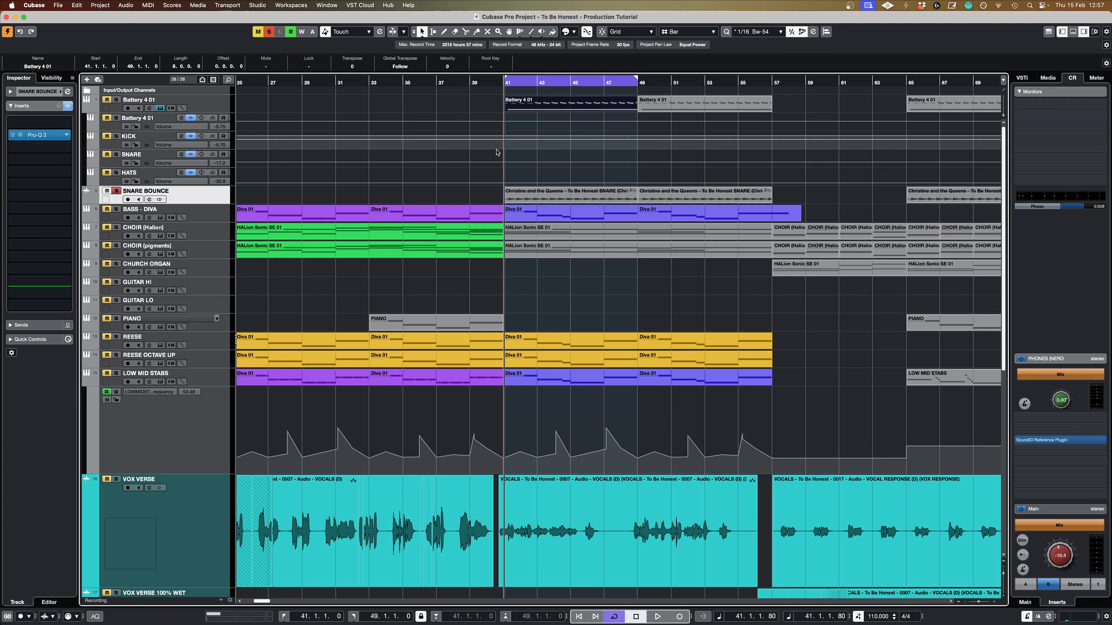
{"action": "left_click", "coordinate": [658, 616]}
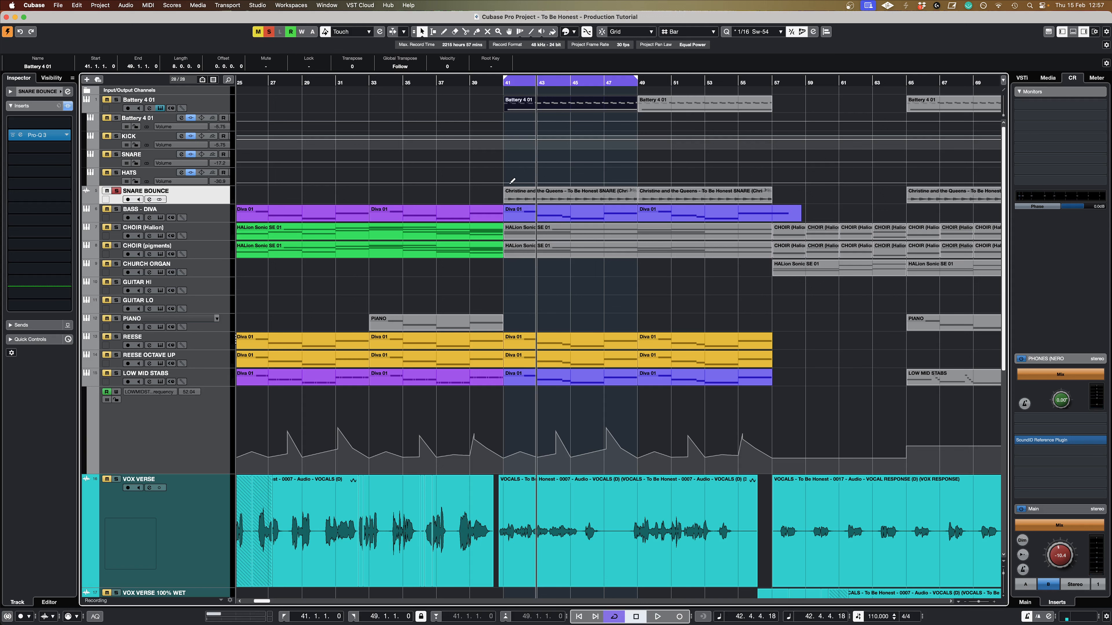
{"action": "mouse_move", "coordinate": [283, 146]}
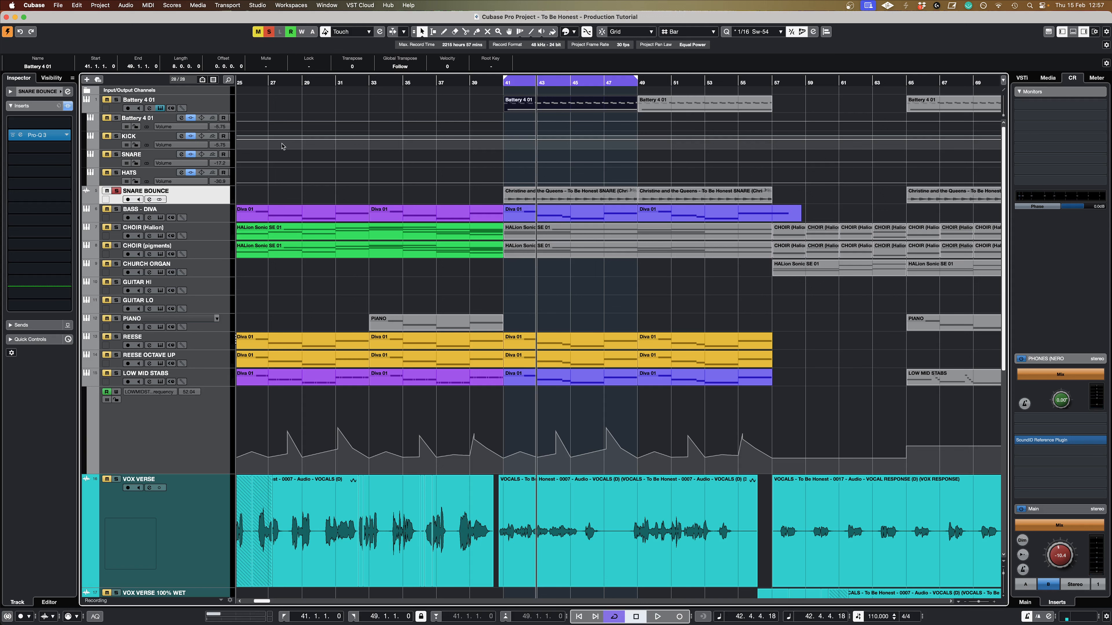
{"action": "mouse_move", "coordinate": [118, 165]}
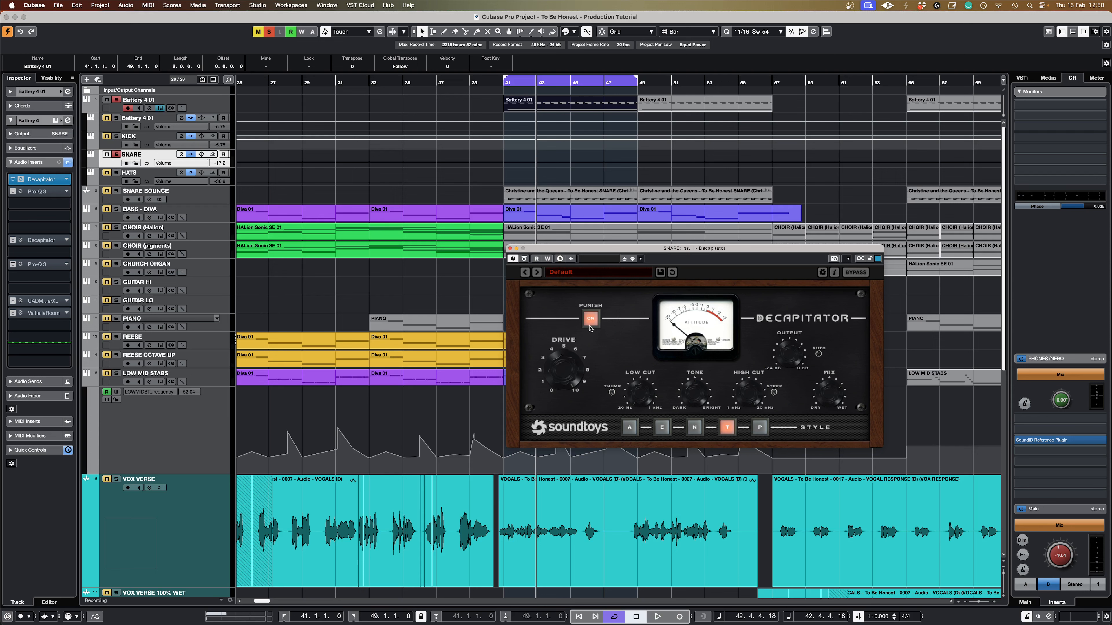
{"action": "mouse_move", "coordinate": [593, 325]}
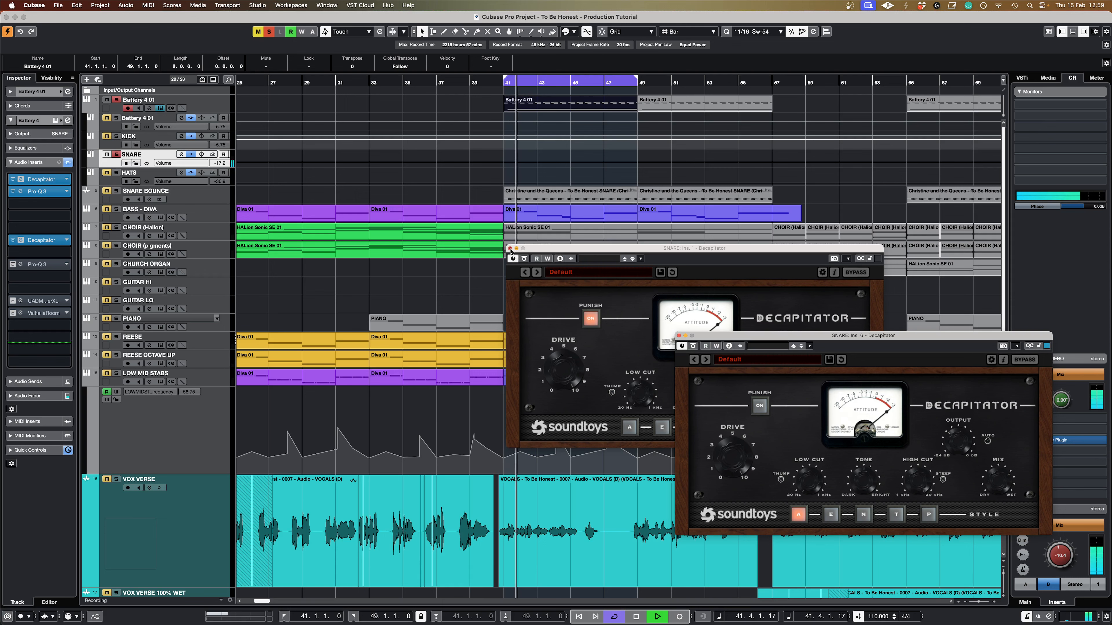
- Close the snare's Decapitator and Pro-Q 3 windows to reveal its full insert chain
{"action": "left_click", "coordinate": [510, 248]}
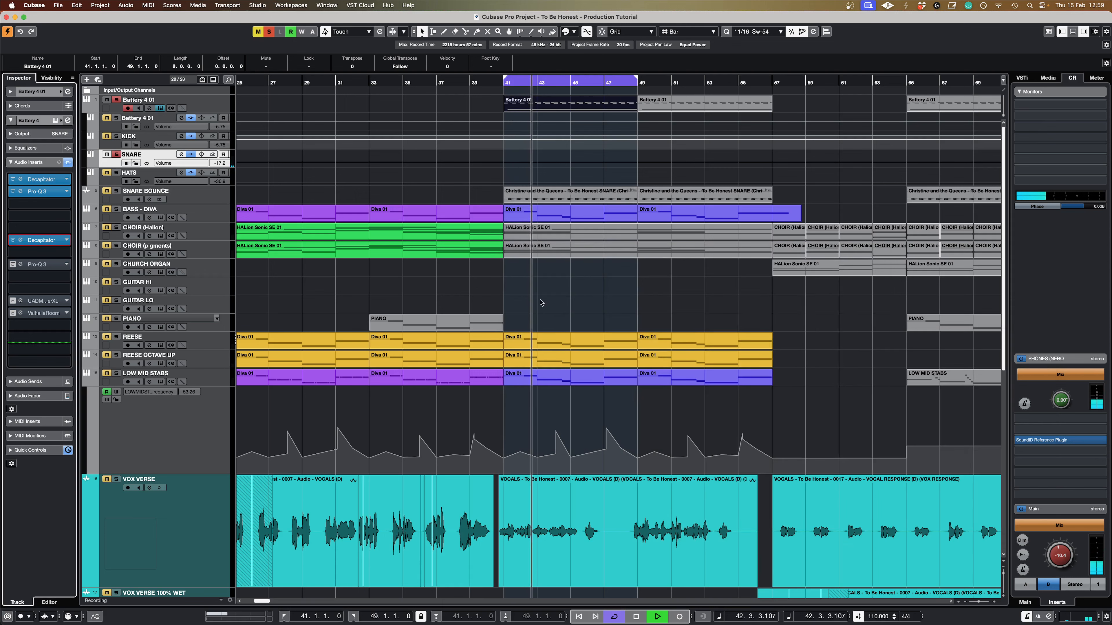
{"action": "left_click", "coordinate": [635, 616]}
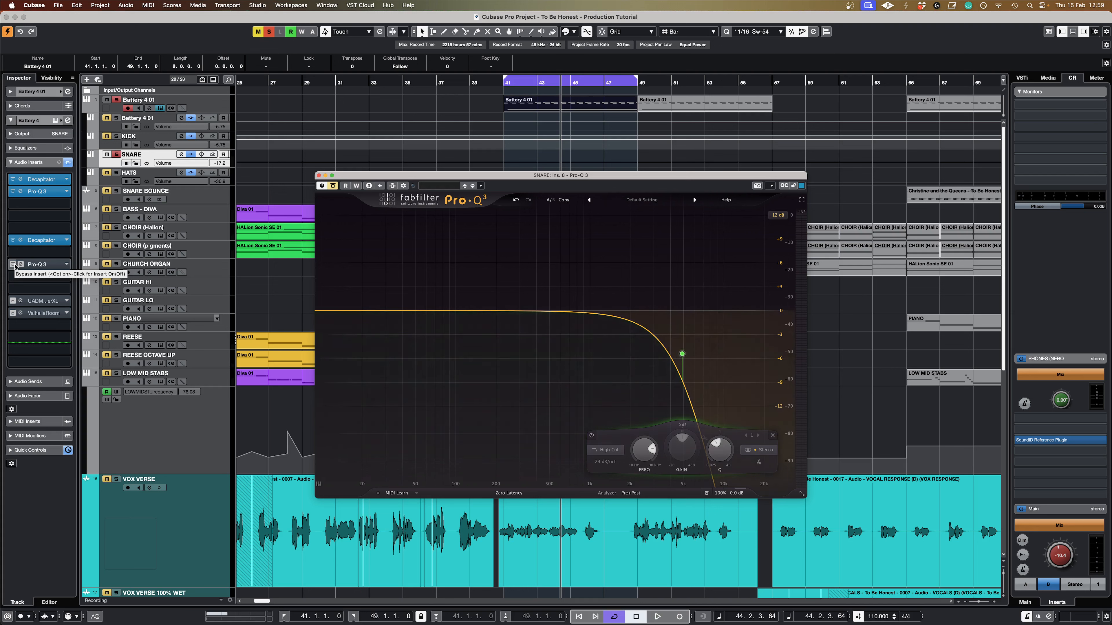
{"action": "left_click", "coordinate": [13, 264]}
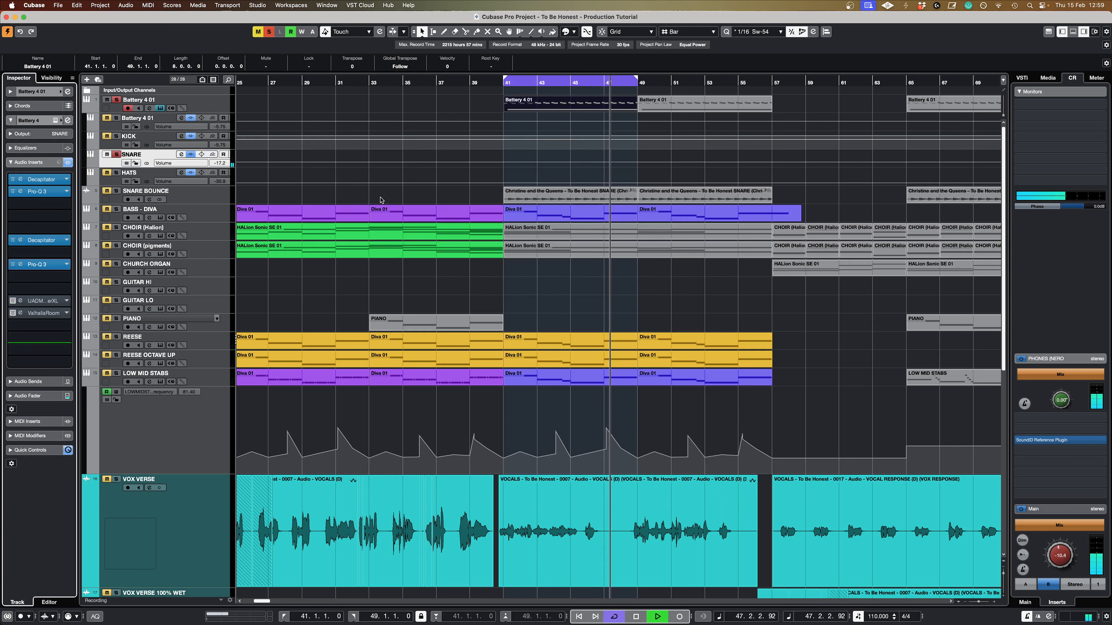
- Enable the snare's UAD Moog Multimode Filter XL and ValhallaRoom, audition the filter over bars 41–49, then close it
{"action": "left_click", "coordinate": [658, 616]}
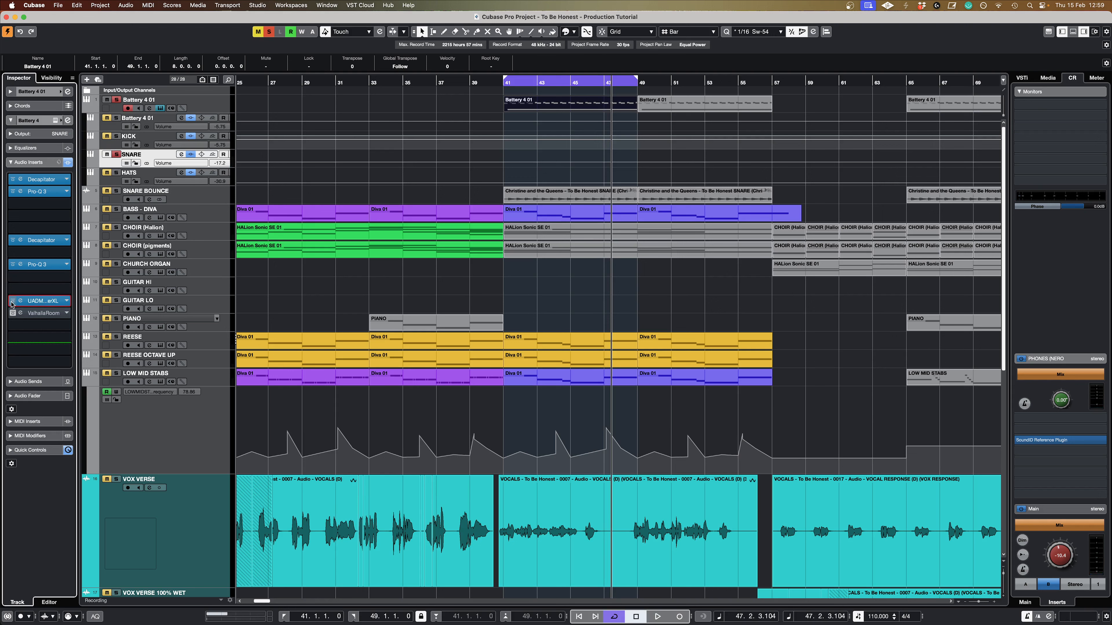
{"action": "left_click", "coordinate": [20, 301]}
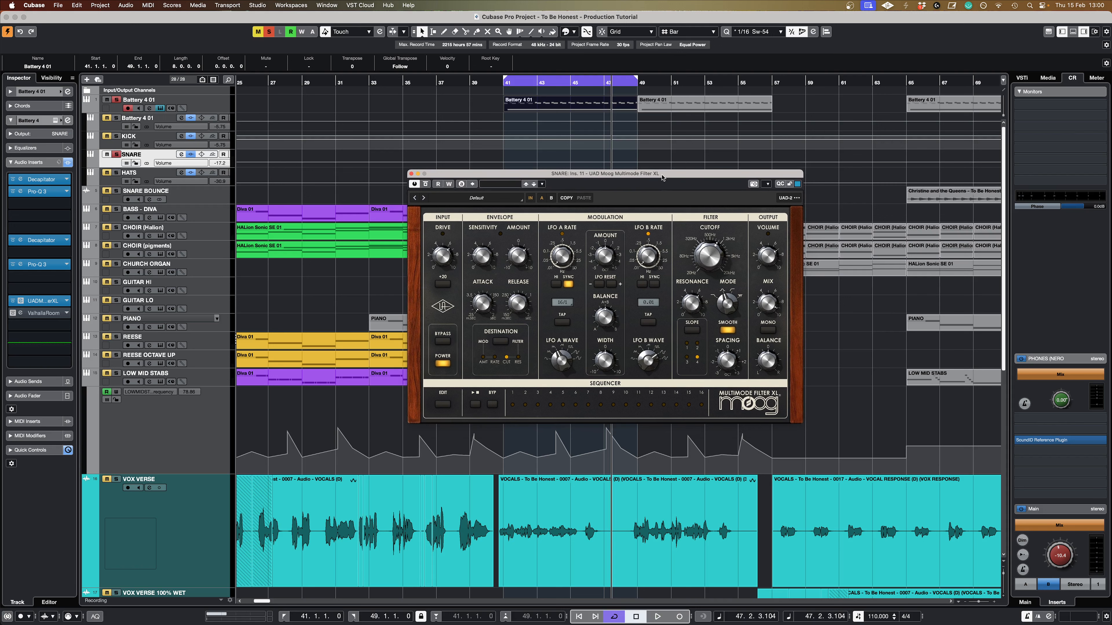
{"action": "mouse_move", "coordinate": [729, 305]}
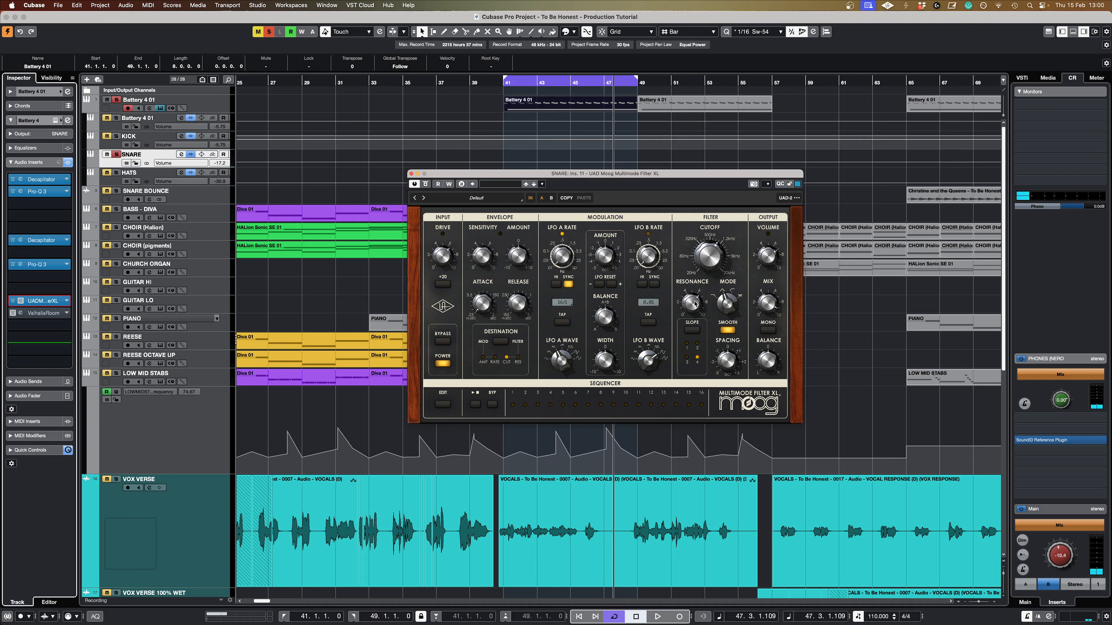
{"action": "left_click", "coordinate": [659, 617]}
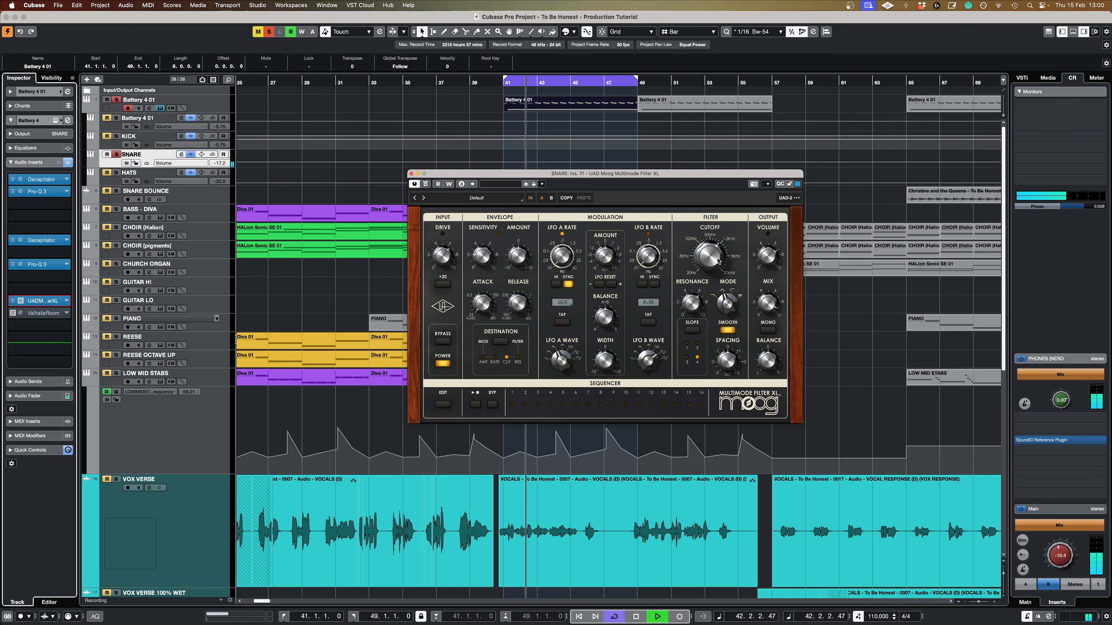
{"action": "left_click", "coordinate": [659, 616]}
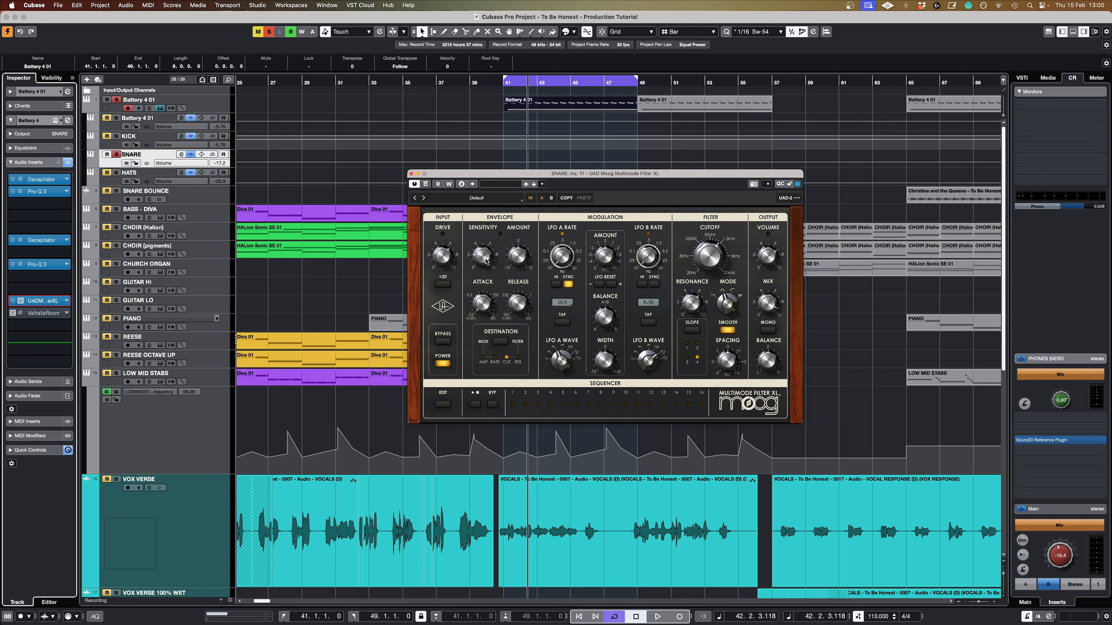
{"action": "left_click", "coordinate": [658, 616]}
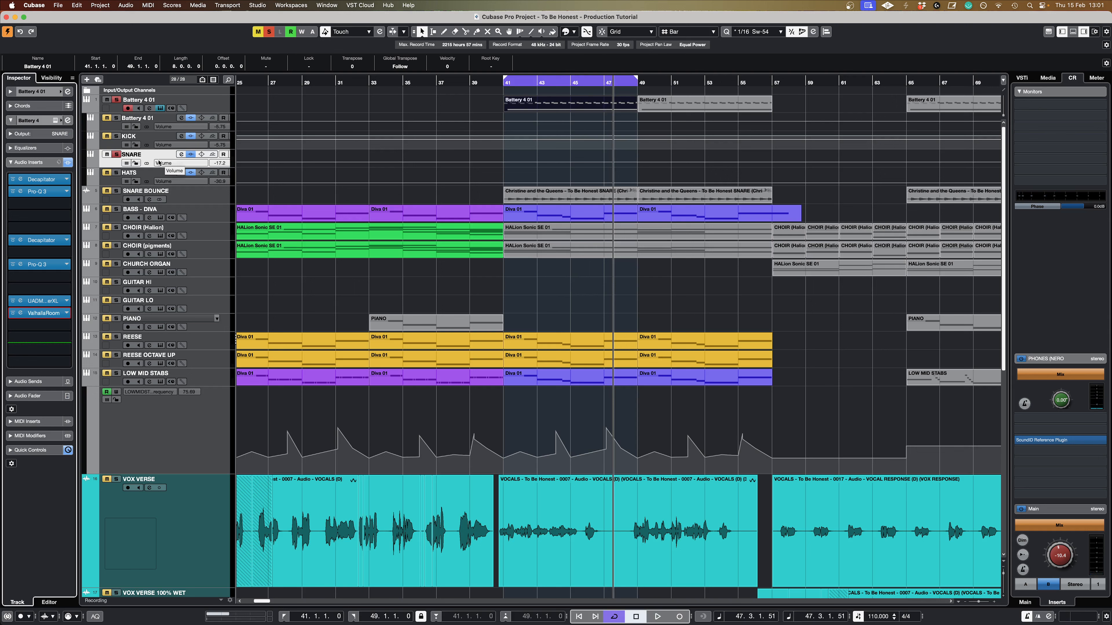
{"action": "mouse_move", "coordinate": [117, 154]}
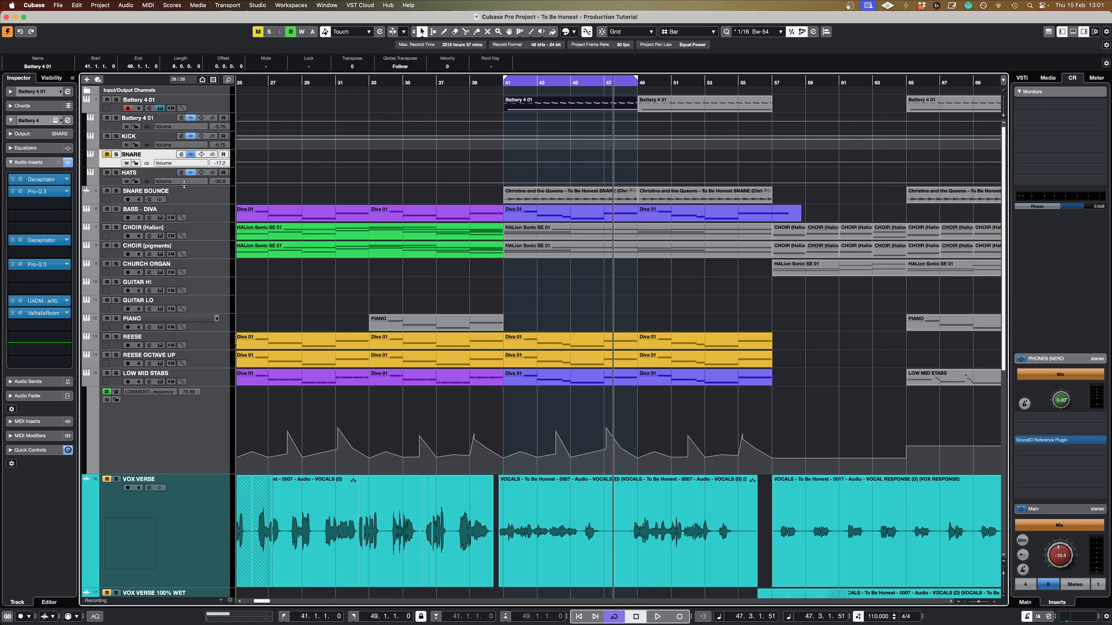
- Solo the SNARE track and activate the Pro-Q 3 insert on the SNARE BOUNCE clip at bar 41
{"action": "left_click", "coordinate": [564, 191]}
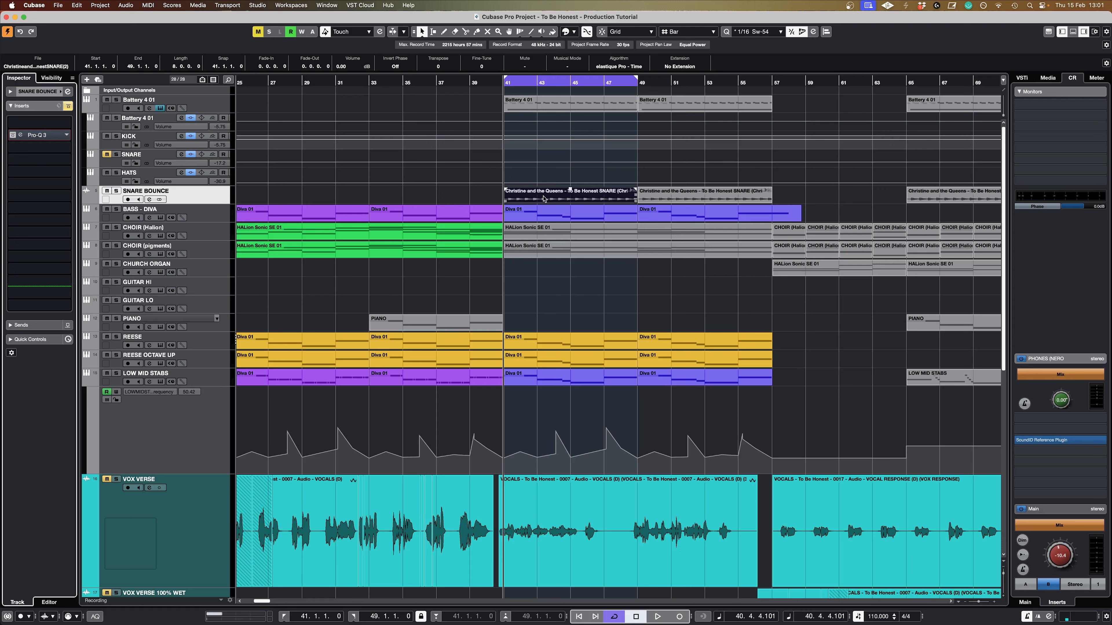
{"action": "left_click", "coordinate": [656, 624]}
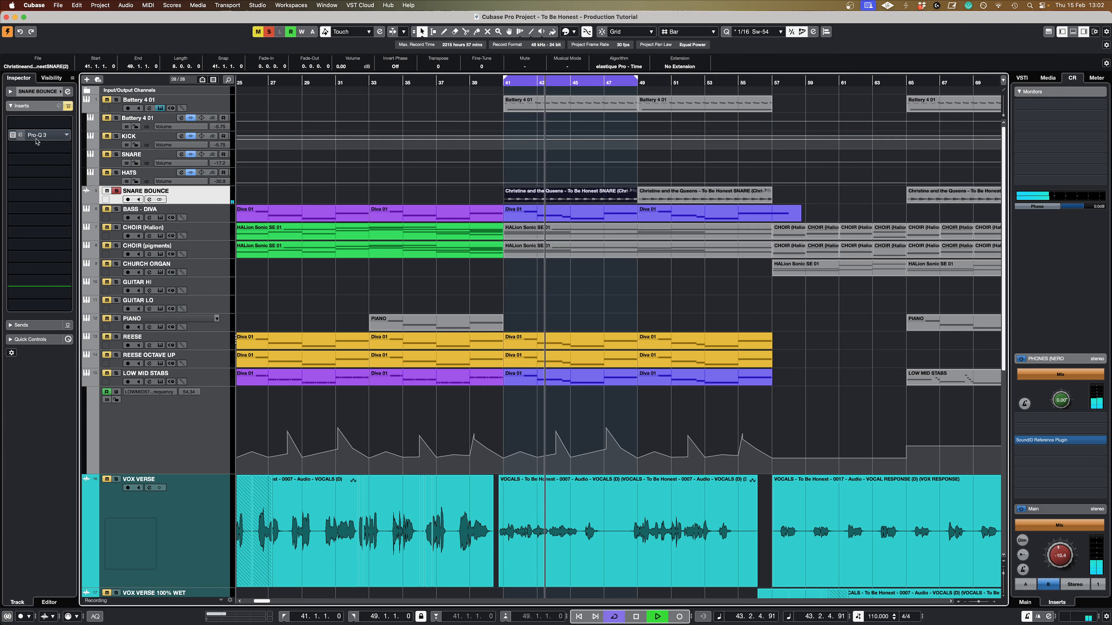
{"action": "double_click", "coordinate": [37, 135]}
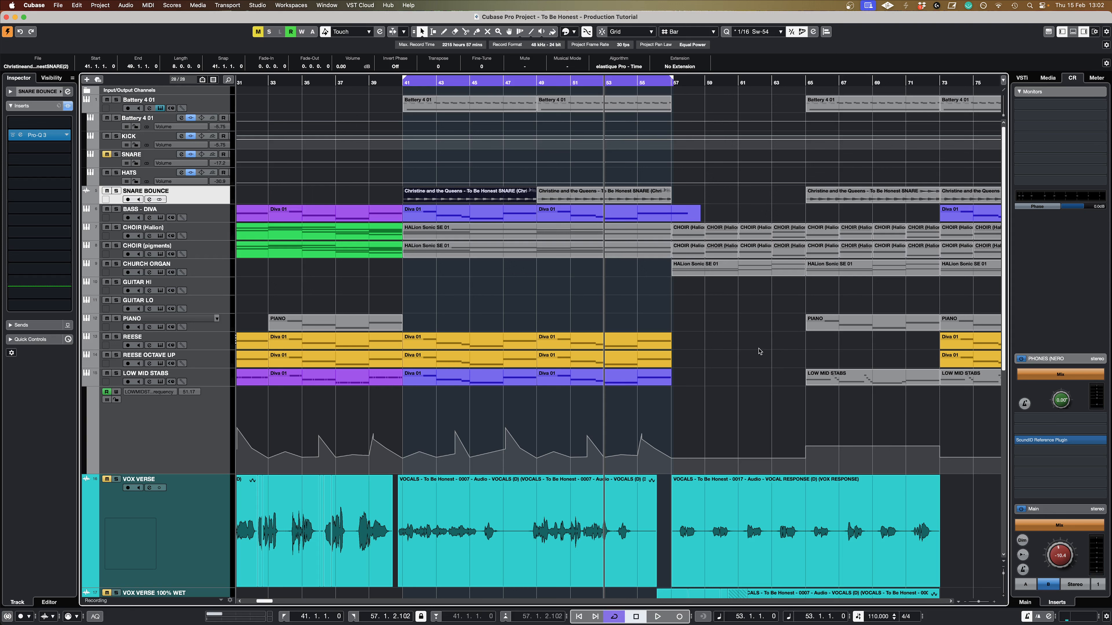
- Loop and play bars 57–65 and show the CHURCH ORGAN track's Pro-Q 3 insert
{"action": "left_click", "coordinate": [659, 617]}
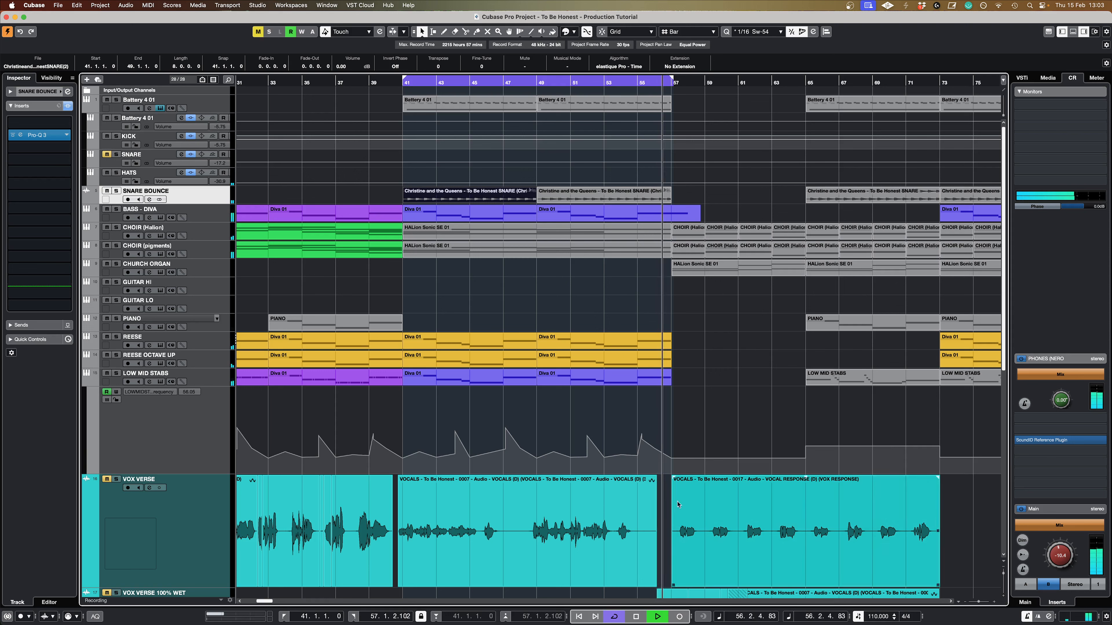
{"action": "left_click", "coordinate": [615, 616]}
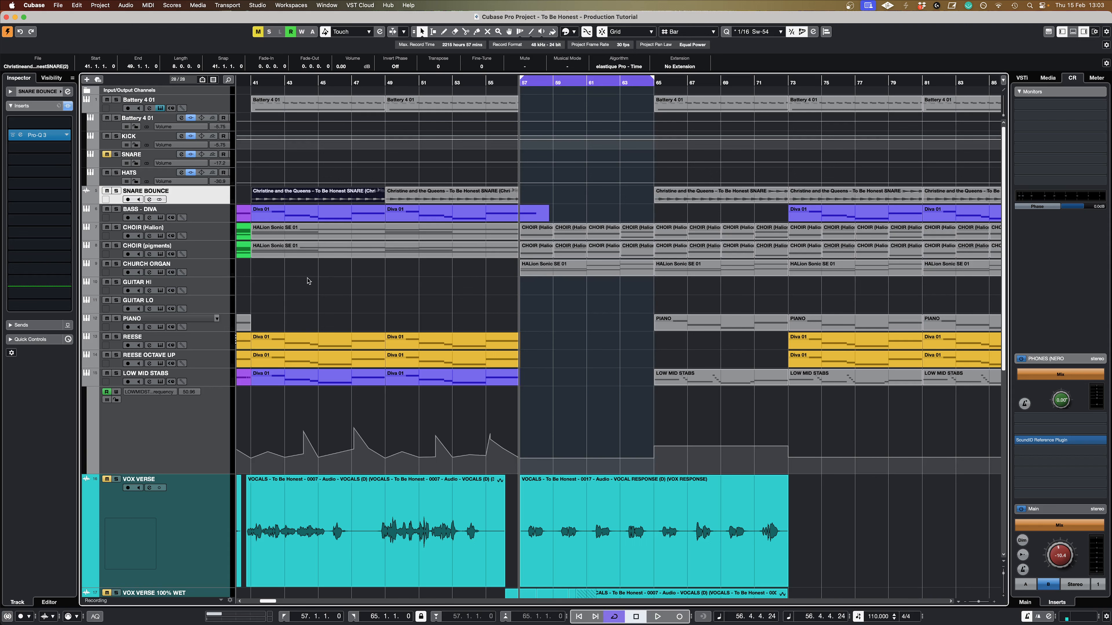
{"action": "left_click", "coordinate": [146, 264]}
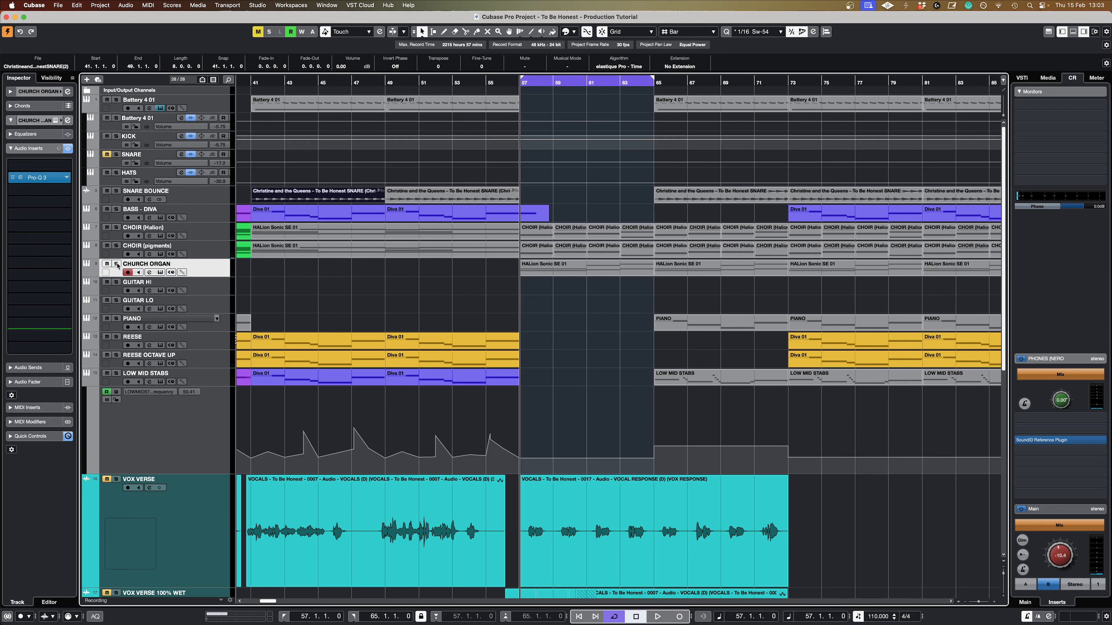
{"action": "left_click", "coordinate": [658, 617]}
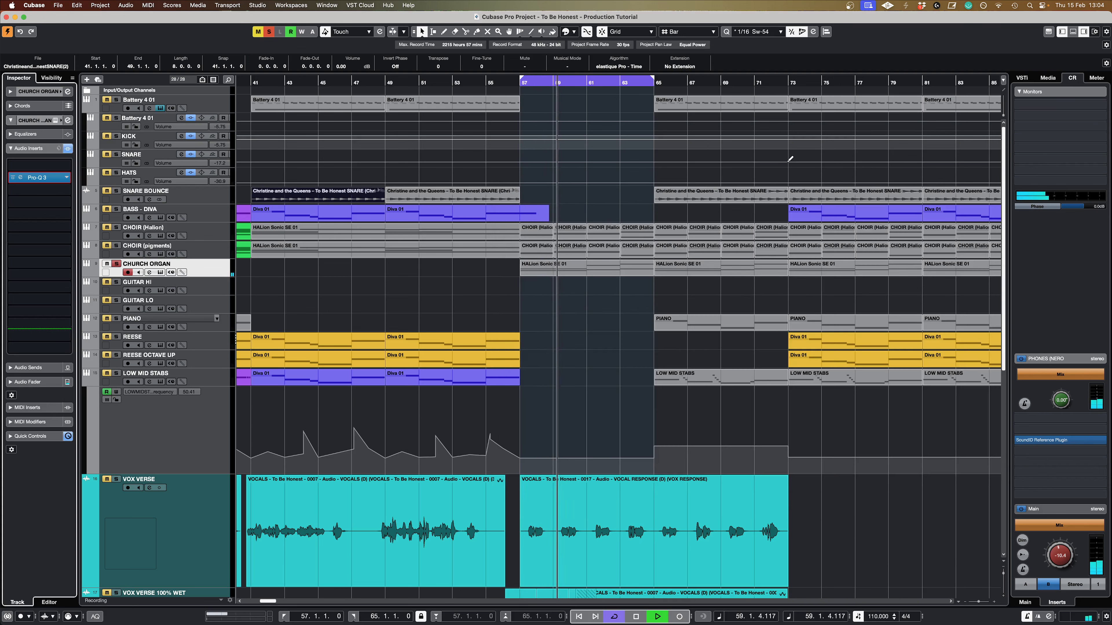
- Extend the loop to bar 73 and review the LOW MID STABS notes at bar 65 in the Key Editor
{"action": "scroll", "scroll_direction": "right", "scroll_amount": 3}
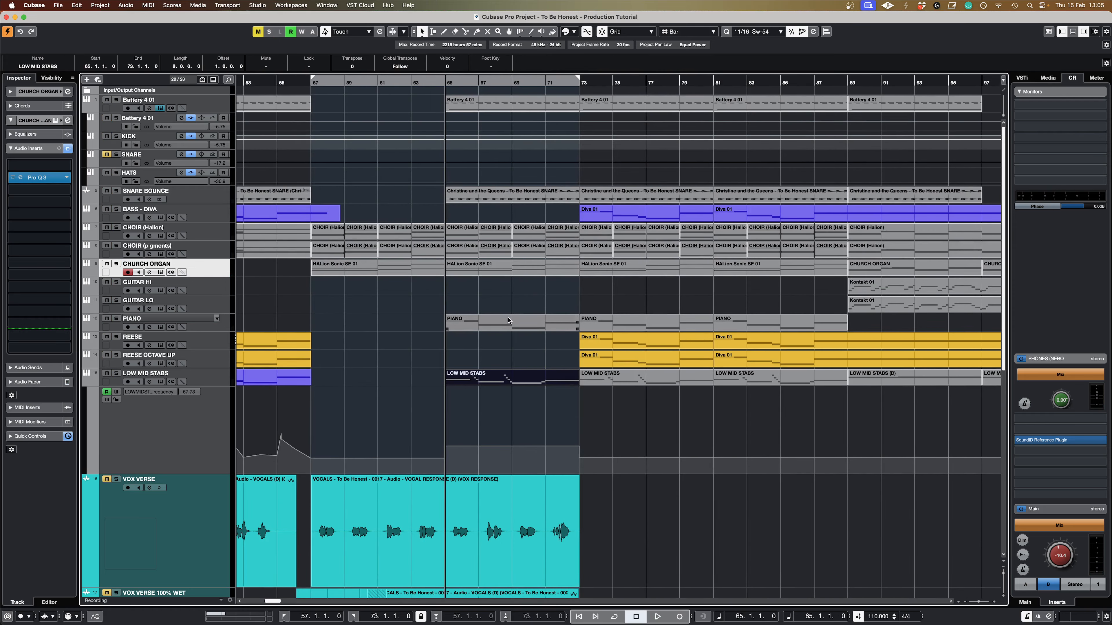
{"action": "mouse_move", "coordinate": [518, 329]}
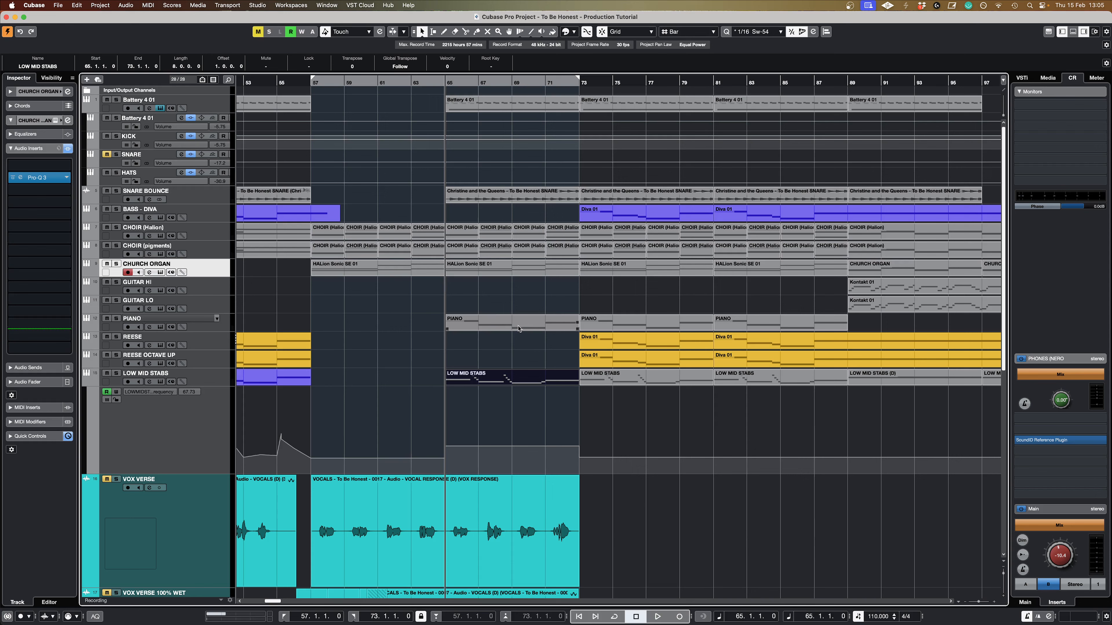
{"action": "left_click", "coordinate": [657, 616]}
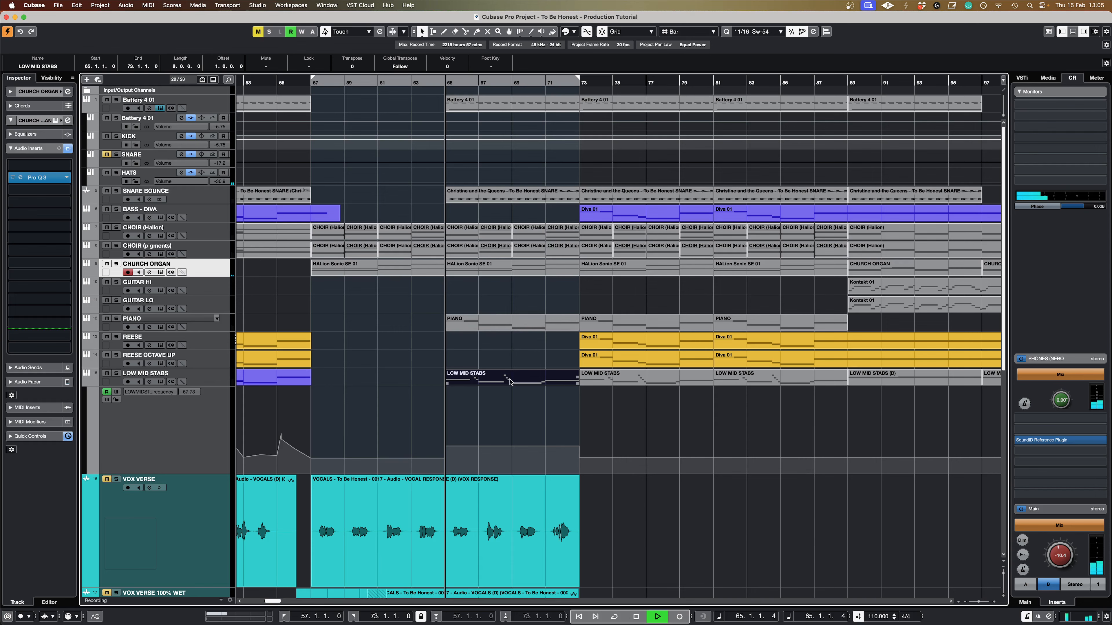
{"action": "double_click", "coordinate": [511, 382]}
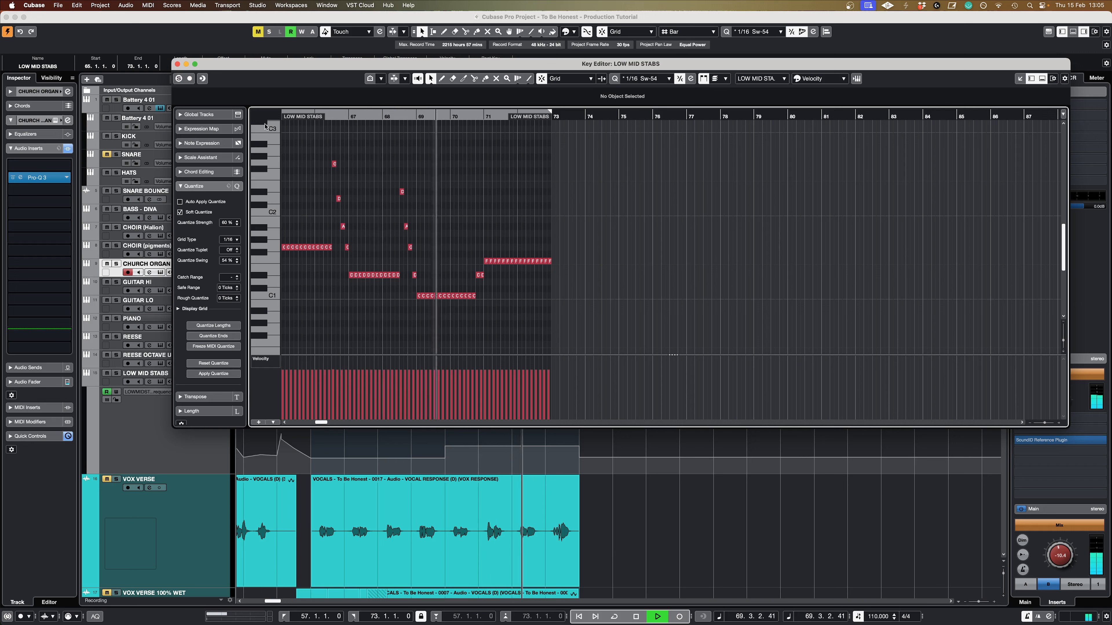
{"action": "left_click", "coordinate": [177, 64]}
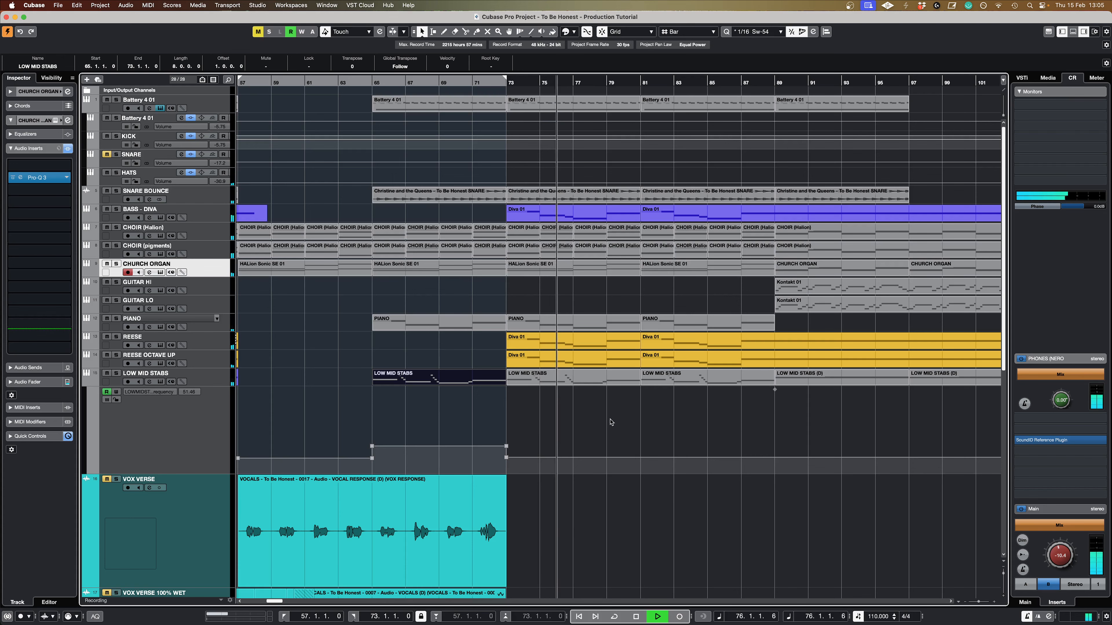
{"action": "scroll", "scroll_direction": "right", "scroll_amount": 3}
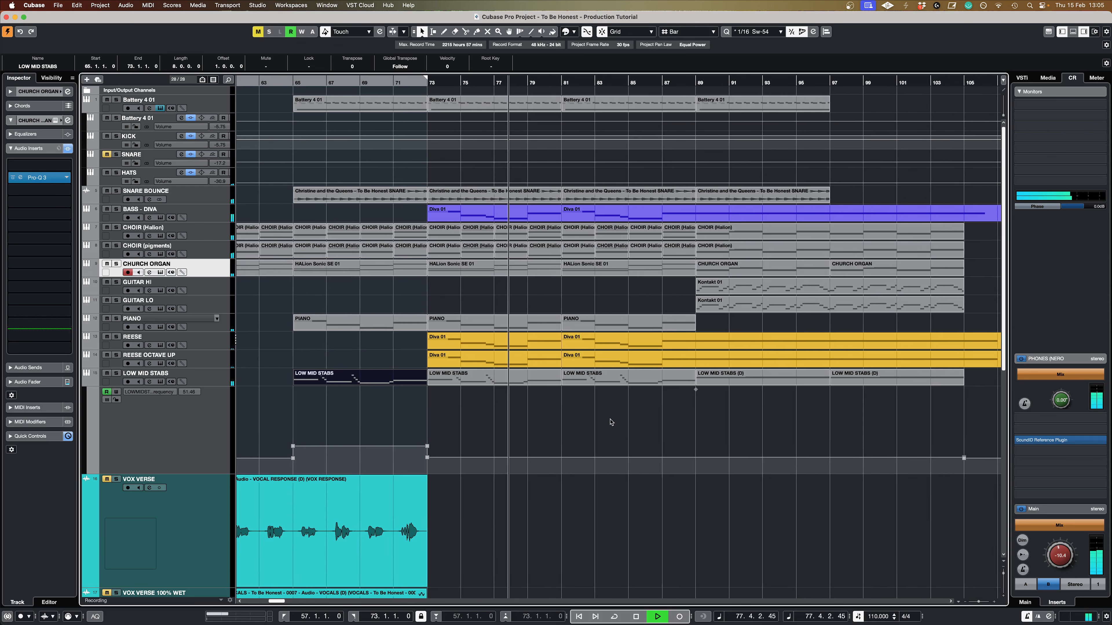
{"action": "scroll", "scroll_direction": "right", "scroll_amount": 3}
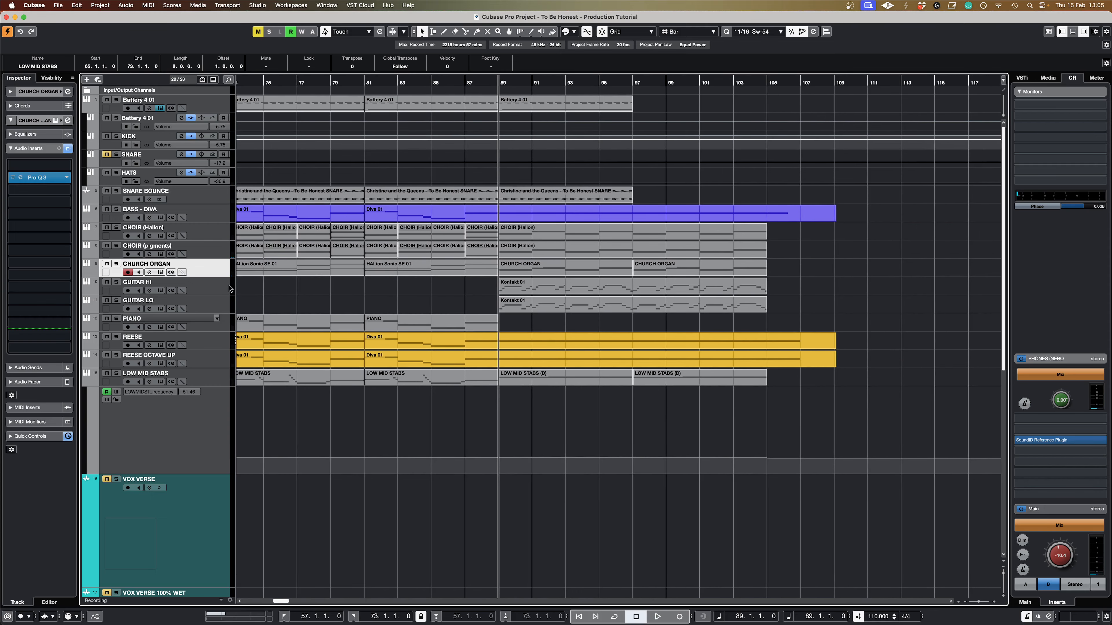
- Inspect the GUITAR HI Kontakt Session Guitarist Electric Mint's tone and pattern pages
{"action": "left_click", "coordinate": [159, 291]}
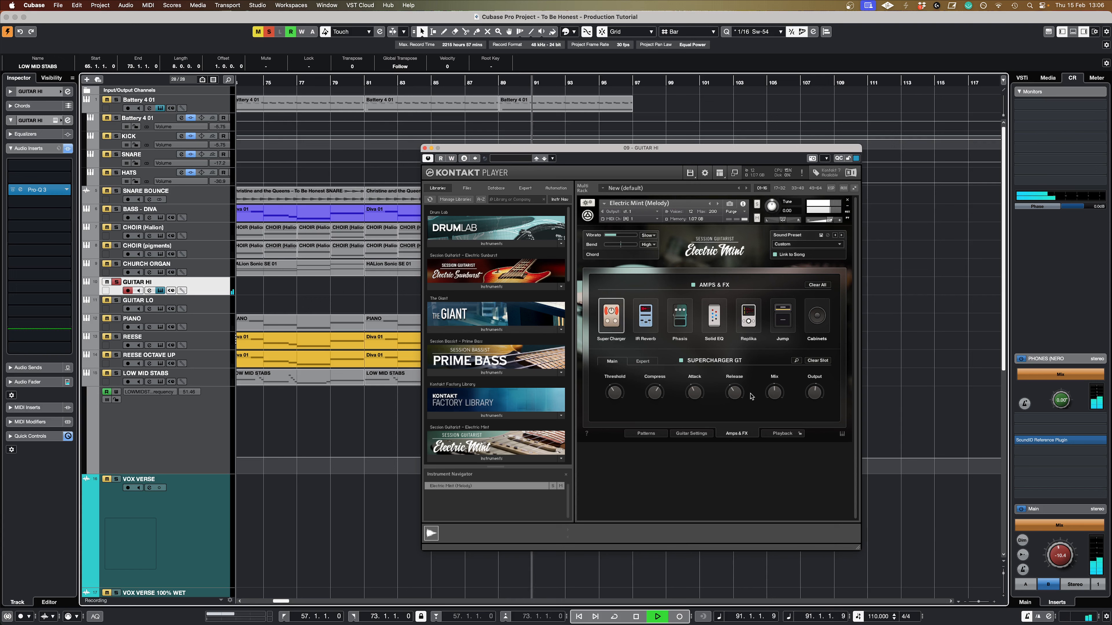
{"action": "mouse_move", "coordinate": [785, 339]}
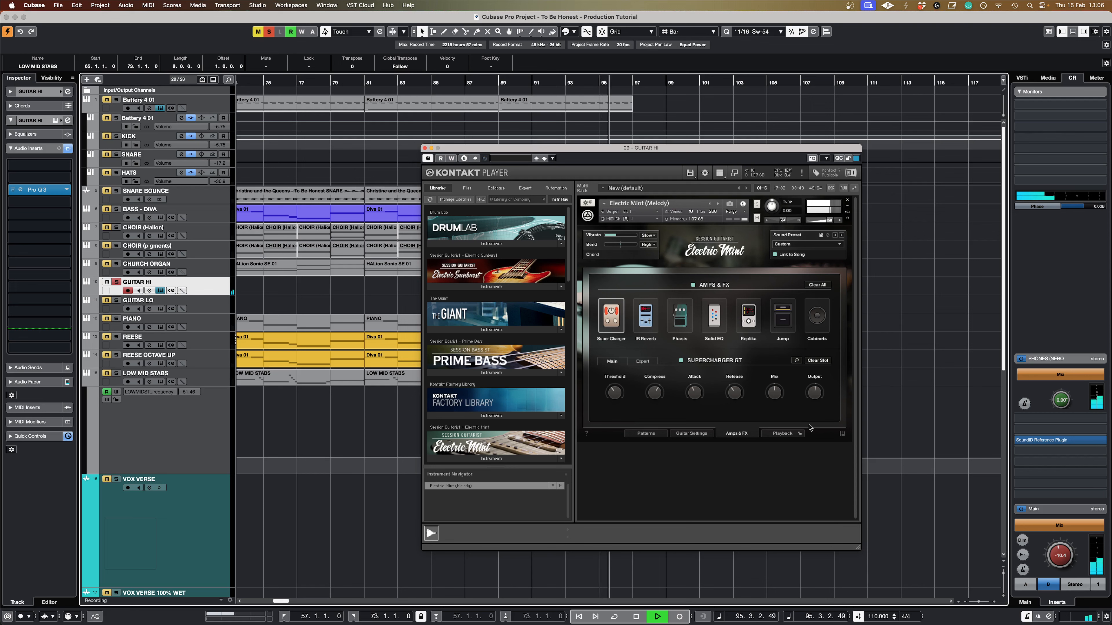
{"action": "left_click", "coordinate": [692, 433]}
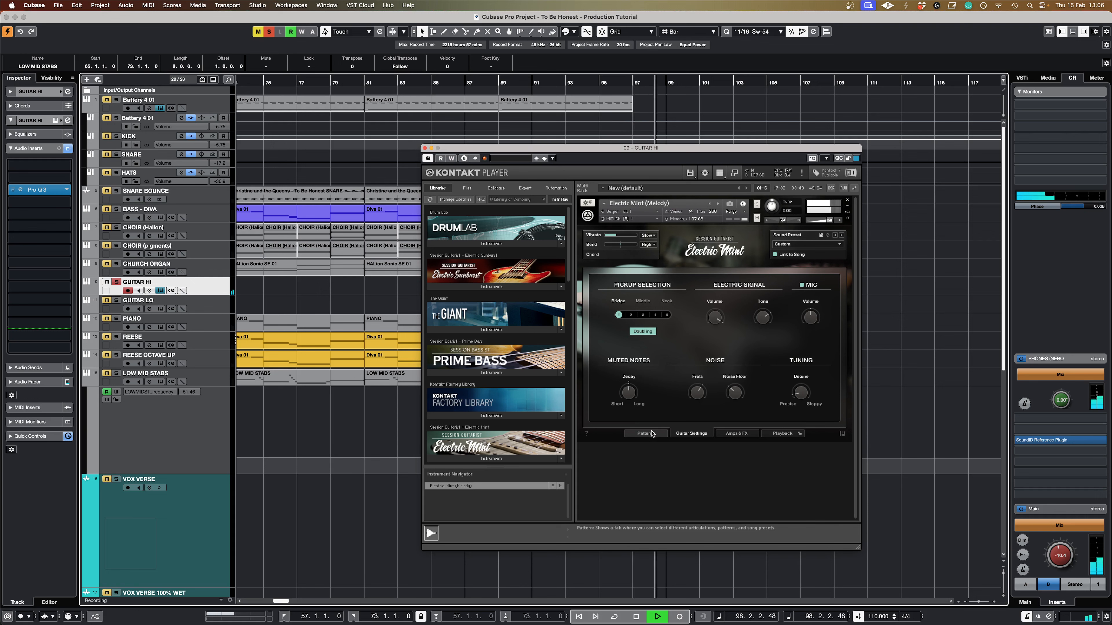
{"action": "left_click", "coordinate": [646, 434]}
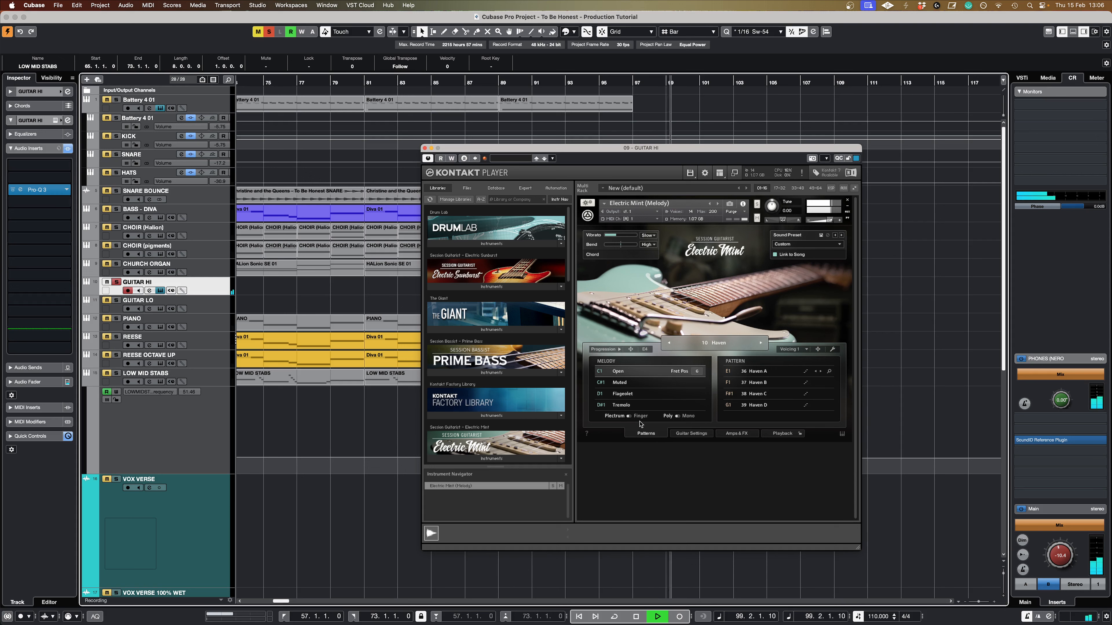
{"action": "left_click", "coordinate": [636, 616]}
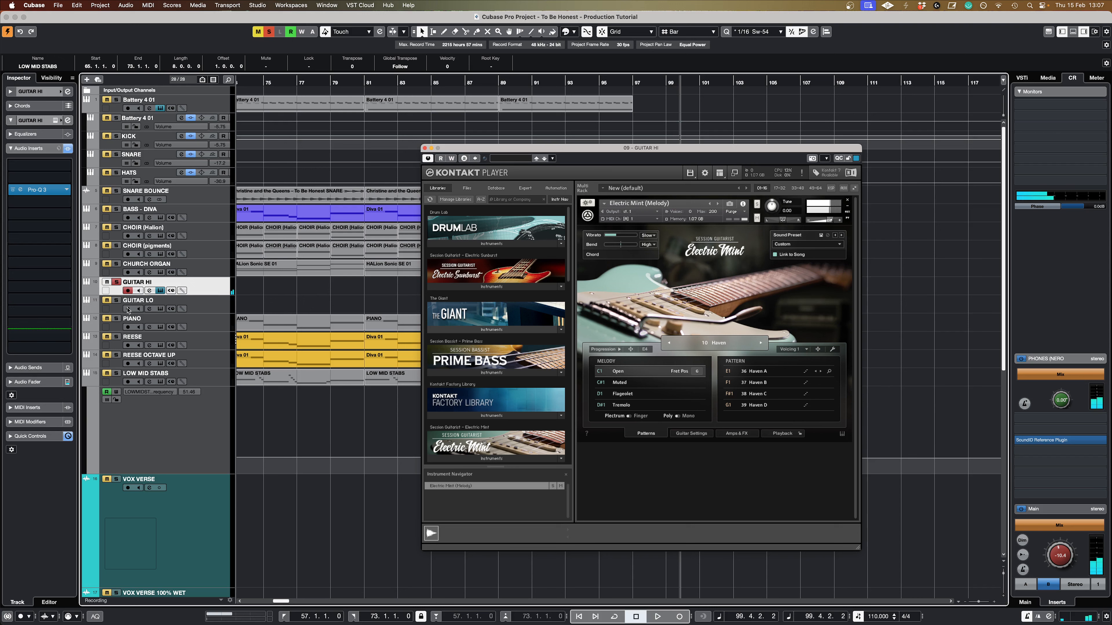
{"action": "mouse_move", "coordinate": [118, 302]}
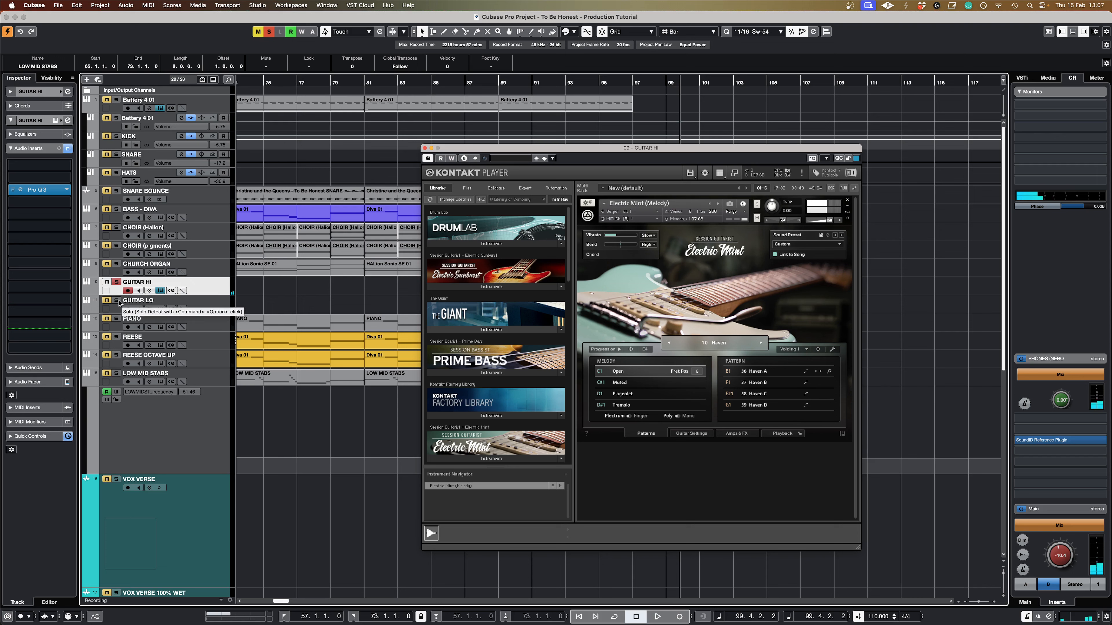
- Close the Kontakt instrument and move the playhead to the outro start at bar 89
{"action": "left_click", "coordinate": [425, 148]}
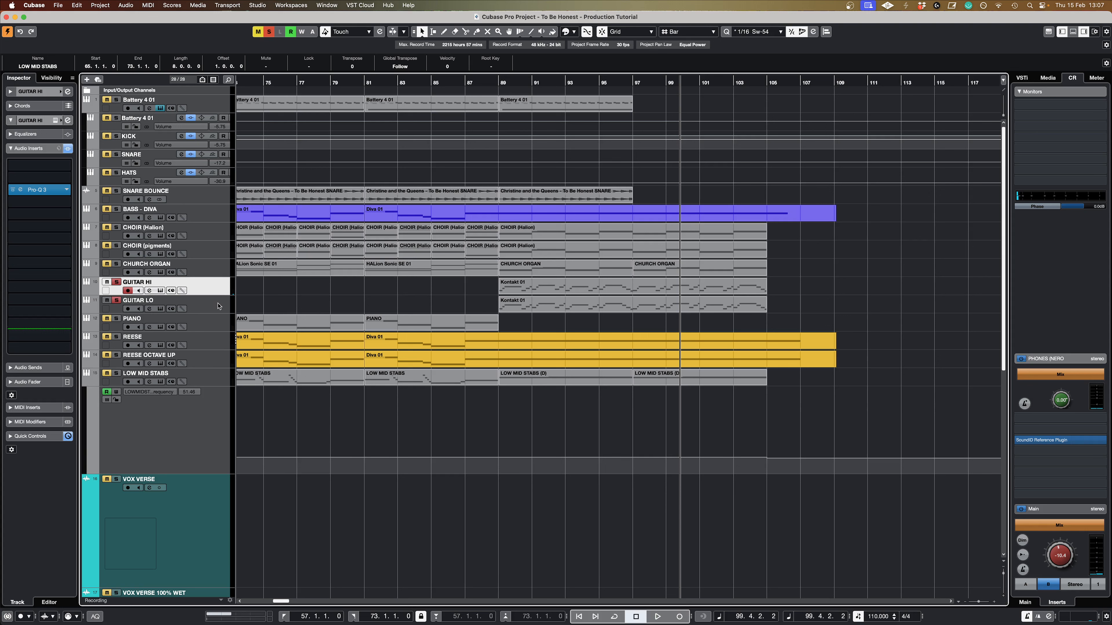
{"action": "mouse_move", "coordinate": [606, 105]}
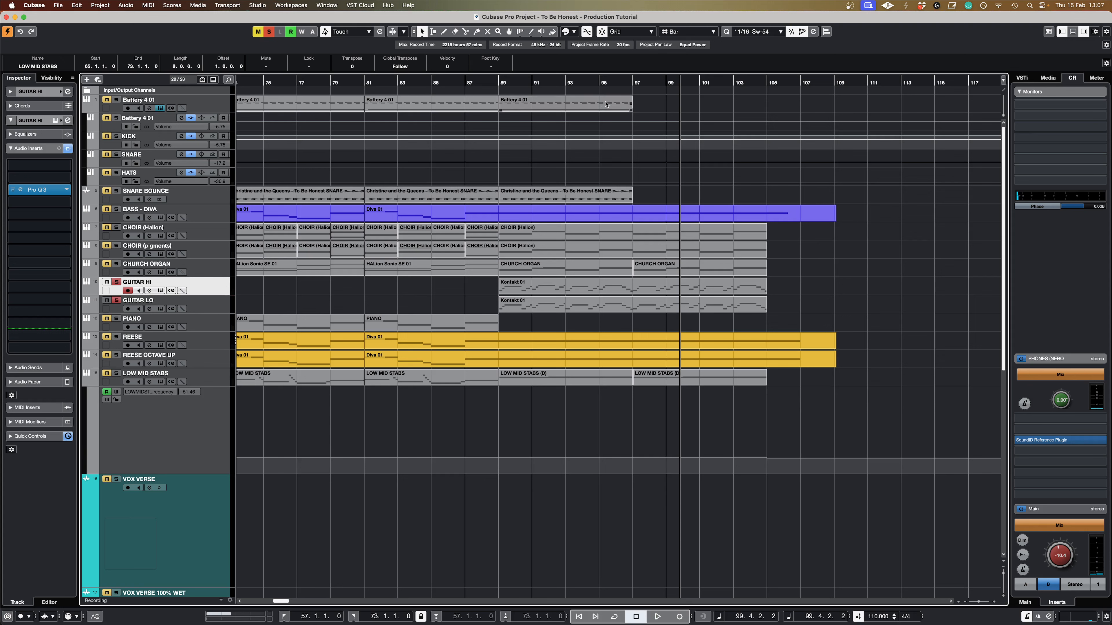
{"action": "left_click", "coordinate": [658, 616]}
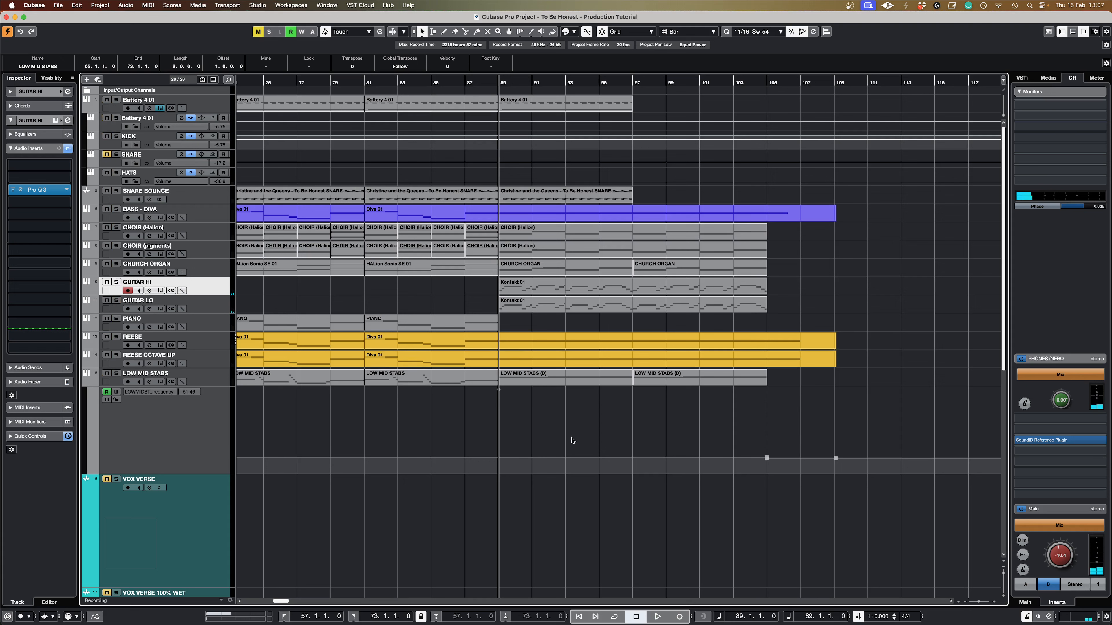
- Play the outro and scroll back toward the song's opening and verse vocal sections
{"action": "left_click", "coordinate": [657, 616]}
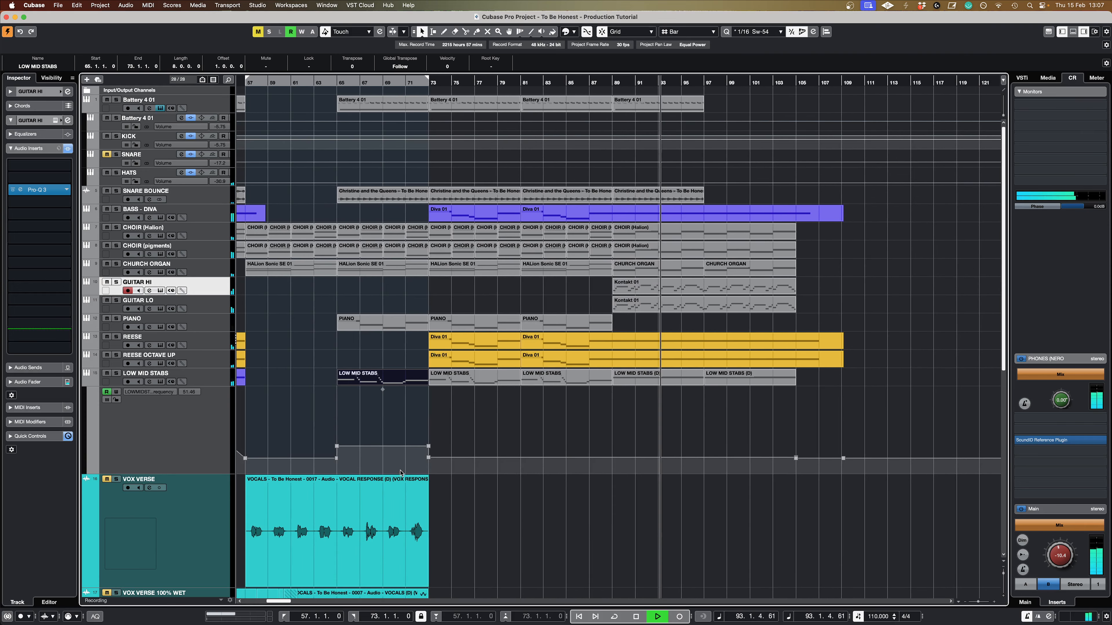
{"action": "scroll", "scroll_direction": "left", "scroll_amount": 3}
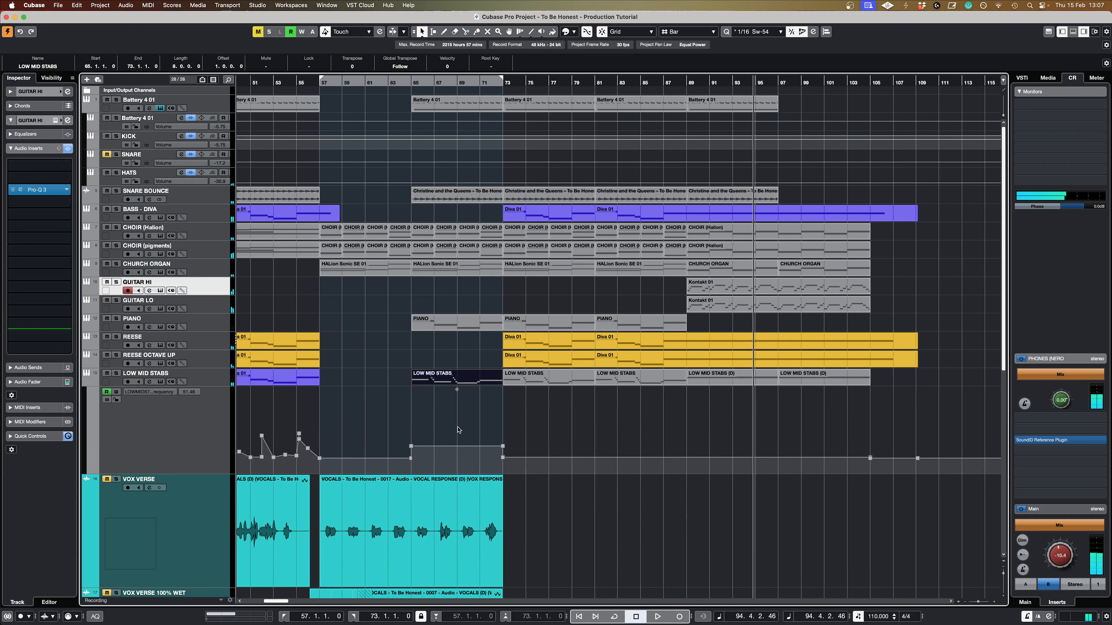
{"action": "mouse_move", "coordinate": [451, 434]}
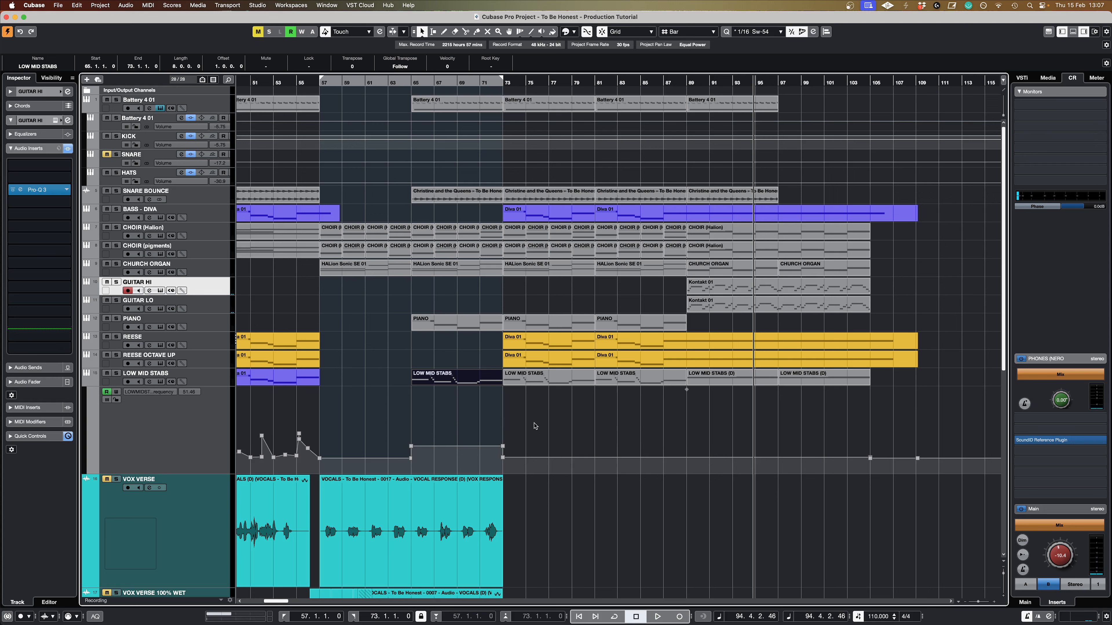
{"action": "mouse_move", "coordinate": [530, 414]}
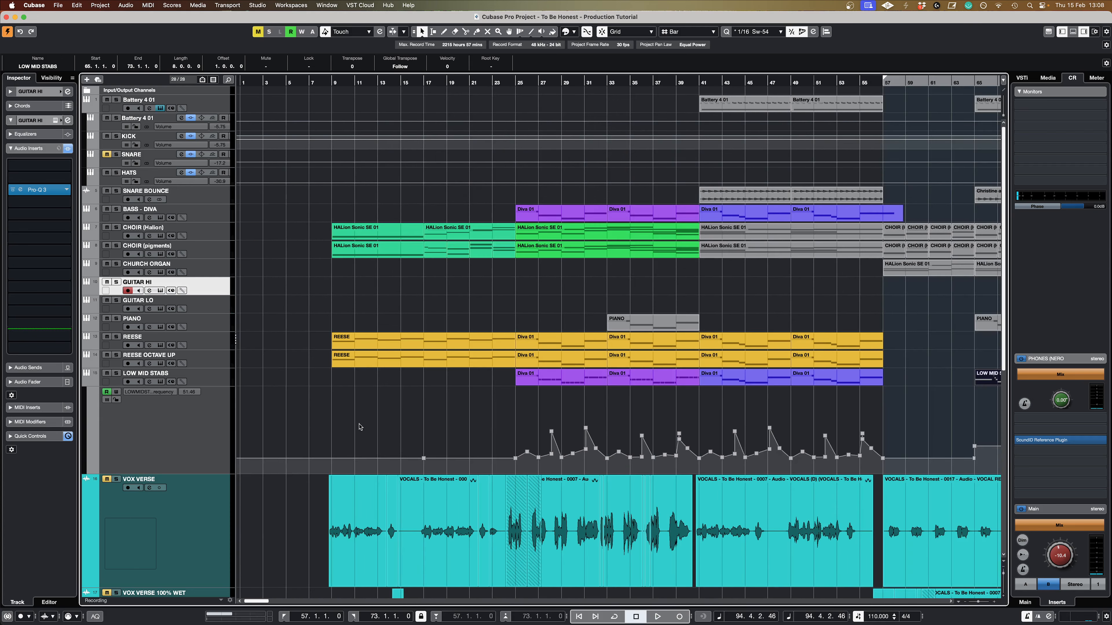
- Show the VOX VERSE RVox Mono compressor, sweeping Comp to 0 and back to -22.6
{"action": "scroll", "scroll_direction": "down", "scroll_amount": 3}
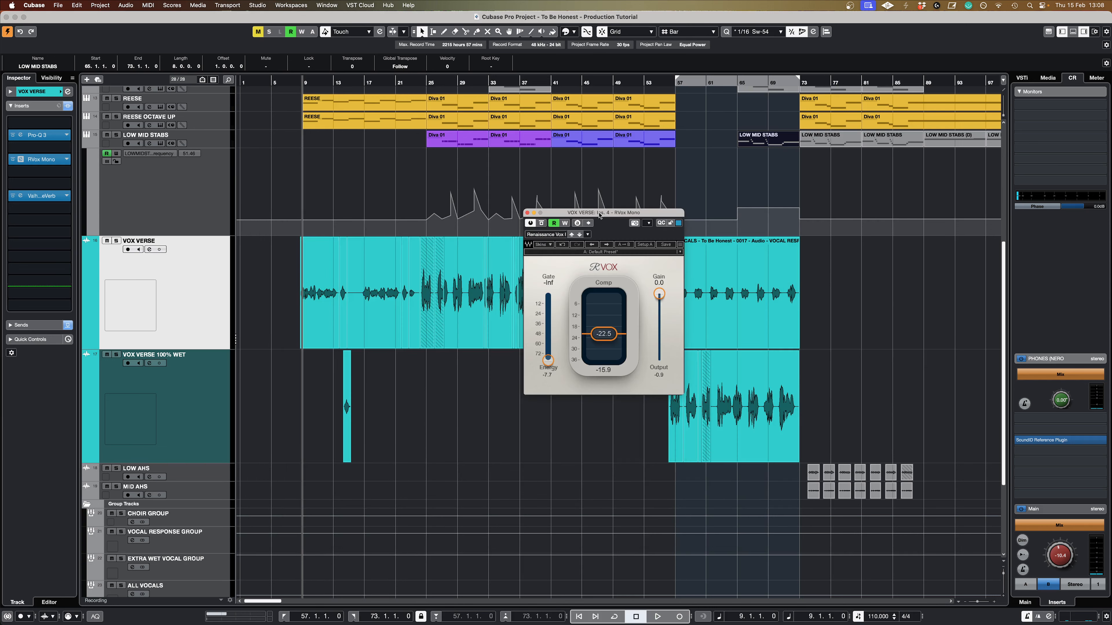
{"action": "mouse_move", "coordinate": [116, 241]}
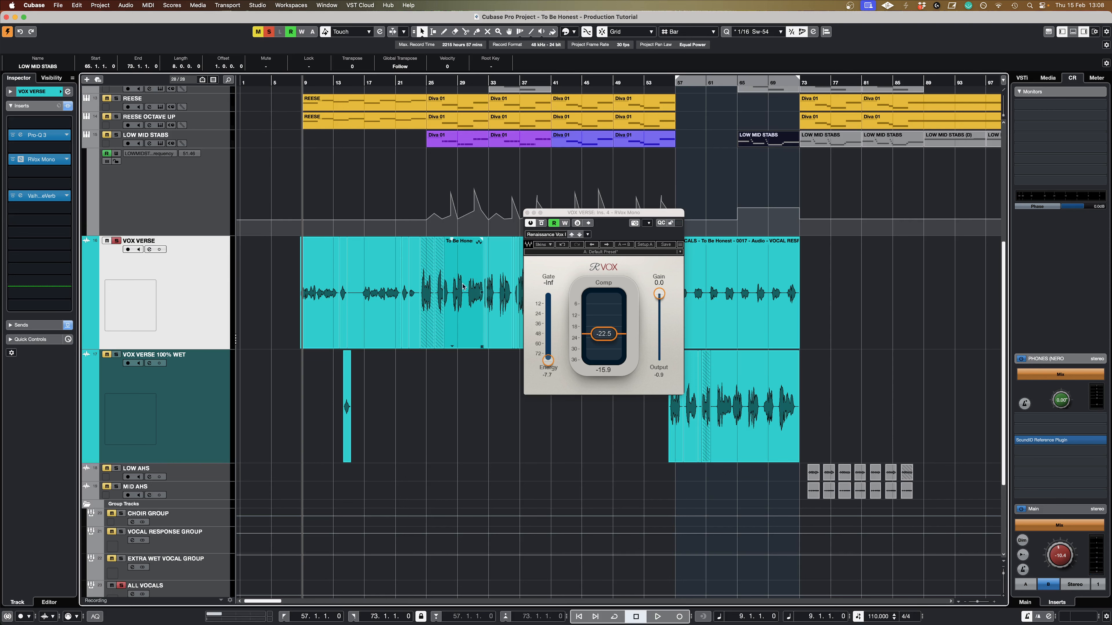
{"action": "mouse_move", "coordinate": [575, 339]}
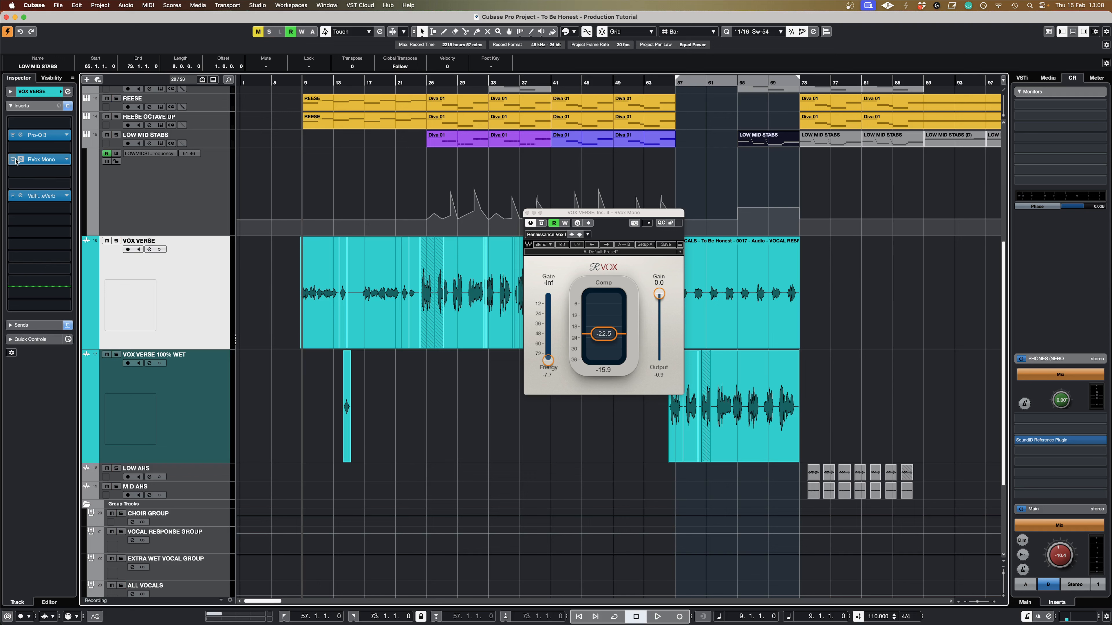
{"action": "mouse_move", "coordinate": [14, 159]}
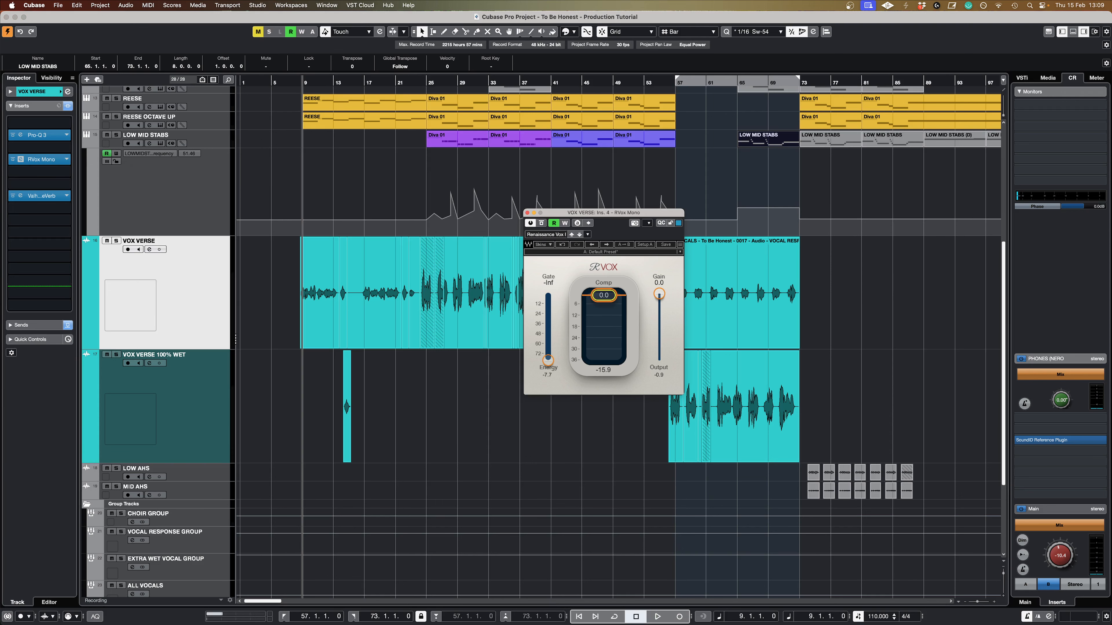
{"action": "left_click_drag", "start_coordinate": [604, 301], "coordinate": [604, 313]}
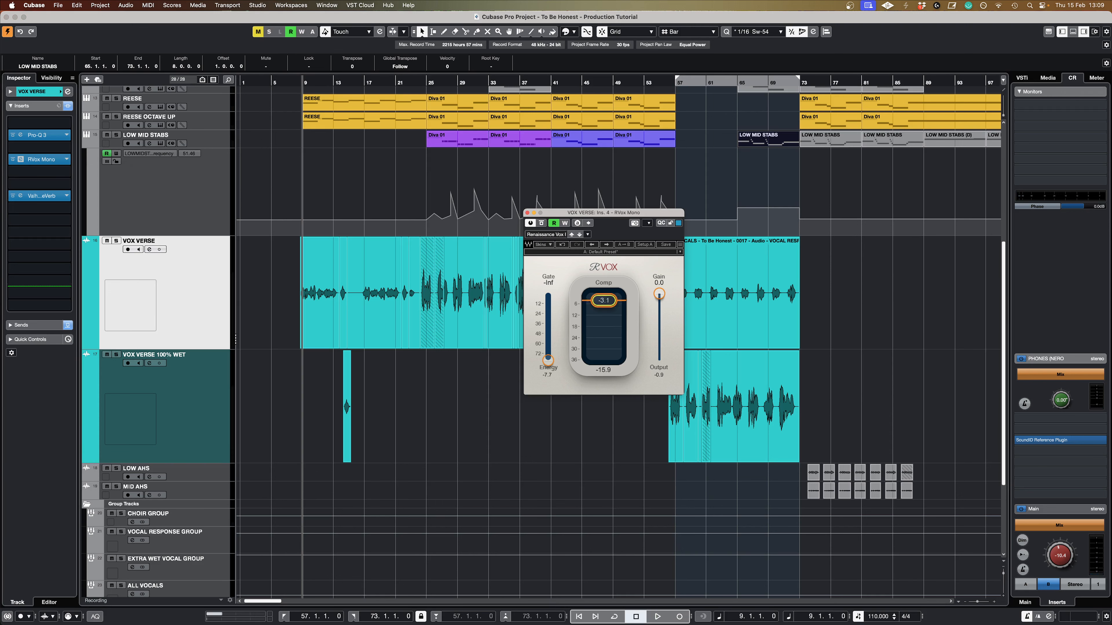
{"action": "left_click_drag", "start_coordinate": [604, 300], "coordinate": [603, 334]}
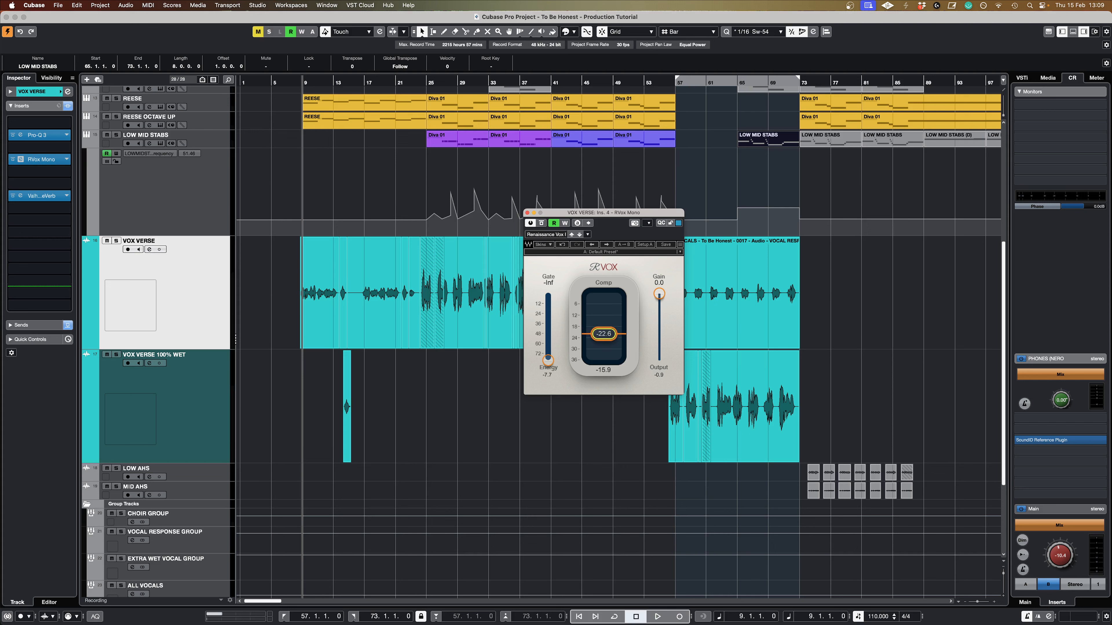
{"action": "mouse_move", "coordinate": [644, 322]}
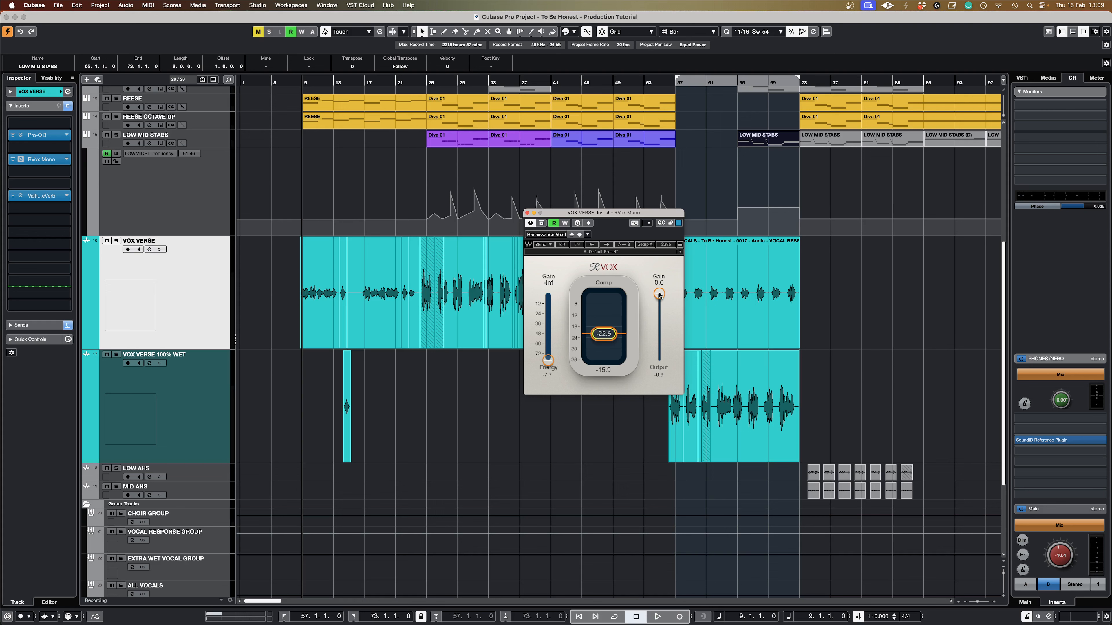
{"action": "left_click", "coordinate": [657, 616]}
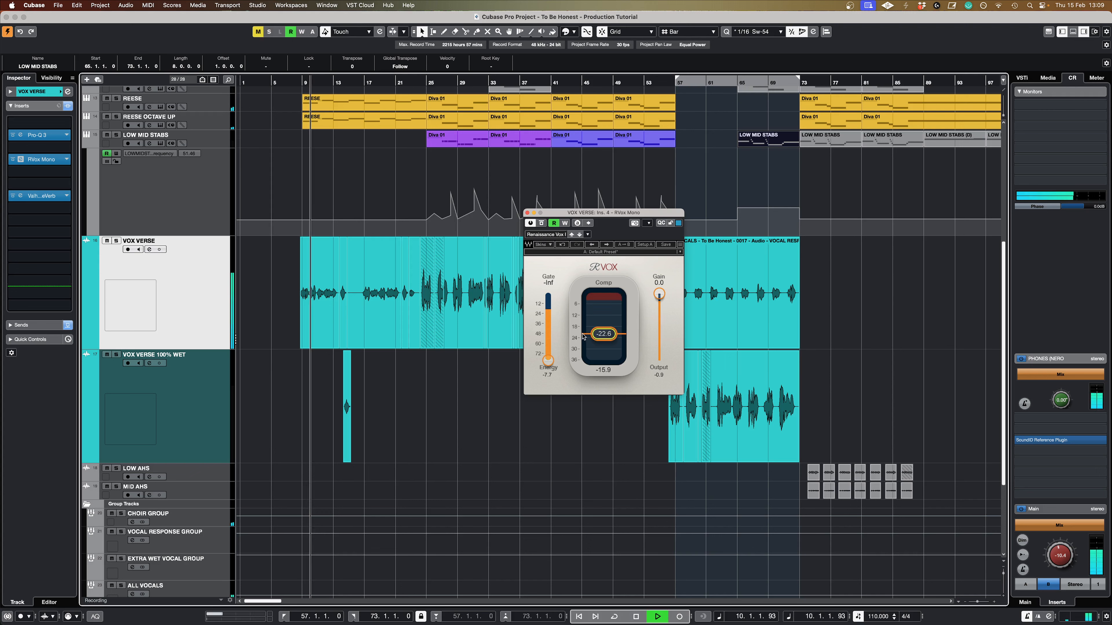
- Inspect the VOX VERSE 100% WET ValhallaVintageVerb (Concert Hall, 4 s decay) and close it
{"action": "left_click", "coordinate": [41, 196]}
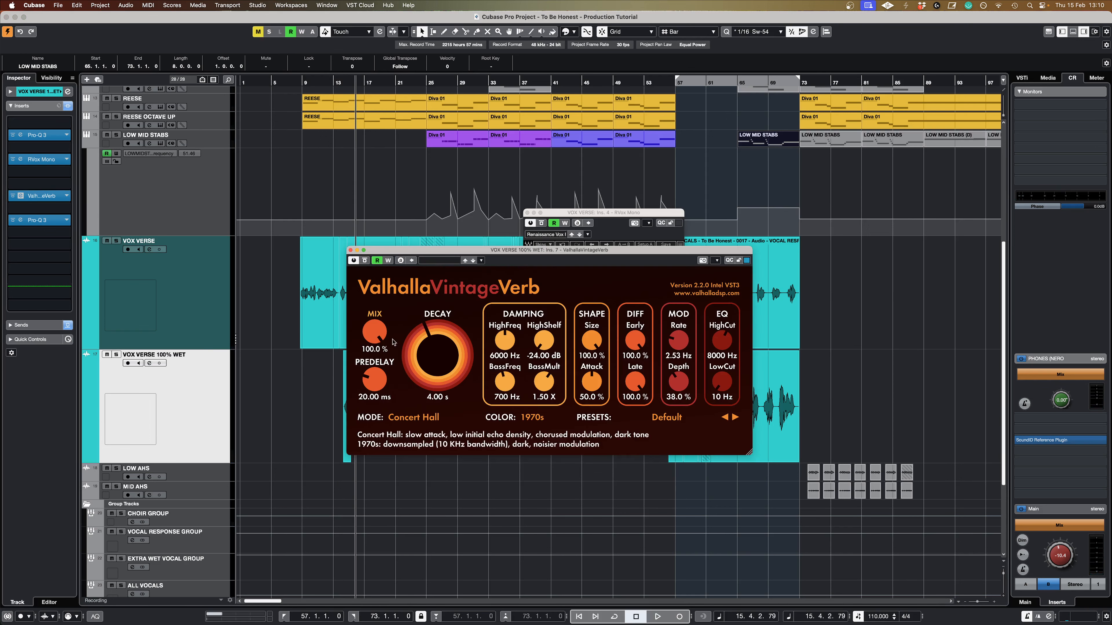
{"action": "left_click", "coordinate": [352, 259]}
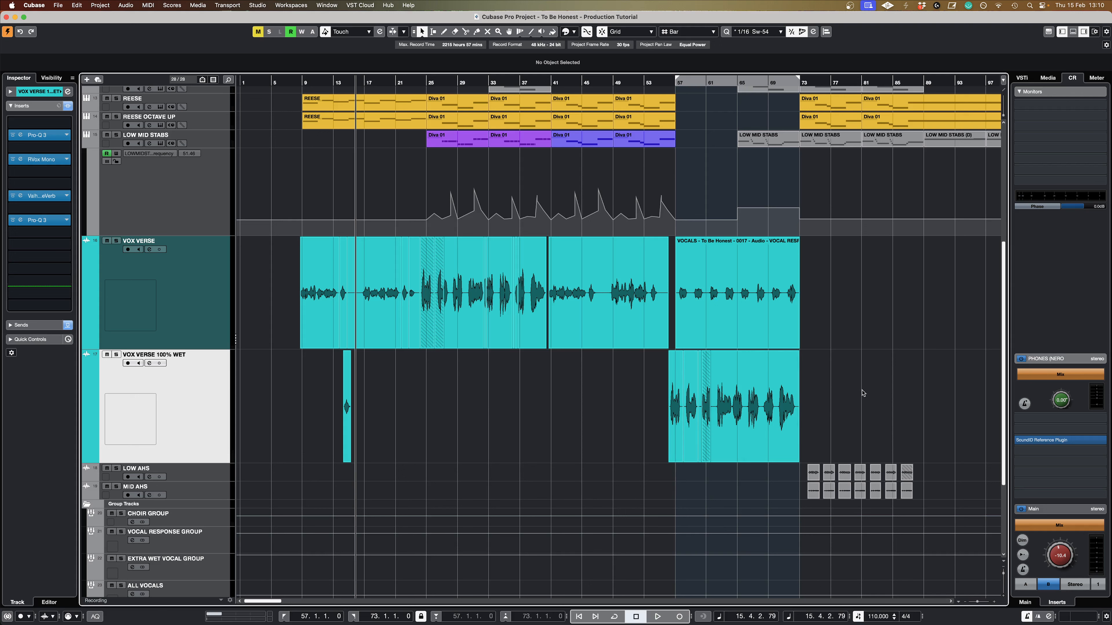
{"action": "mouse_move", "coordinate": [859, 393]}
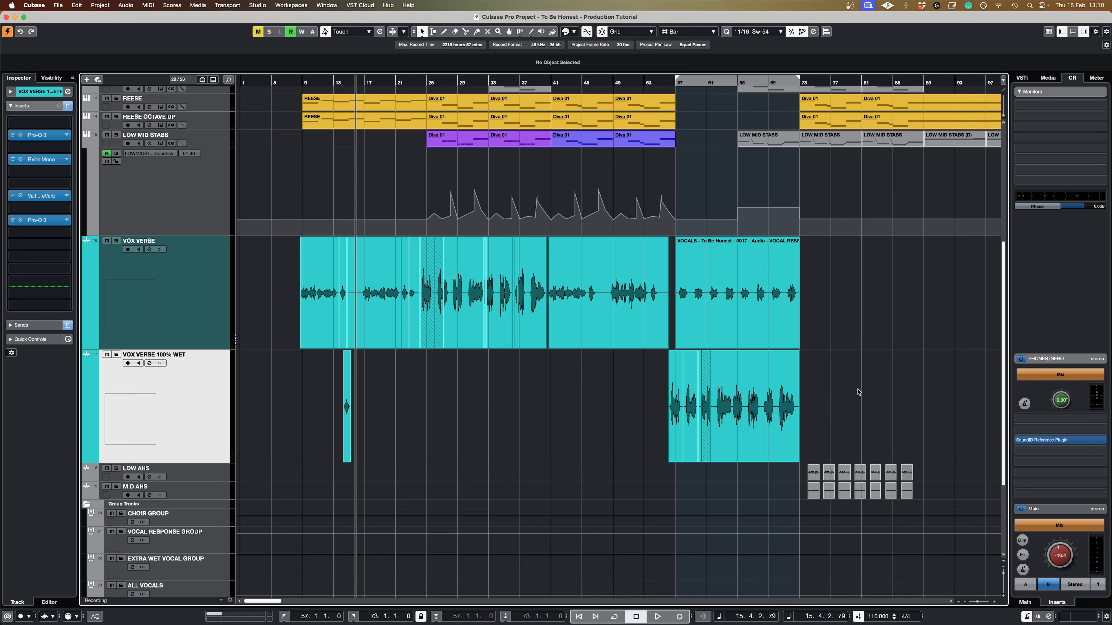
{"action": "mouse_move", "coordinate": [854, 395]}
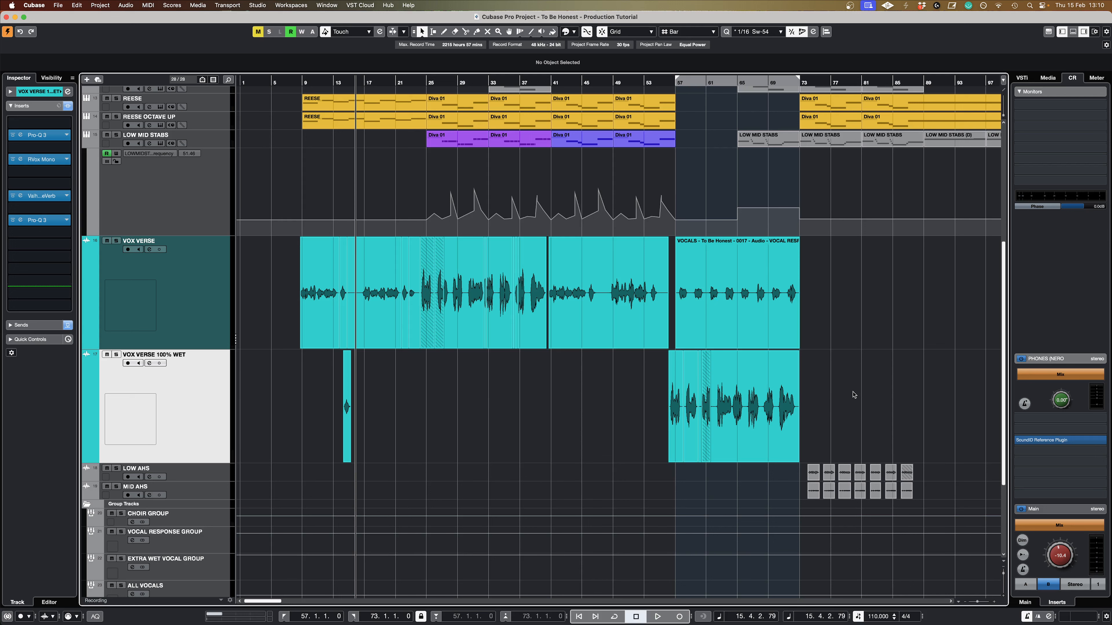
{"action": "mouse_move", "coordinate": [910, 403]}
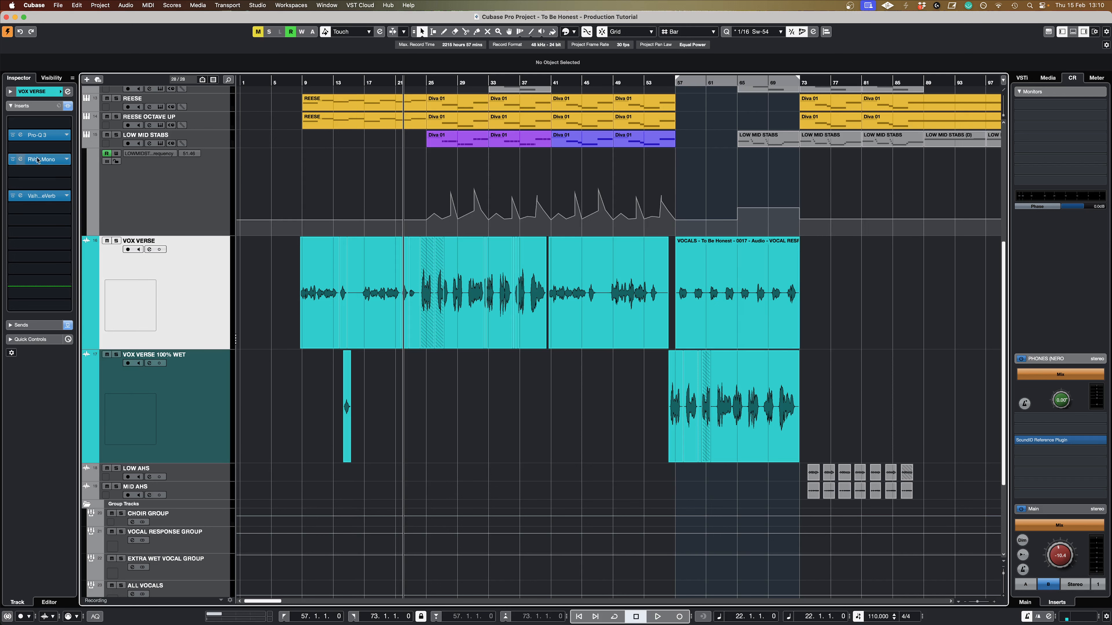
{"action": "double_click", "coordinate": [20, 159]}
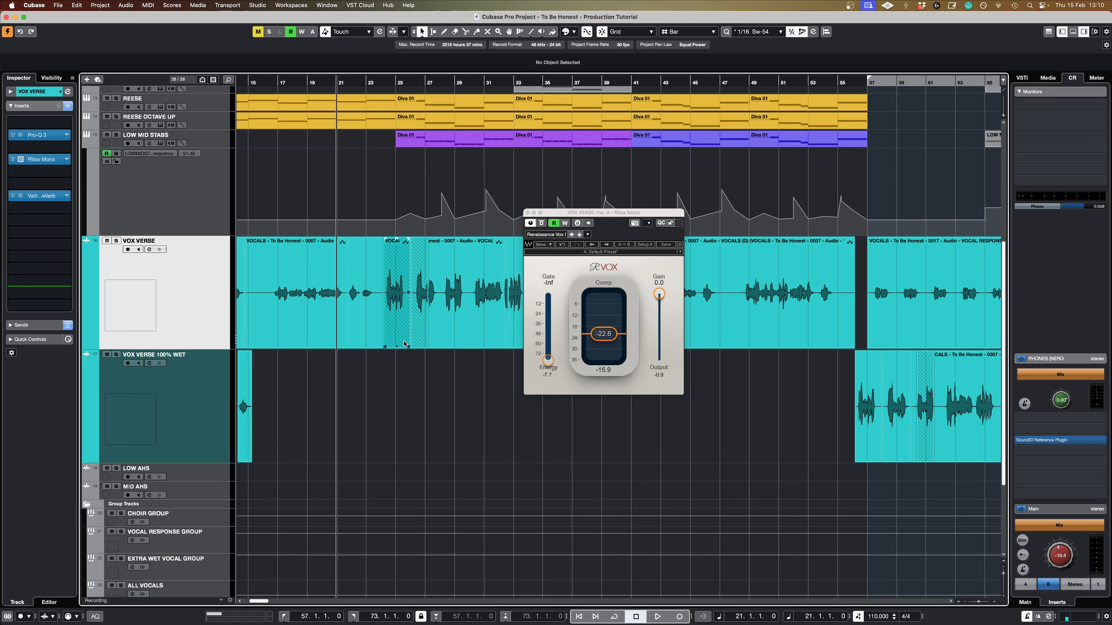
{"action": "left_click", "coordinate": [658, 616]}
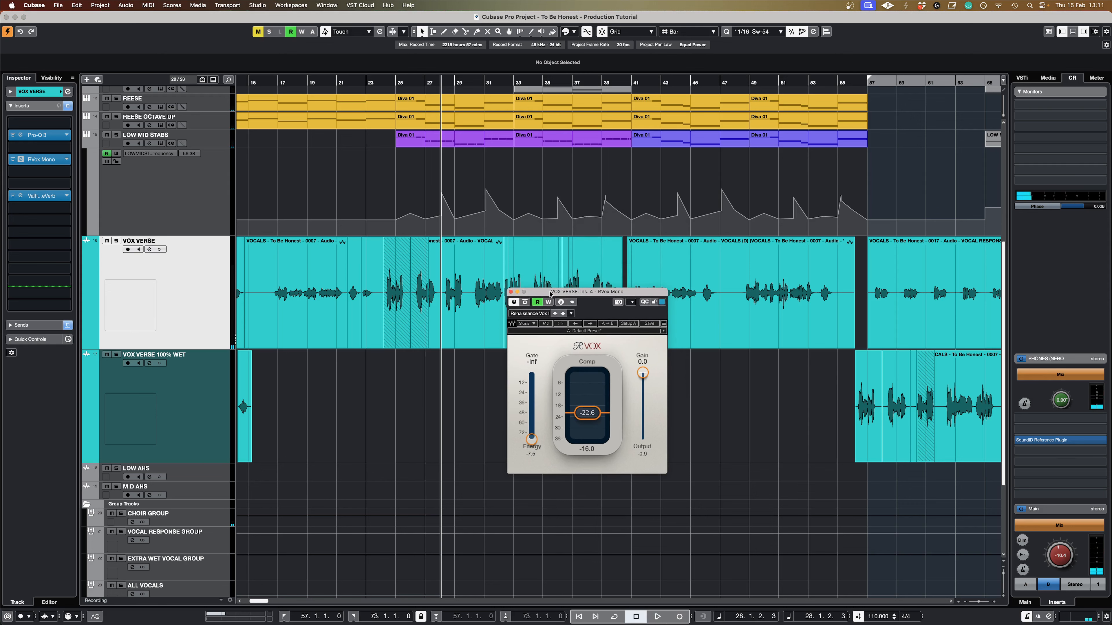
{"action": "mouse_move", "coordinate": [605, 369]}
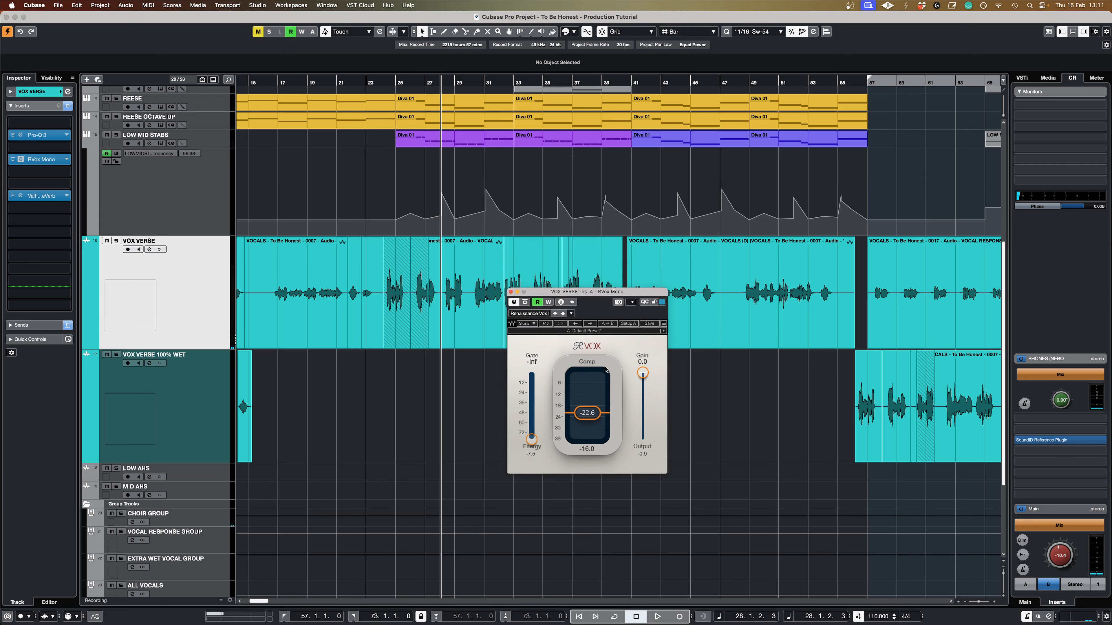
{"action": "mouse_move", "coordinate": [582, 360]}
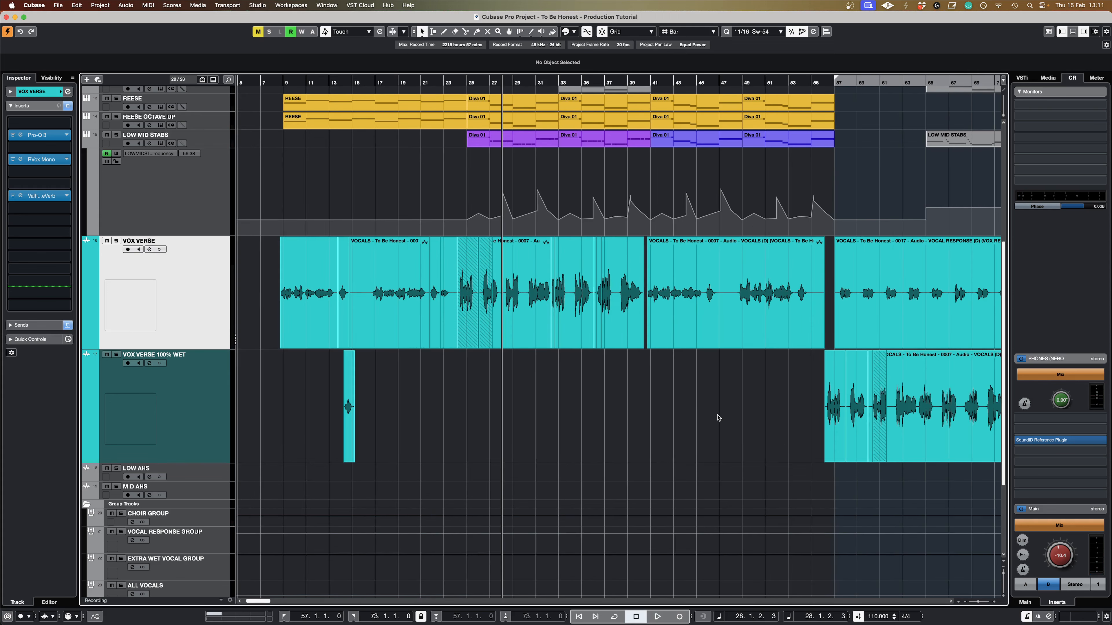
{"action": "scroll", "scroll_direction": "right", "scroll_amount": 3}
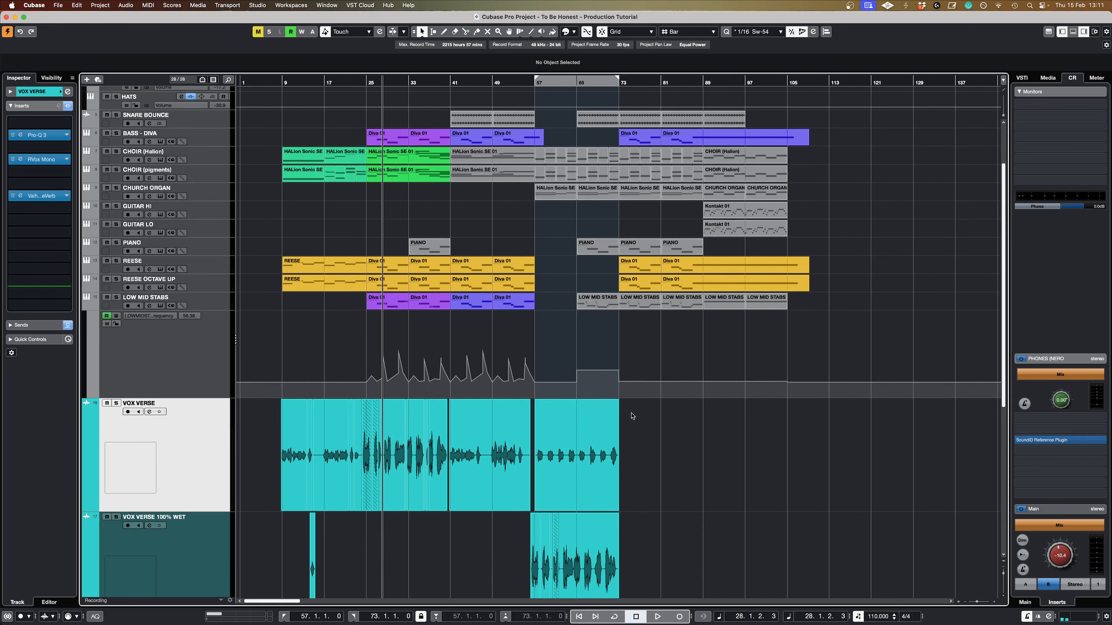
{"action": "mouse_move", "coordinate": [659, 415]}
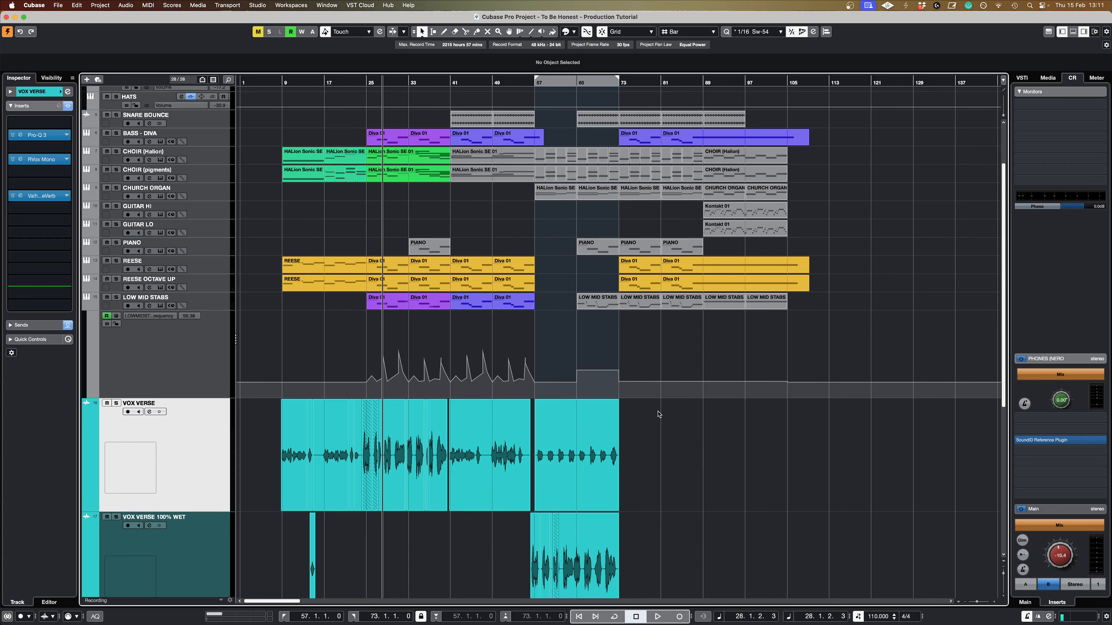